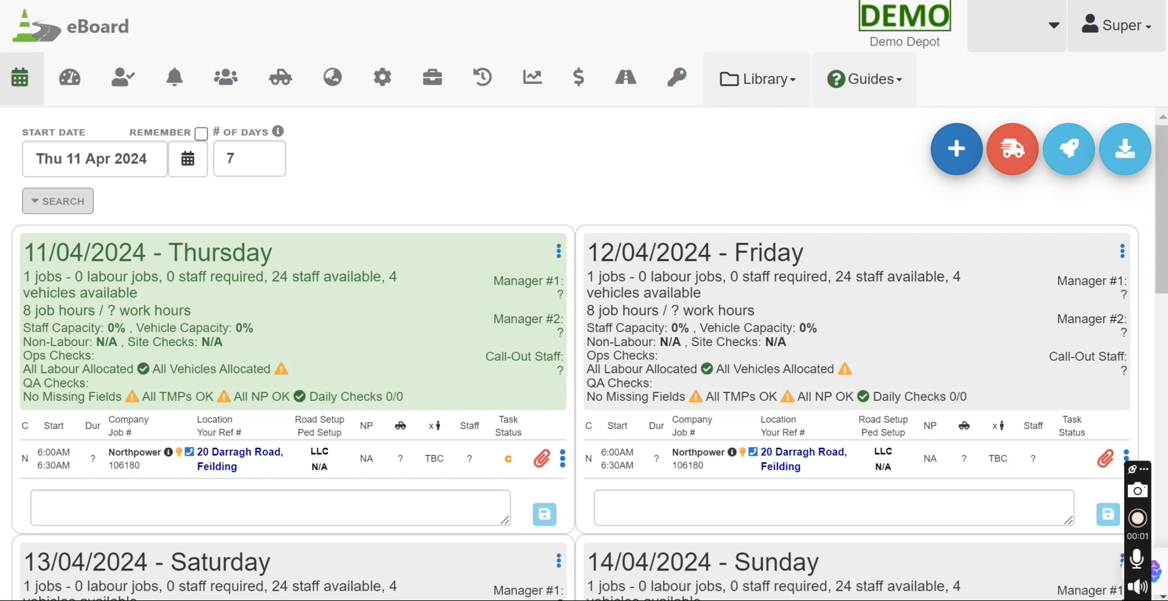
mouse_move(394, 15)
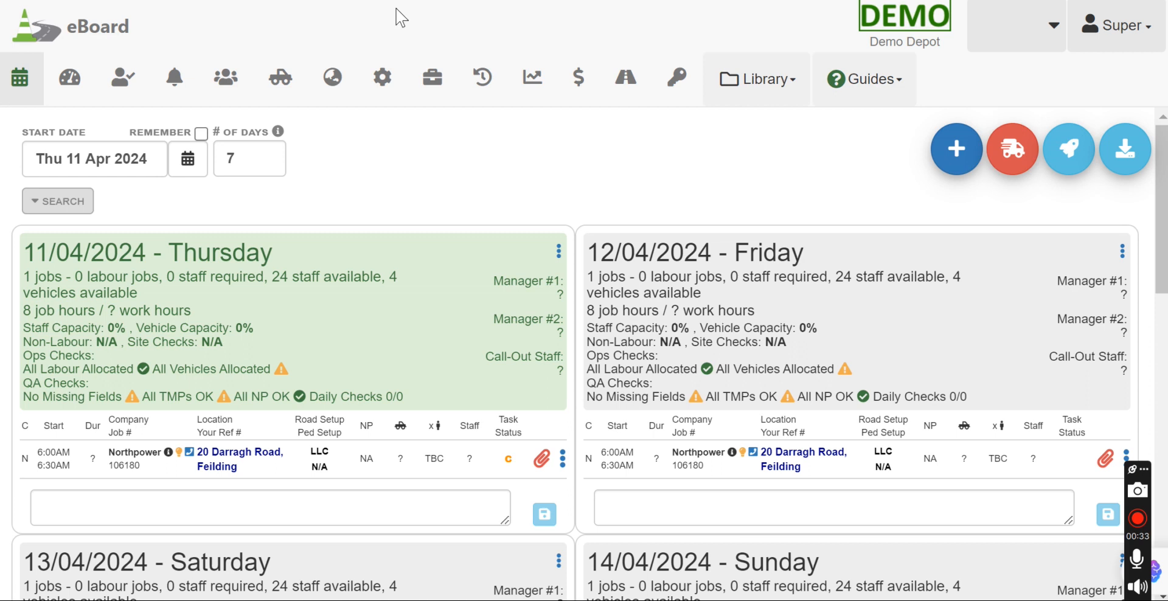
mouse_move(381, 78)
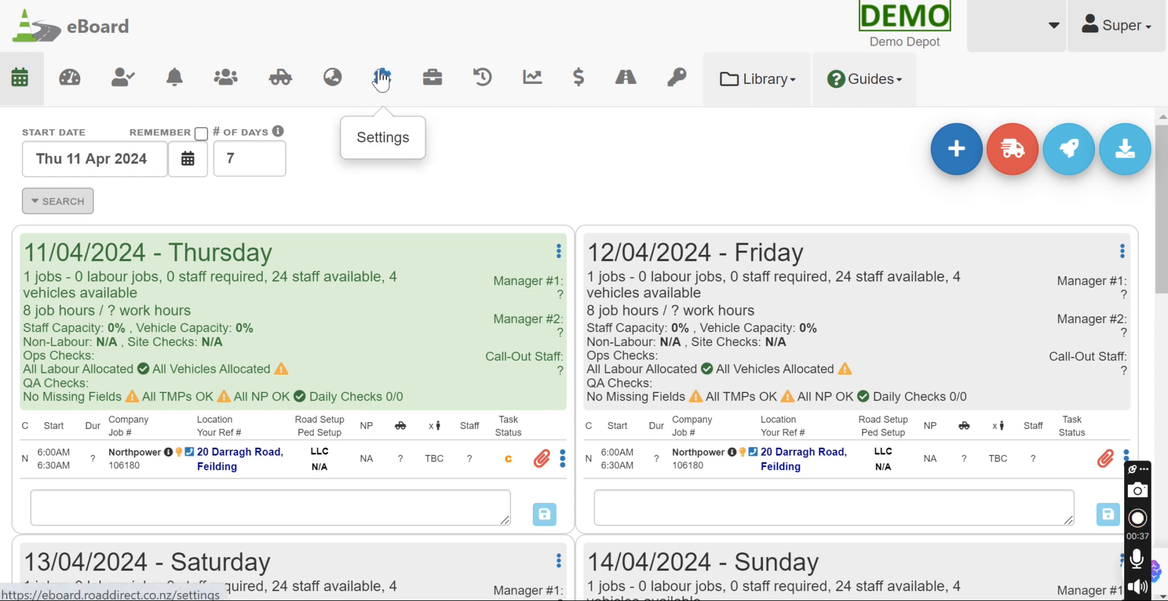
mouse_move(19, 82)
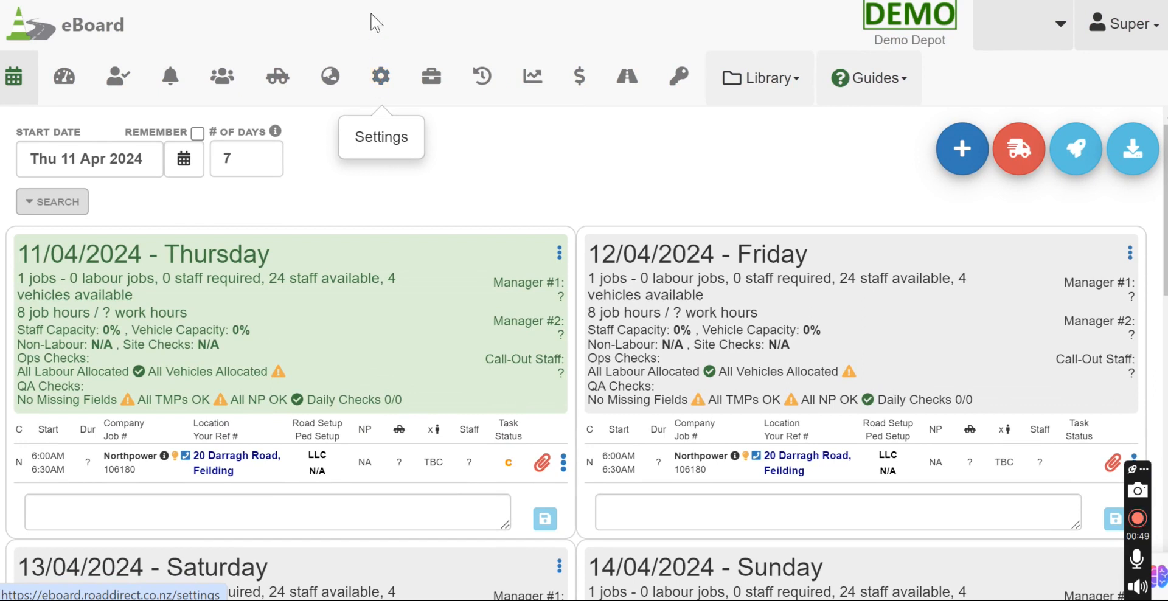
- Open the Job Booking Fields tab and scroll through each field's mandatory, optional or recommended status
left_click(381, 75)
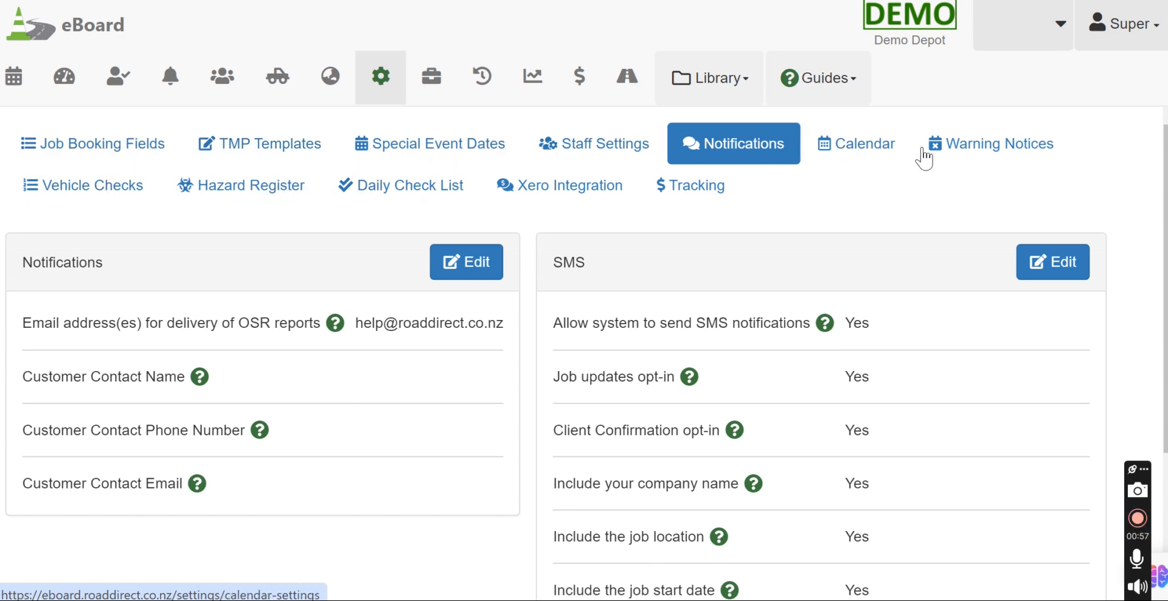
left_click(92, 143)
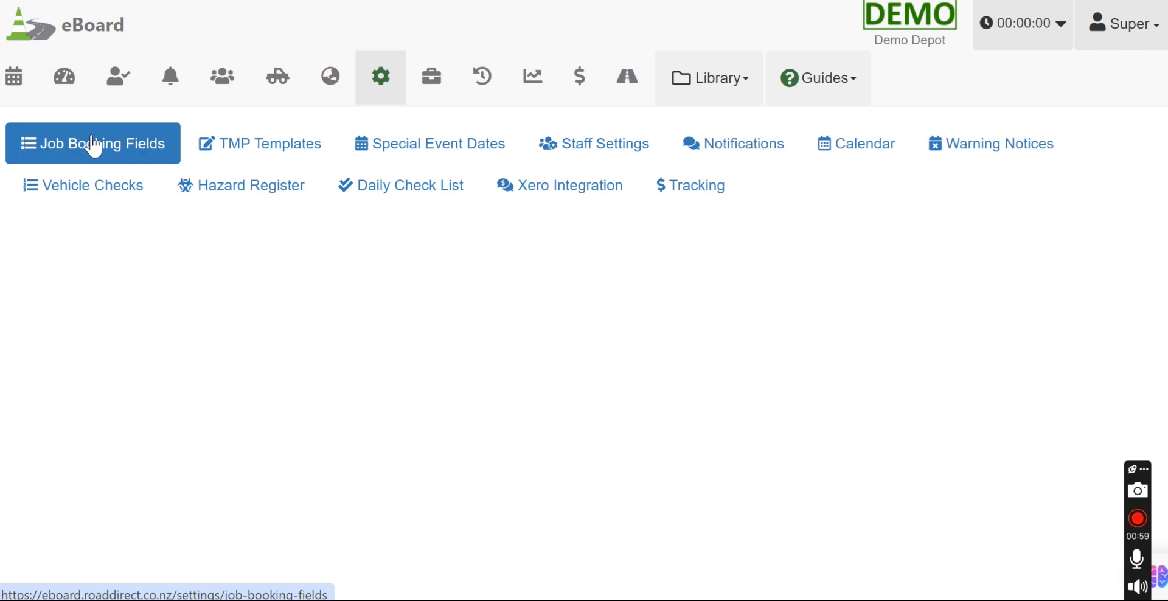
left_click(93, 143)
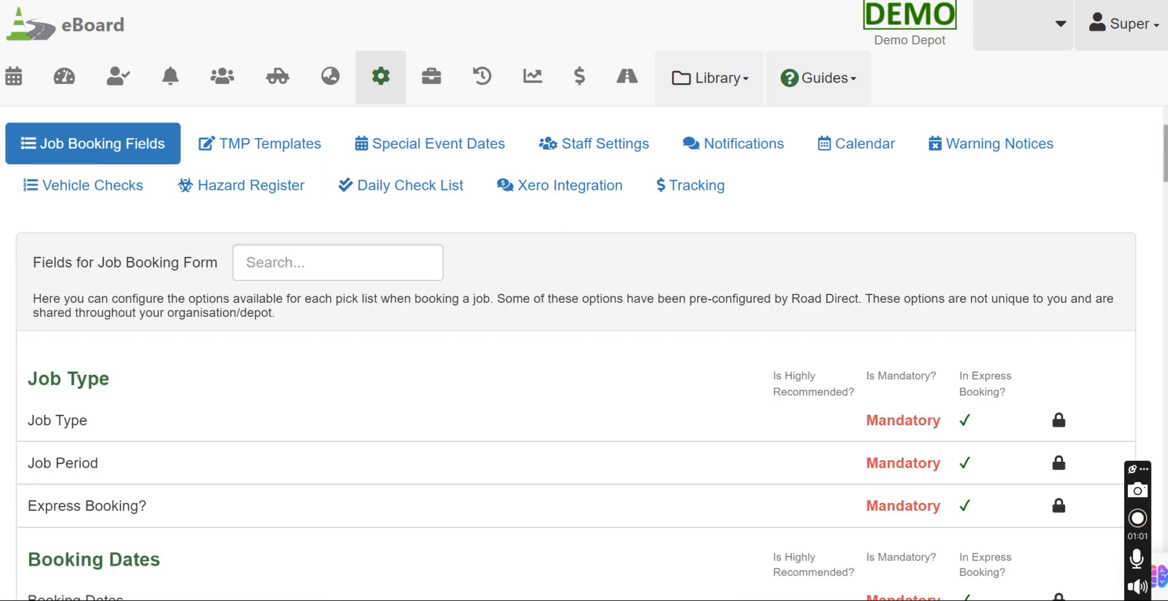
scroll("down", 3)
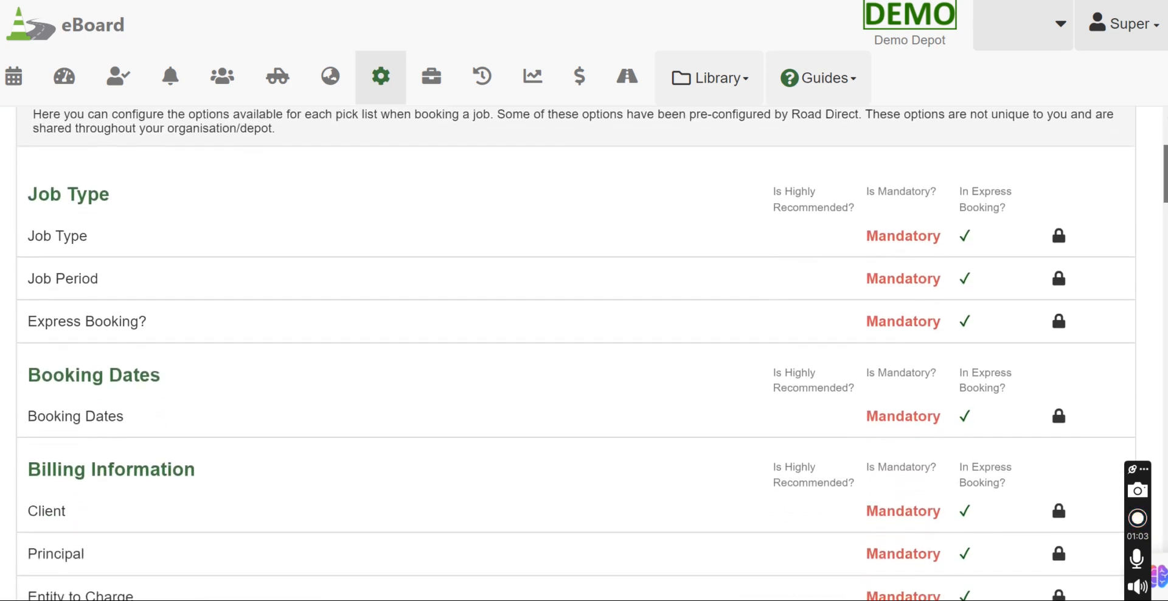
scroll("down", 3)
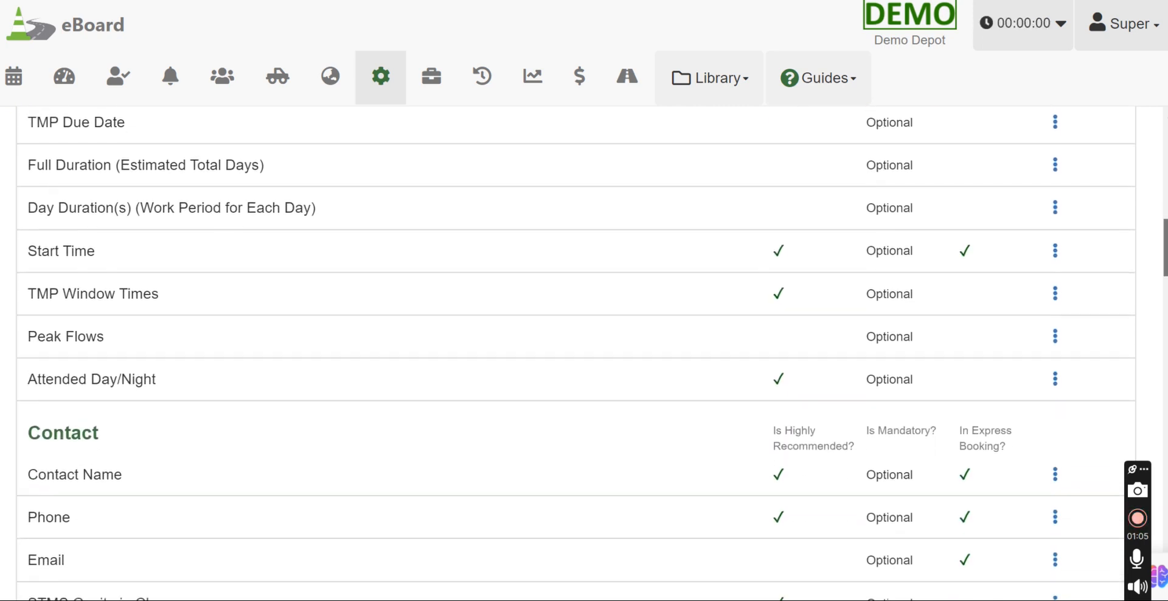
scroll("down", 3)
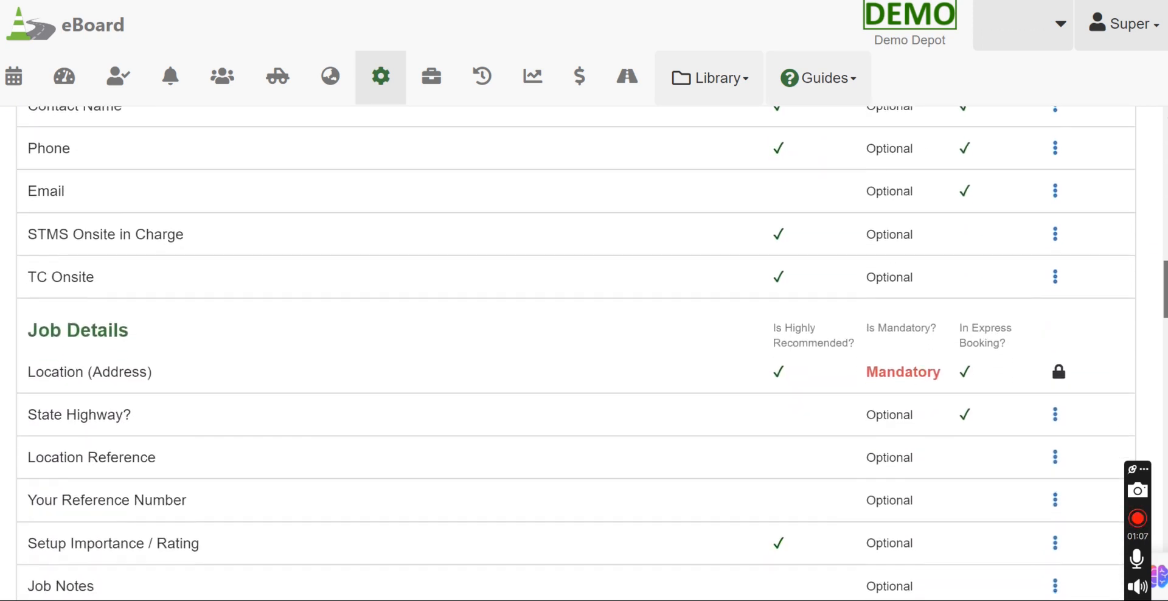
scroll("down", 3)
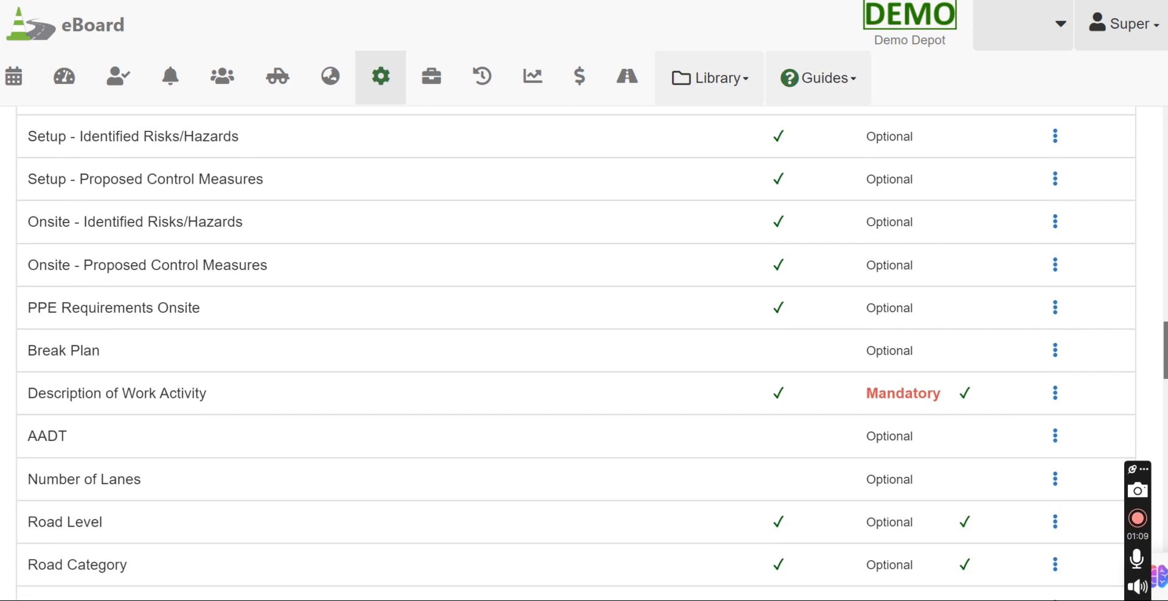
scroll("down", 3)
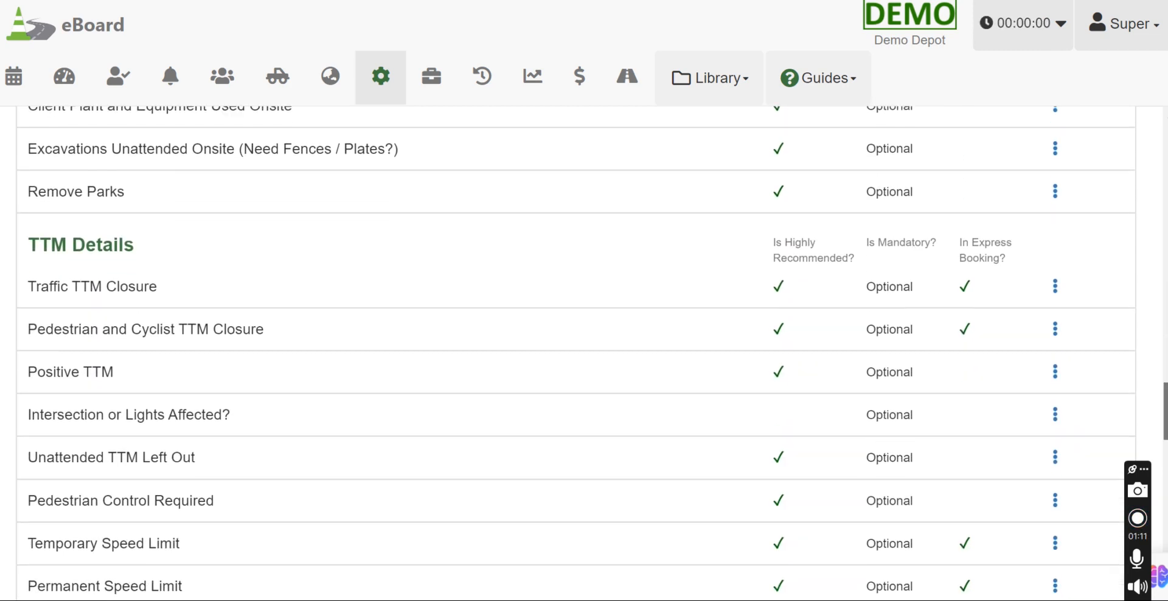
scroll("down", 3)
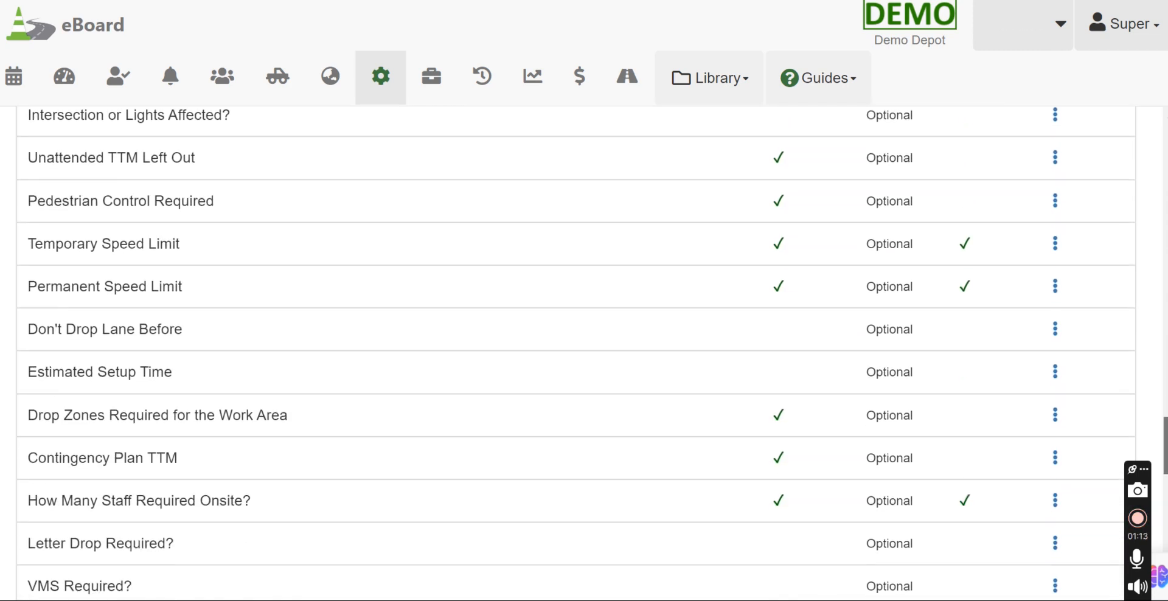
scroll("down", 3)
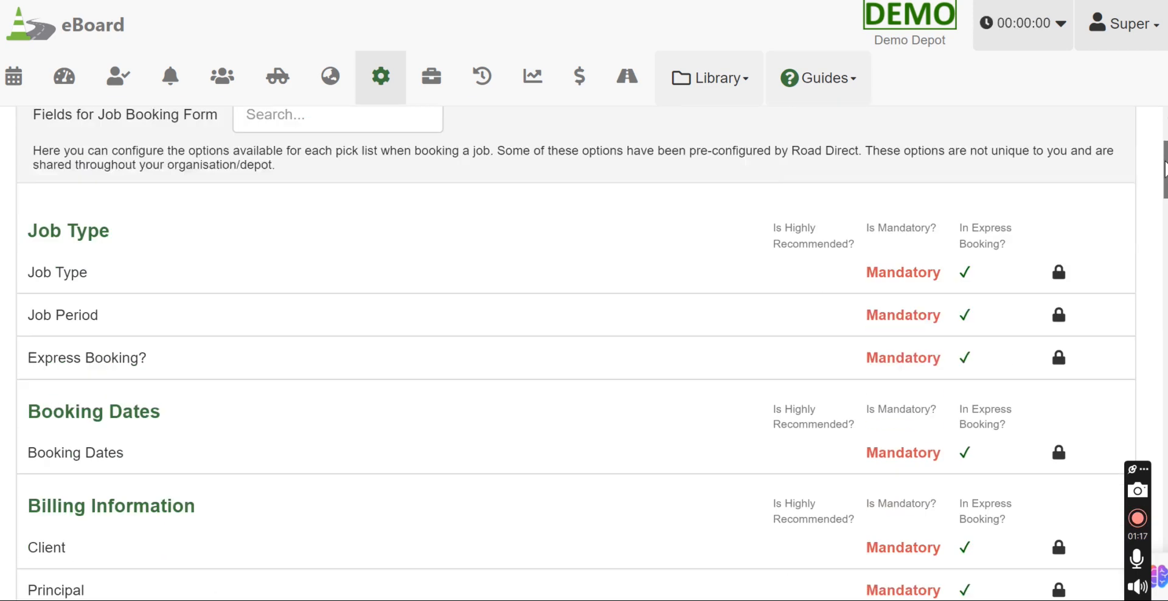
scroll("down", 3)
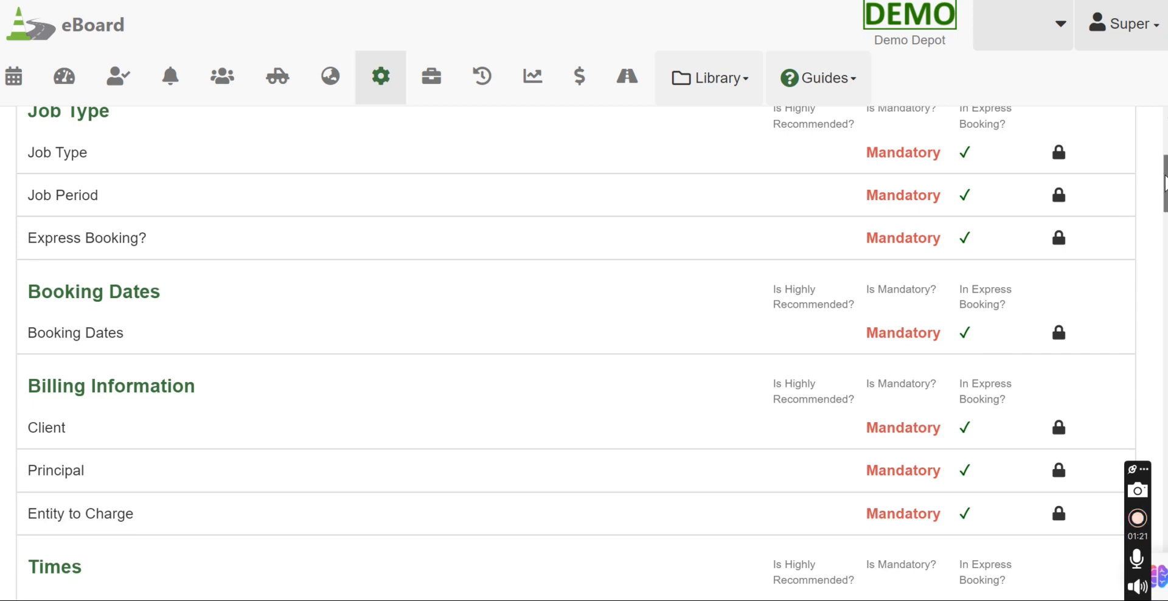
scroll("down", 3)
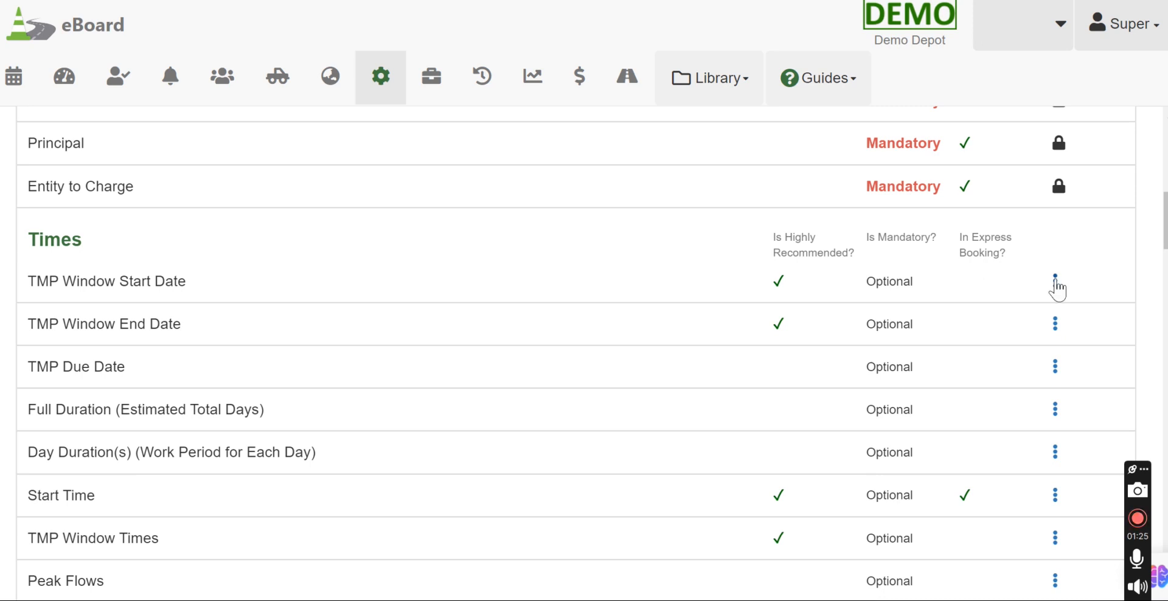
left_click(1054, 274)
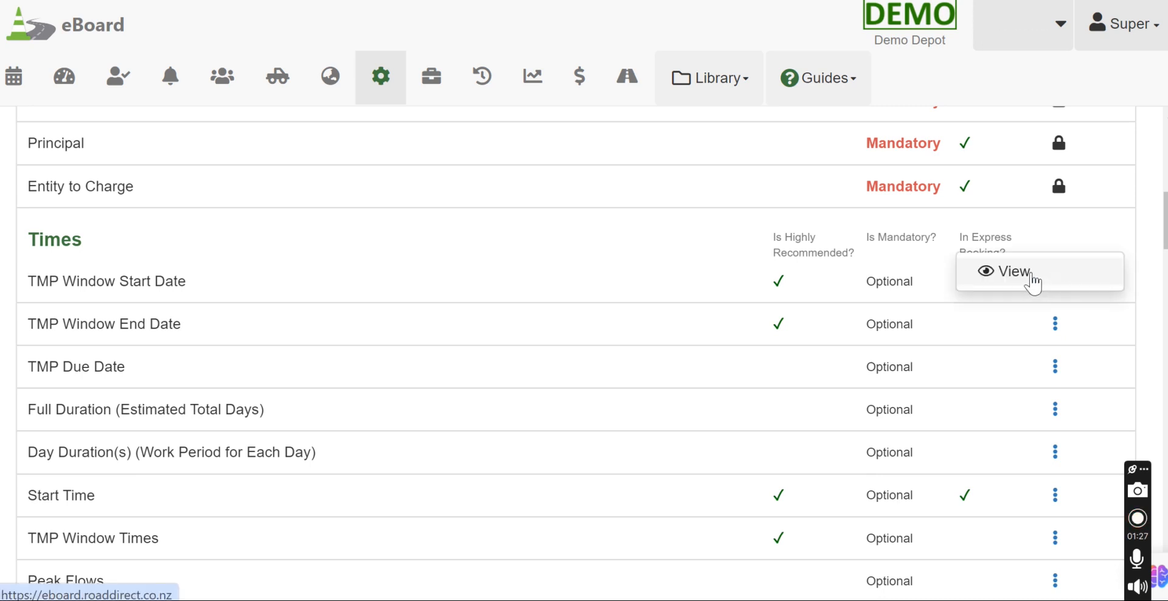
left_click(1007, 272)
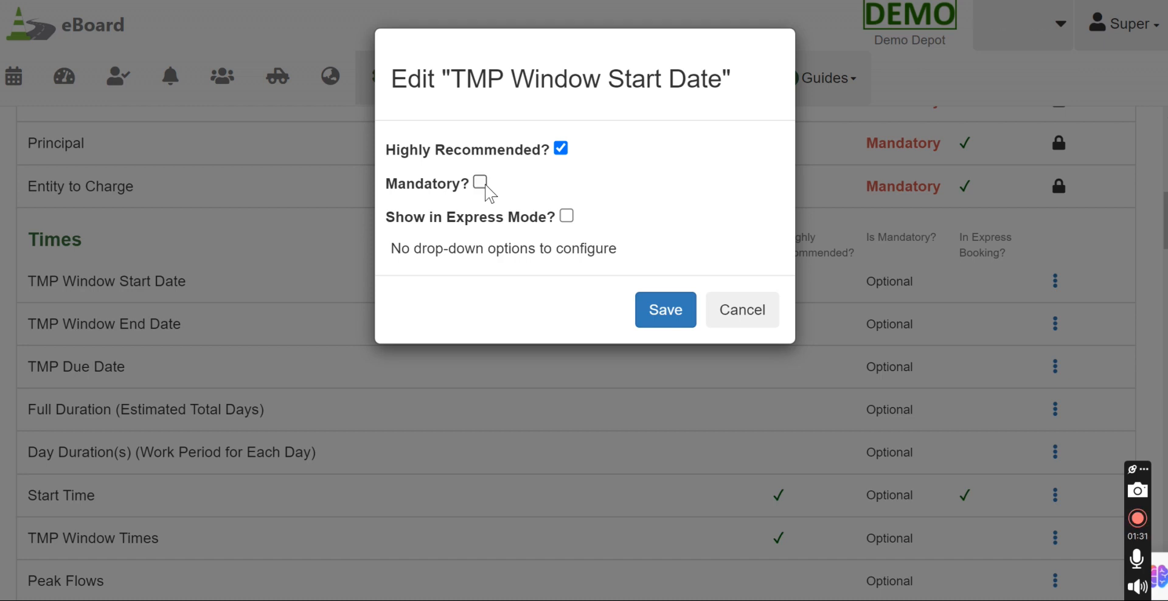
mouse_move(721, 252)
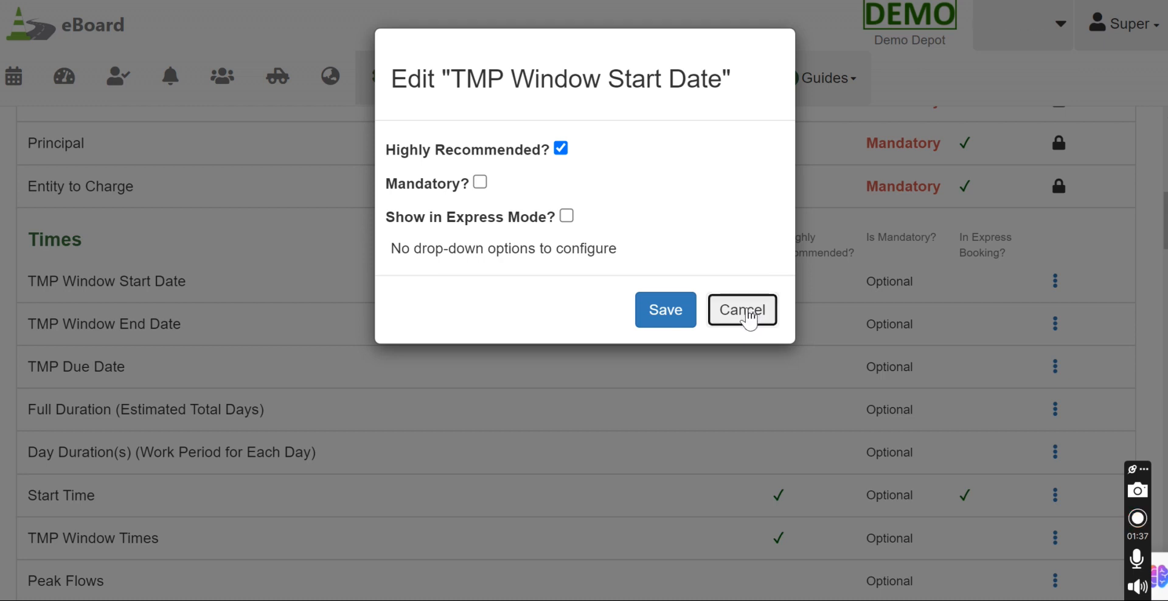
left_click(743, 309)
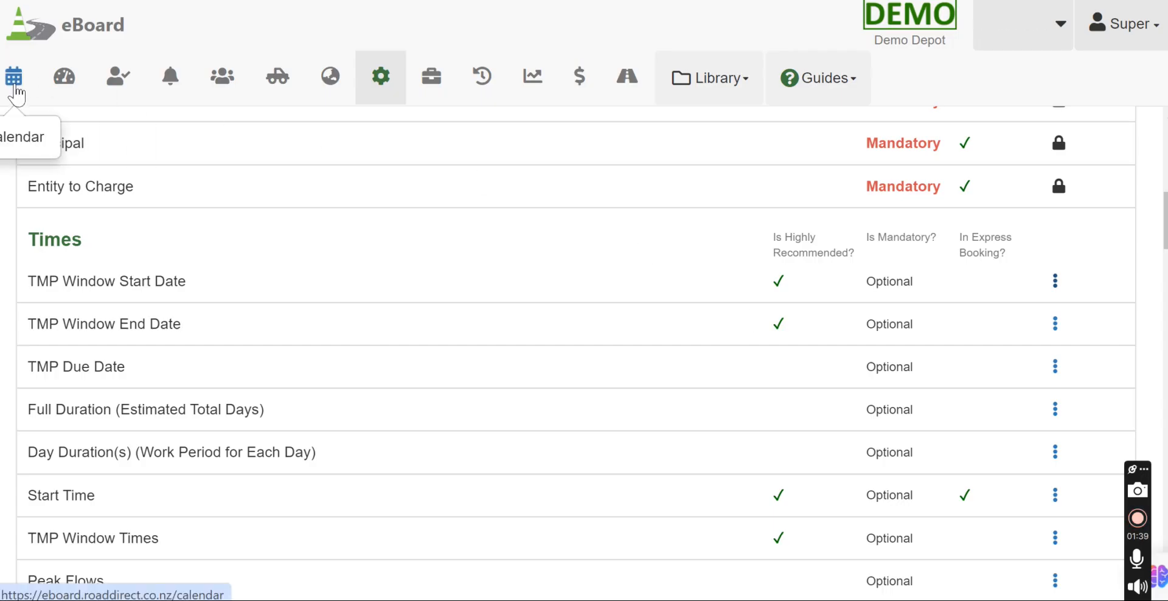
- From the job calendar, open the Add New Job form, review its fields, and close it unsaved
left_click(14, 78)
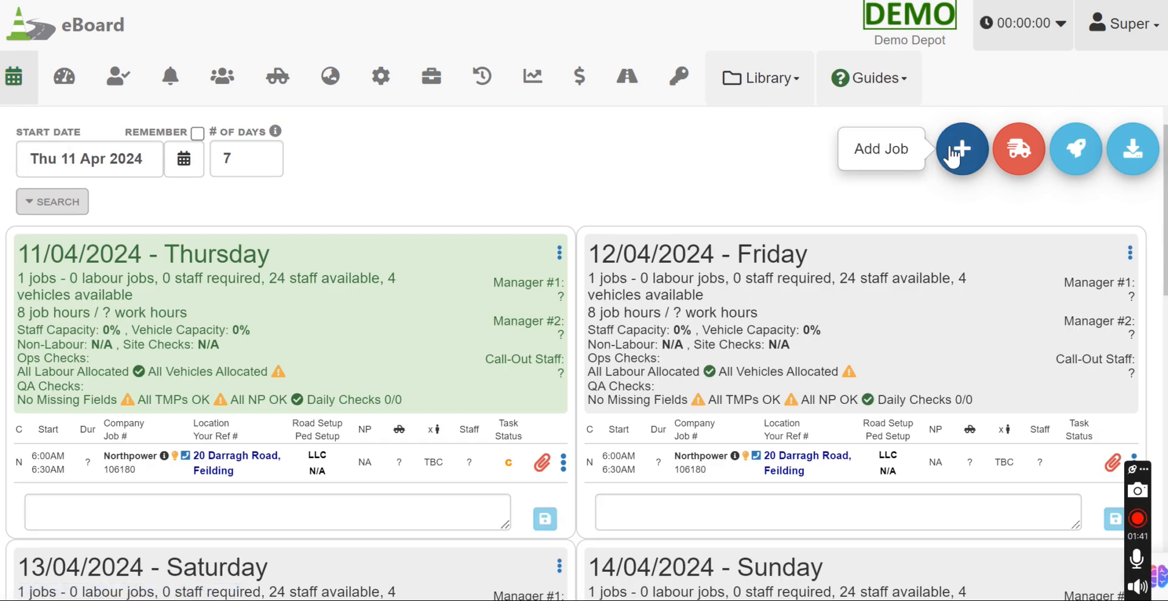
left_click(961, 148)
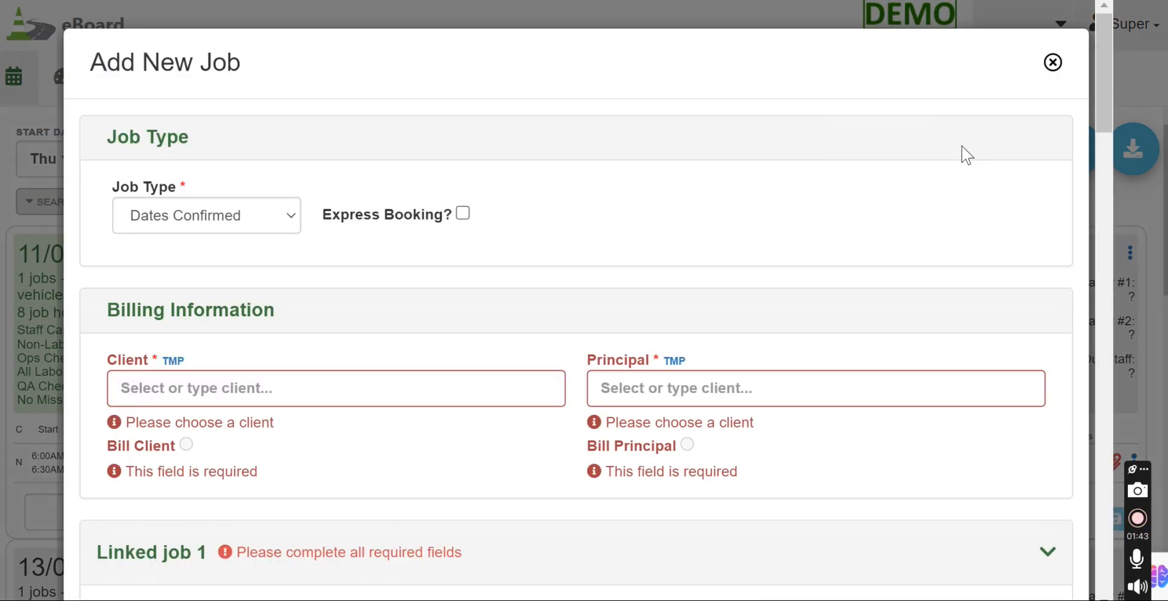
scroll("down", 3)
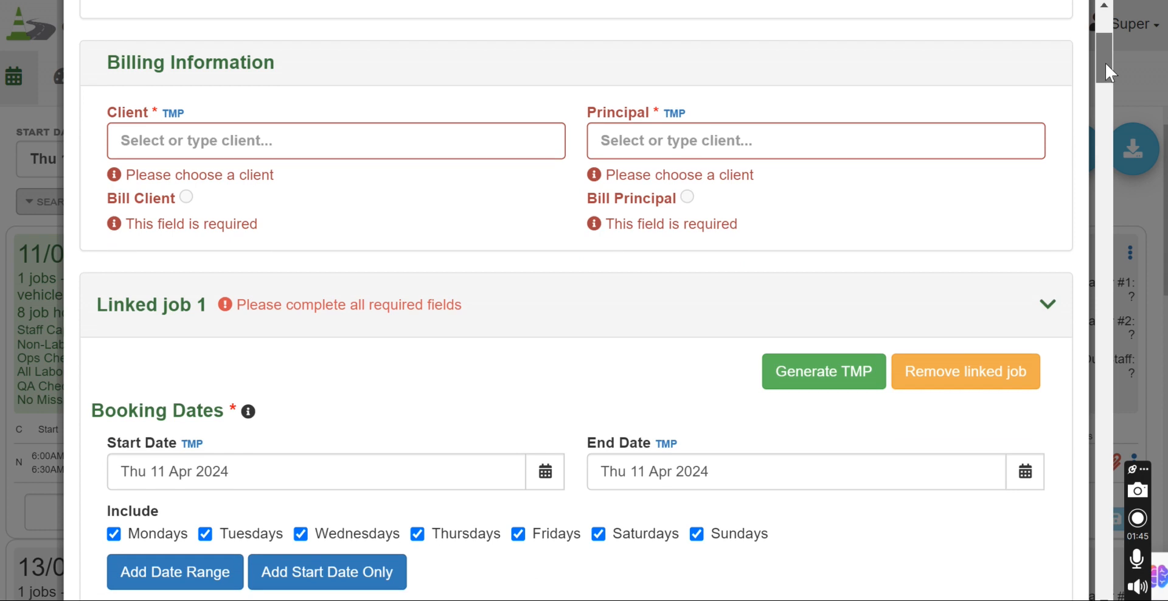
scroll("down", 3)
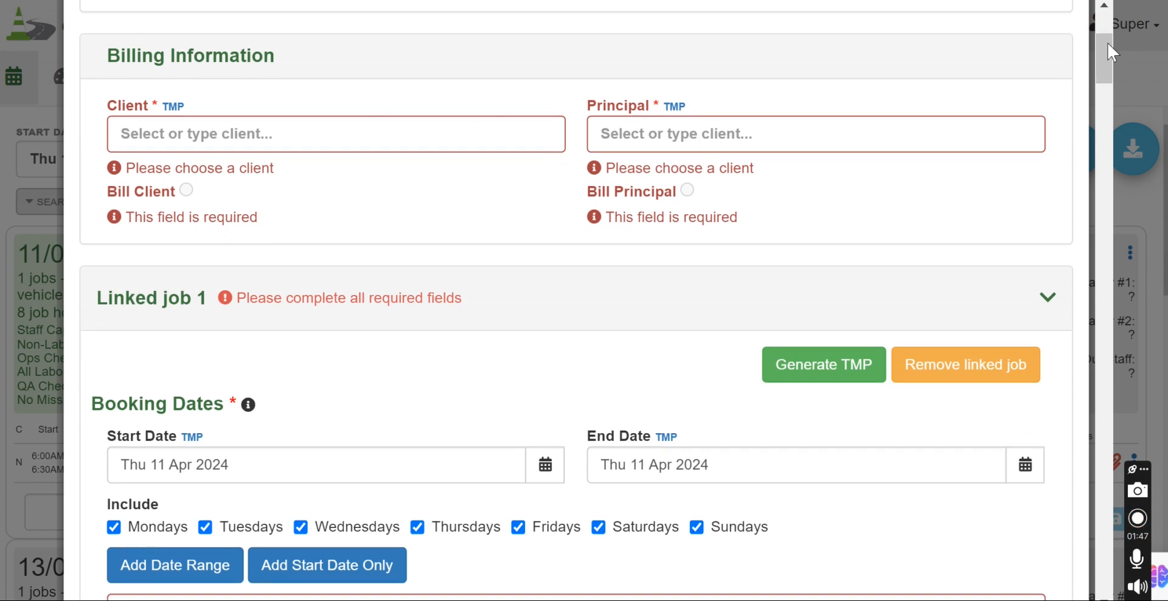
scroll("down", 3)
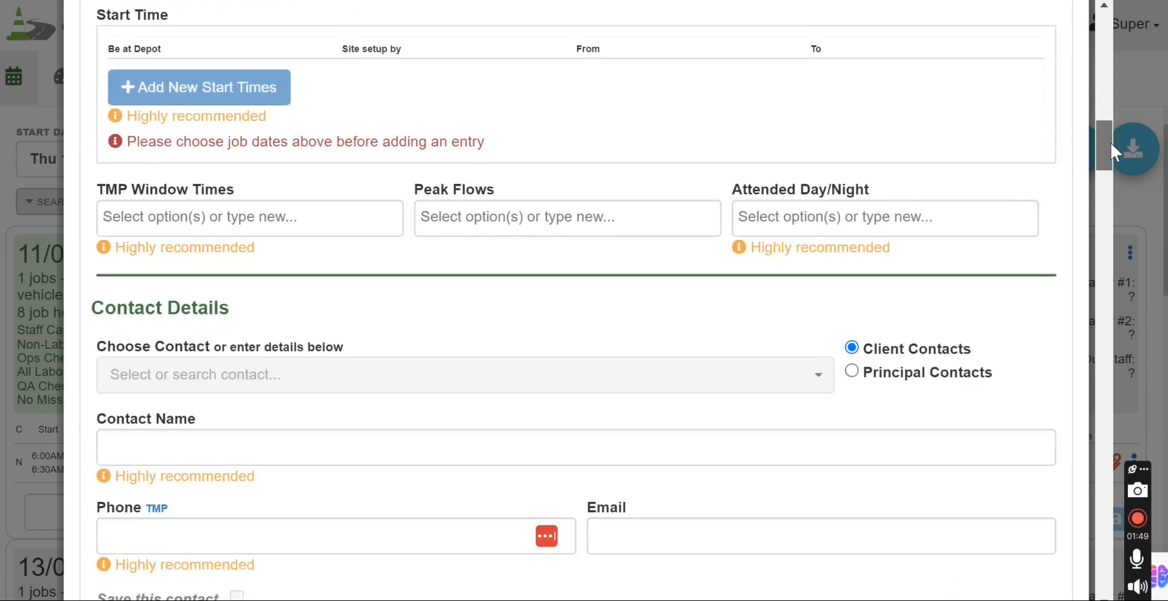
scroll("down", 3)
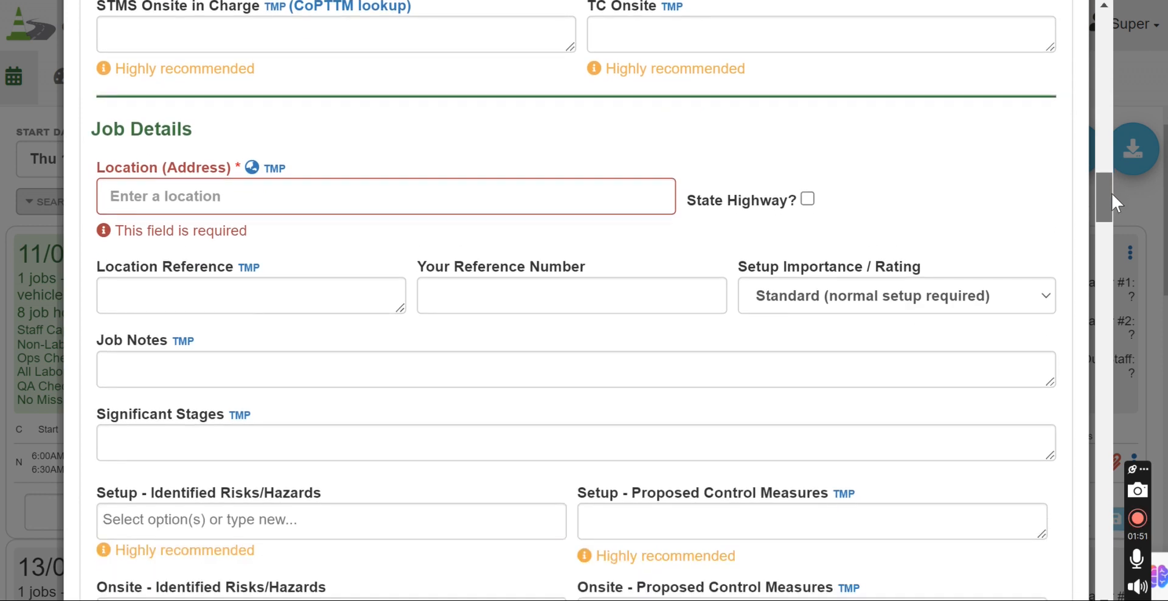
scroll("down", 3)
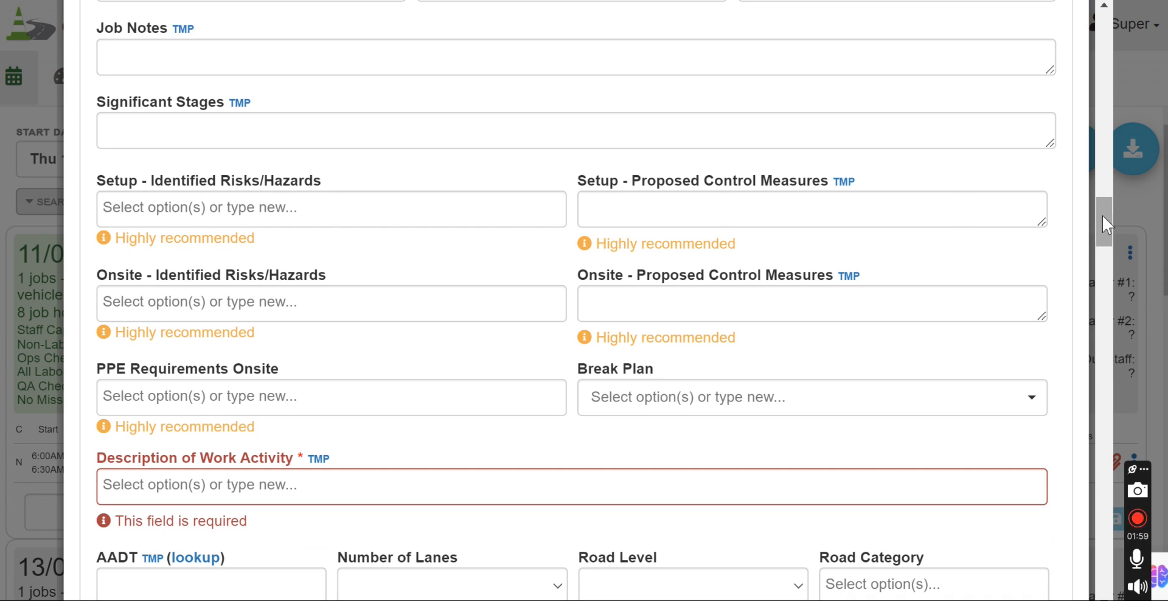
scroll("down", 3)
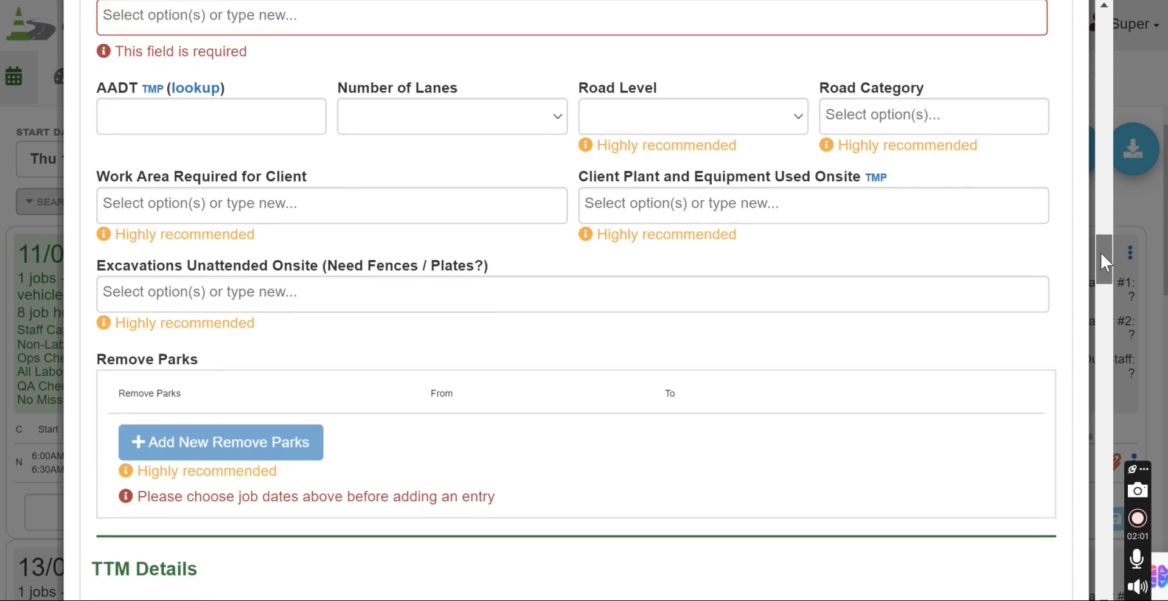
scroll("down", 3)
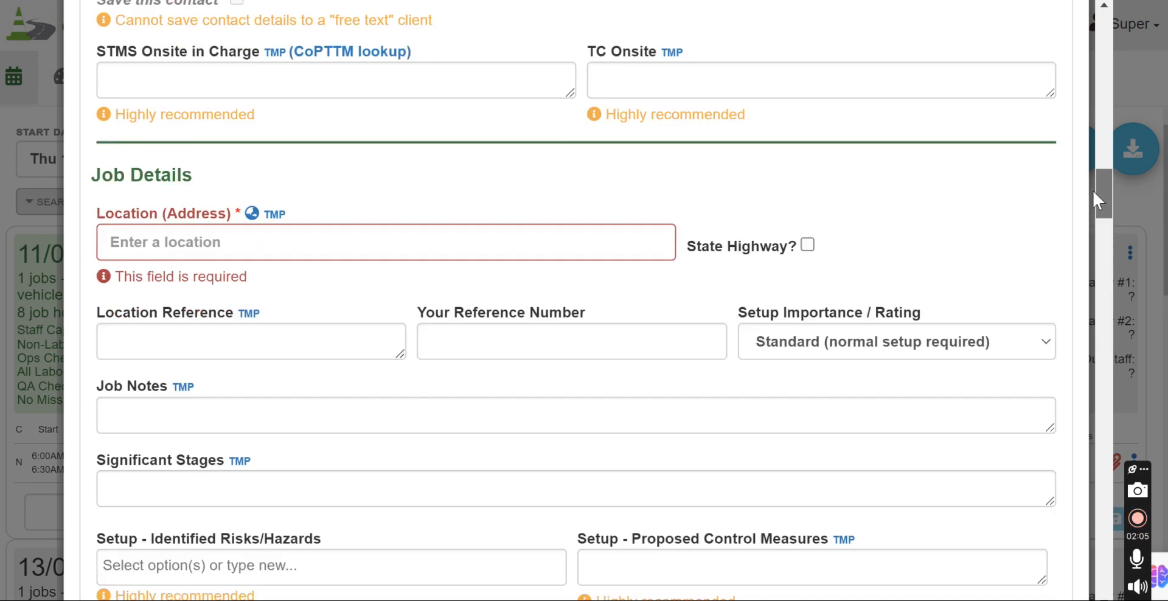
scroll("down", 3)
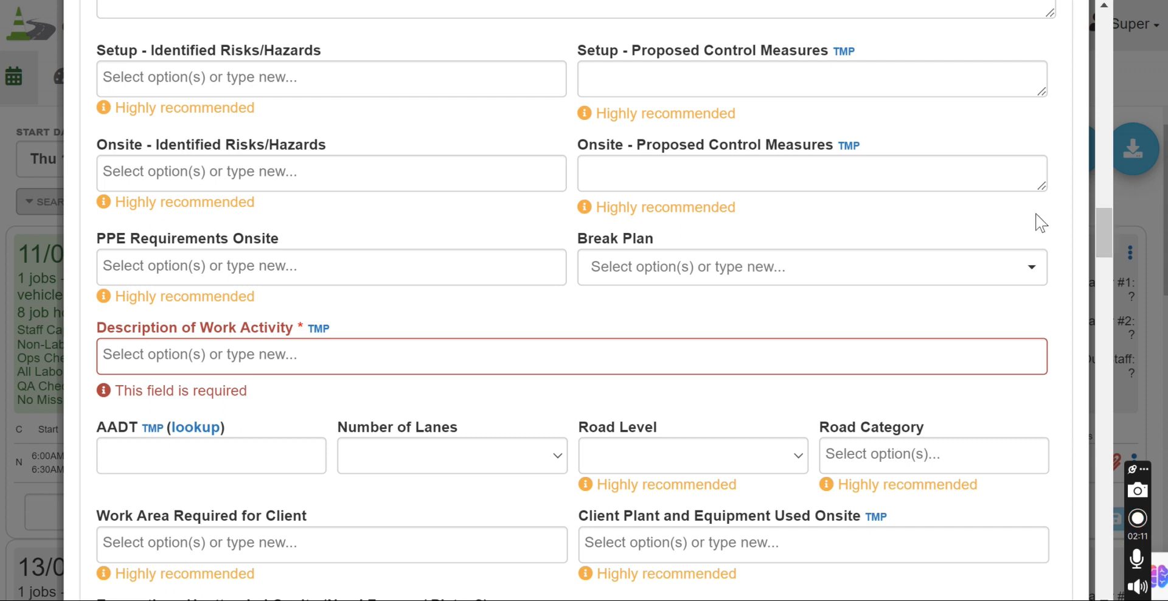
mouse_move(1114, 244)
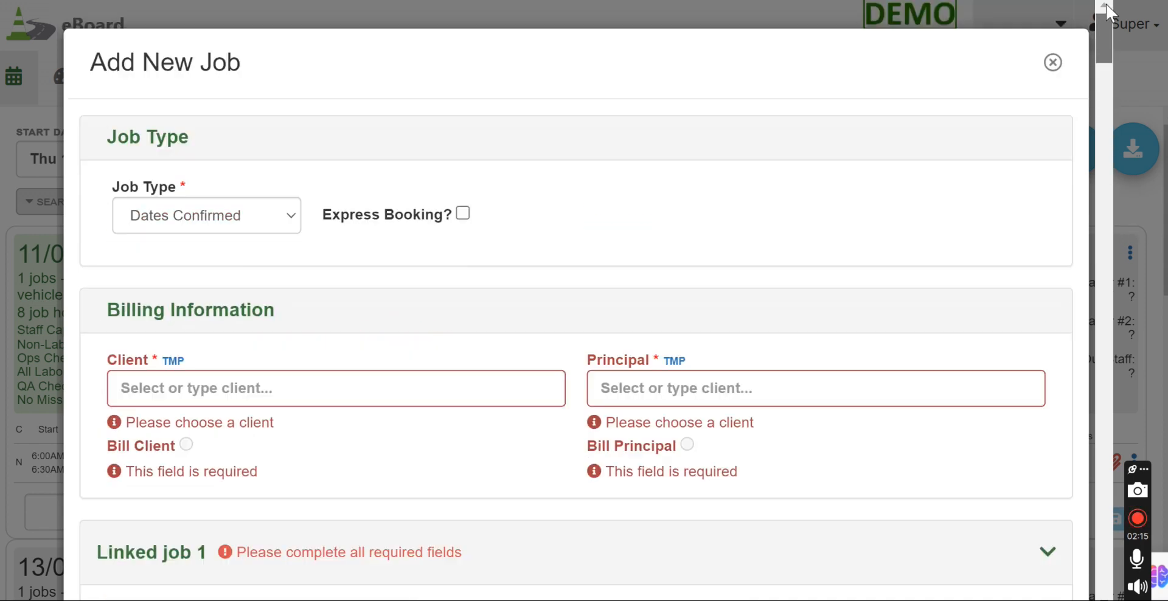
left_click(1052, 62)
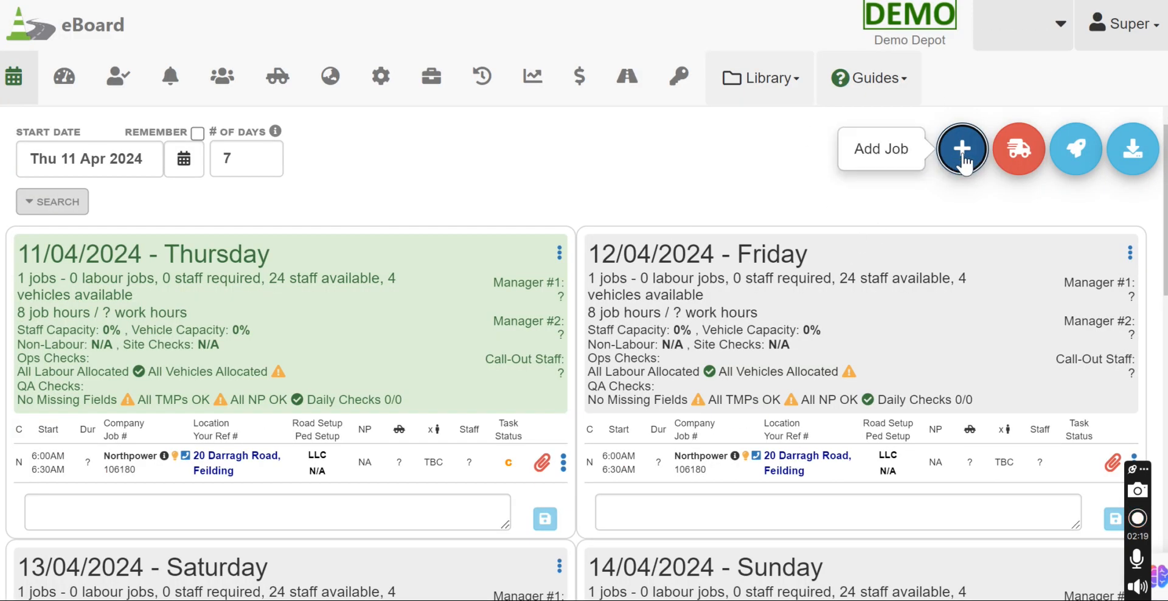
mouse_move(276, 77)
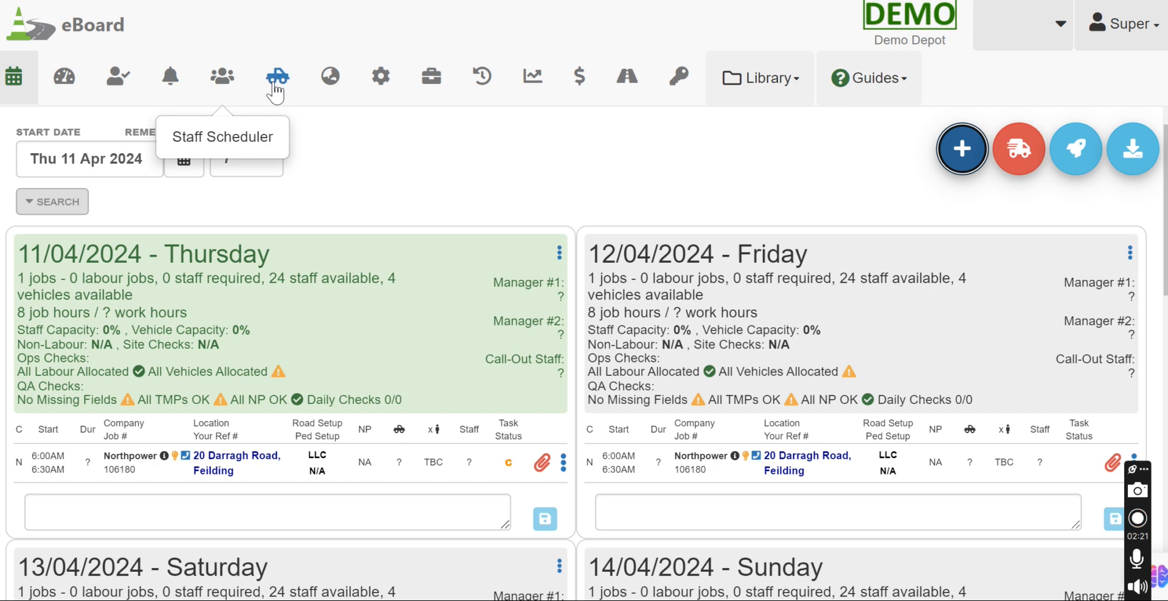
- Open Settings on the TMP Templates page listing the Level 1 template
left_click(380, 76)
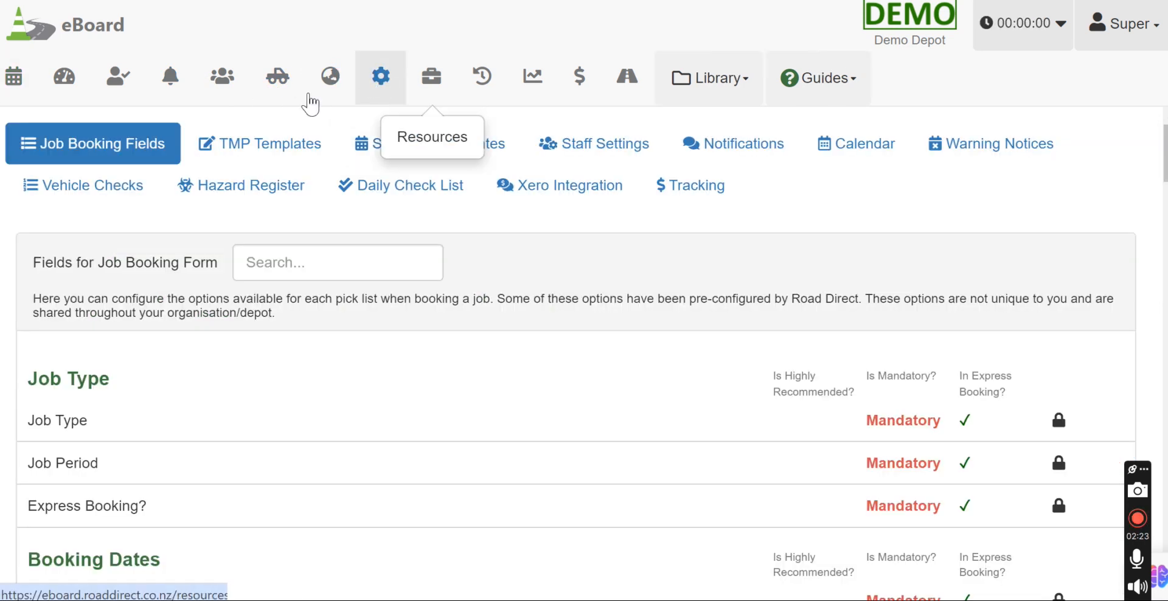
left_click(259, 143)
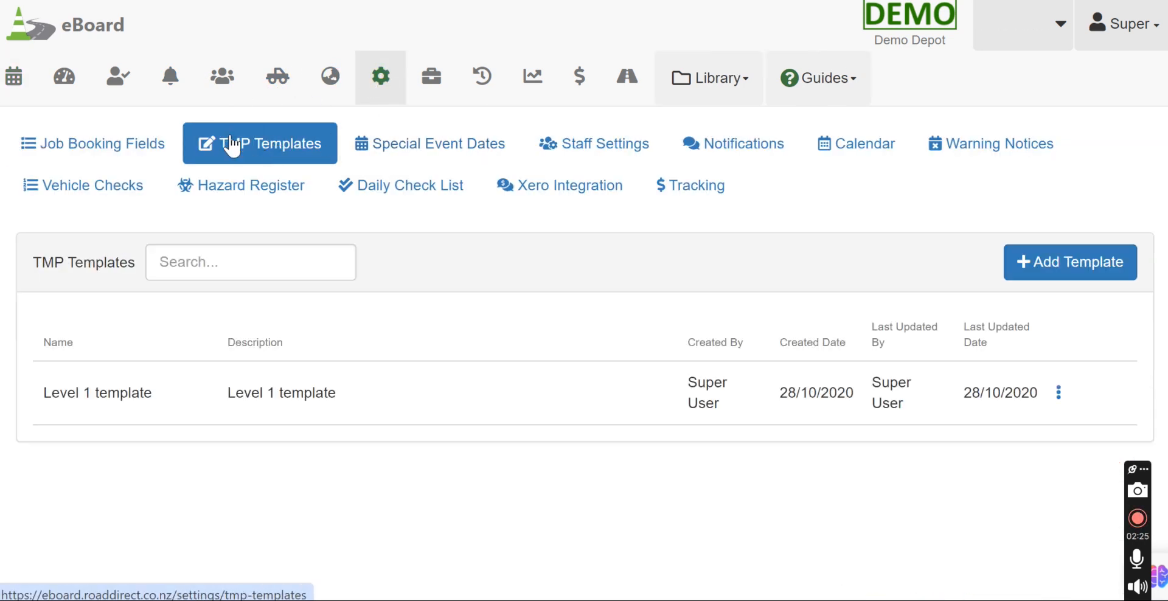
mouse_move(242, 164)
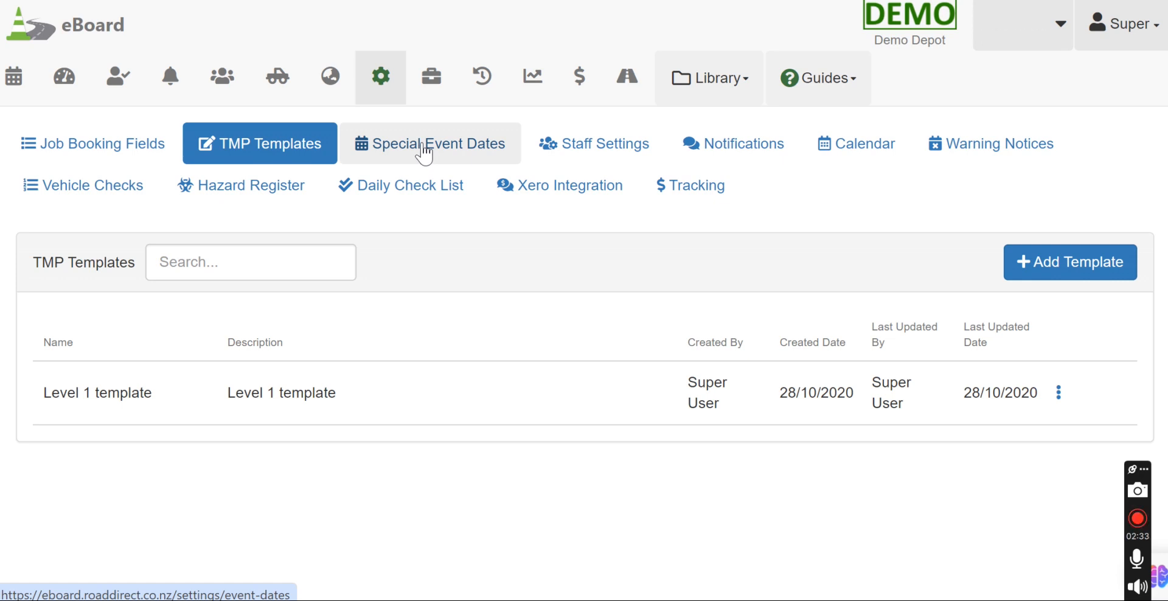
- Show Special Event Dates, then draft a red event category and cancel it
left_click(430, 143)
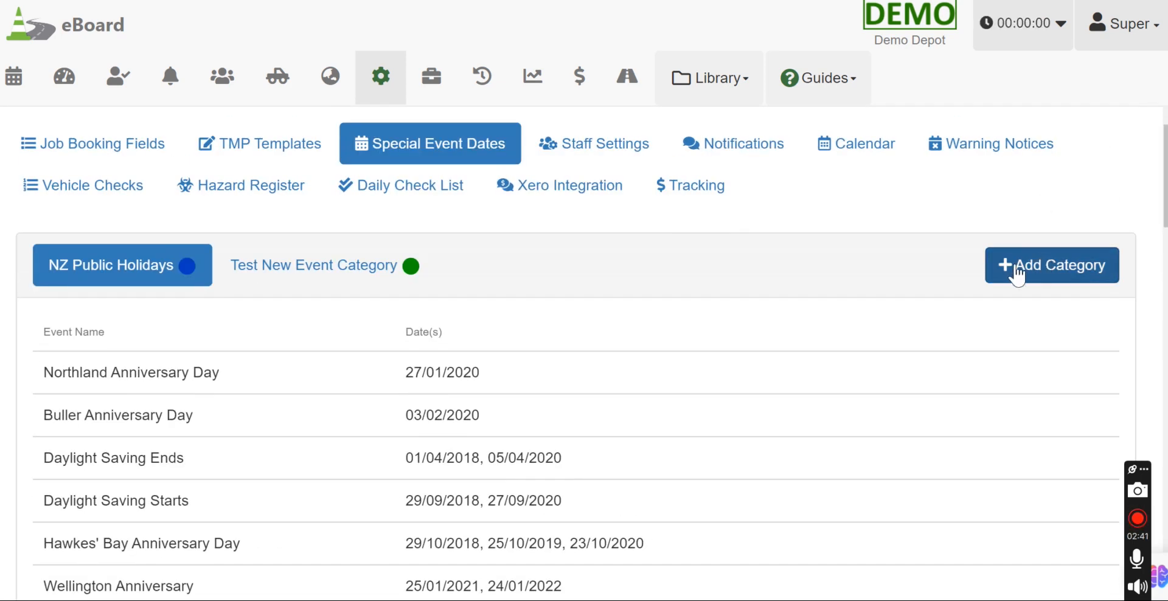
left_click(1051, 265)
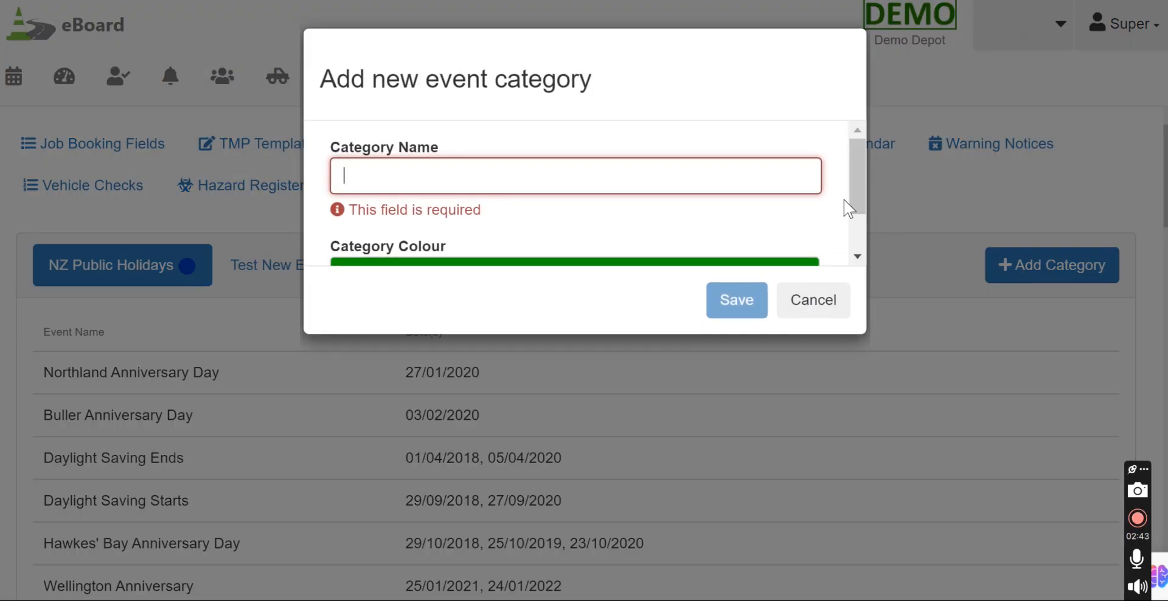
scroll("down", 3)
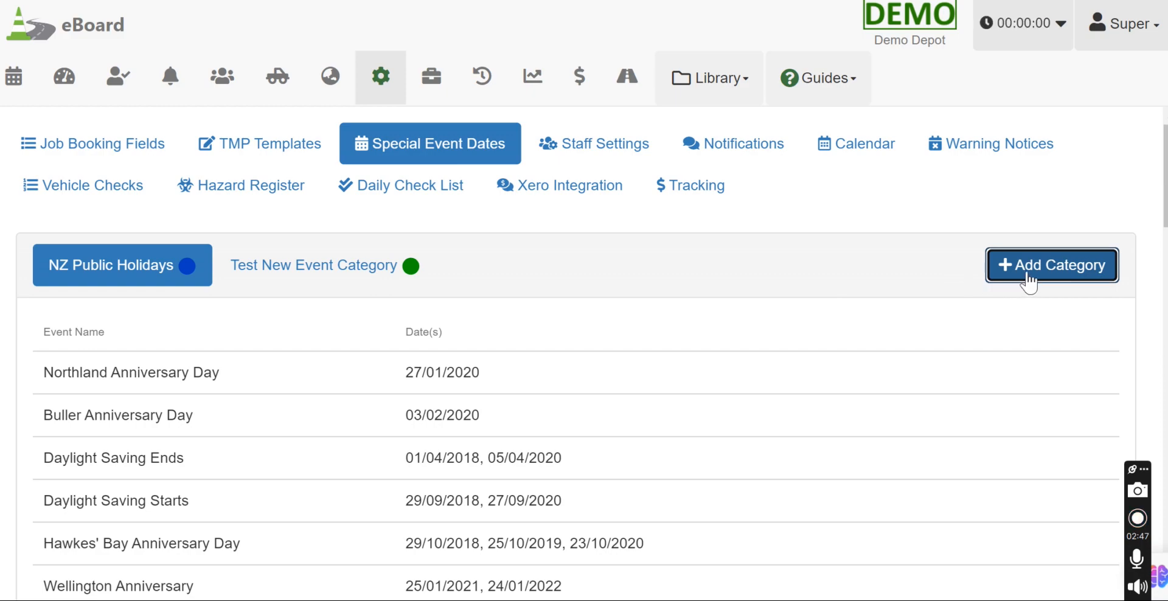
left_click(1052, 265)
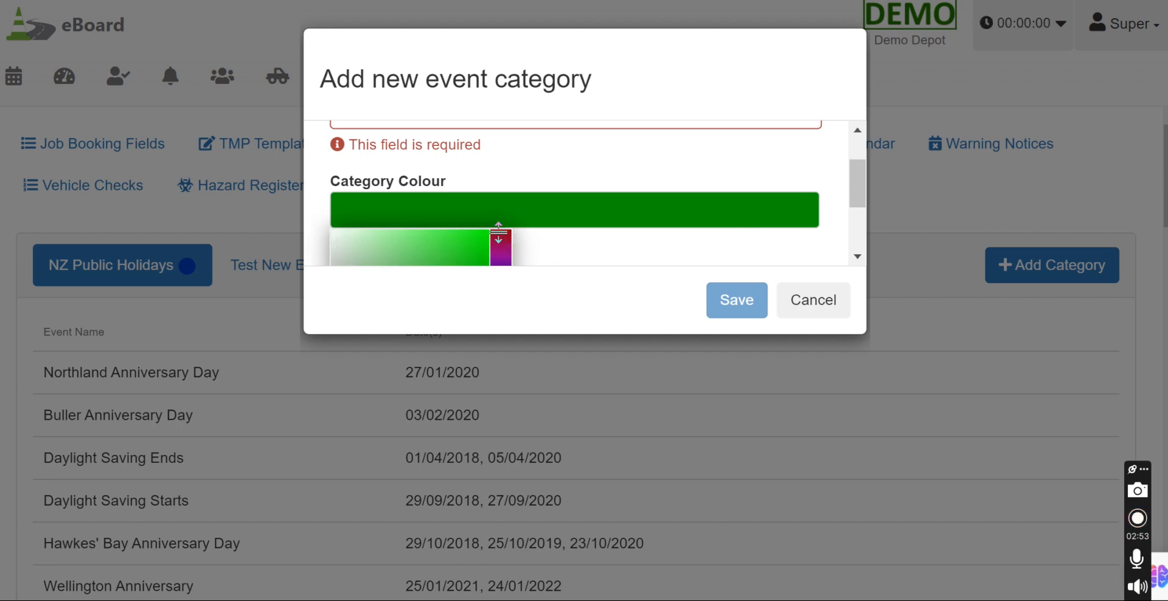
left_click_drag(499, 240, 503, 240)
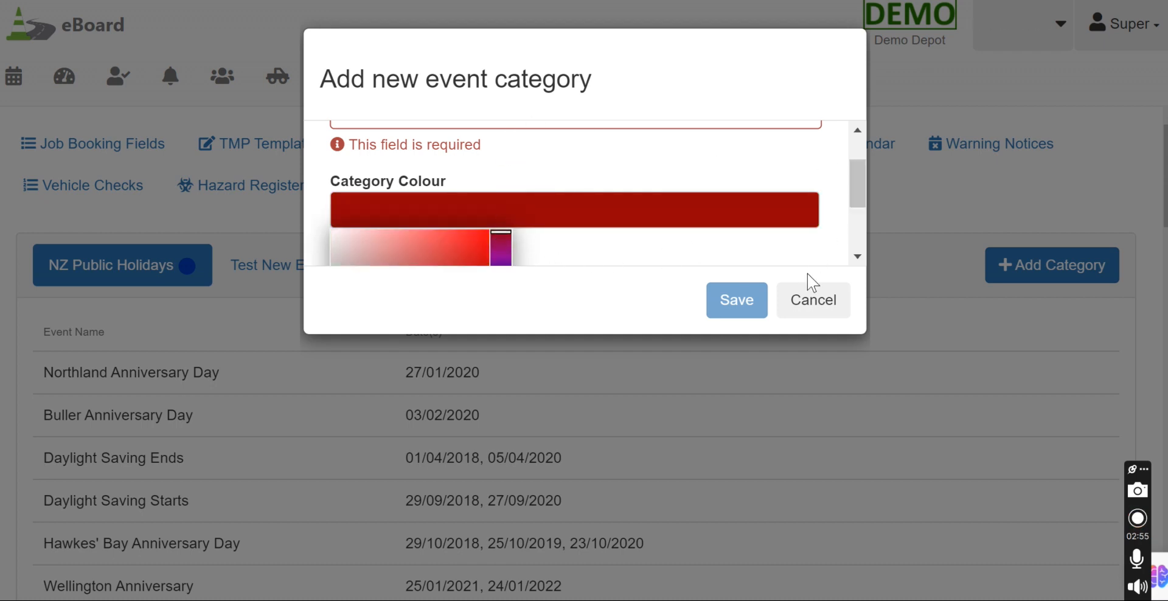
left_click(813, 300)
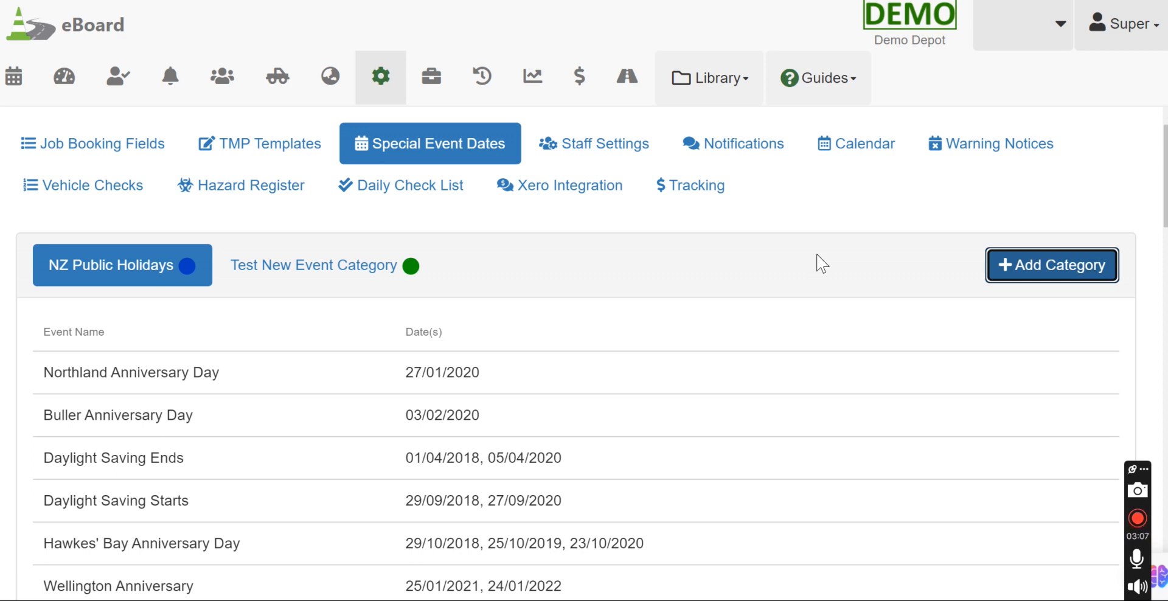
mouse_move(116, 76)
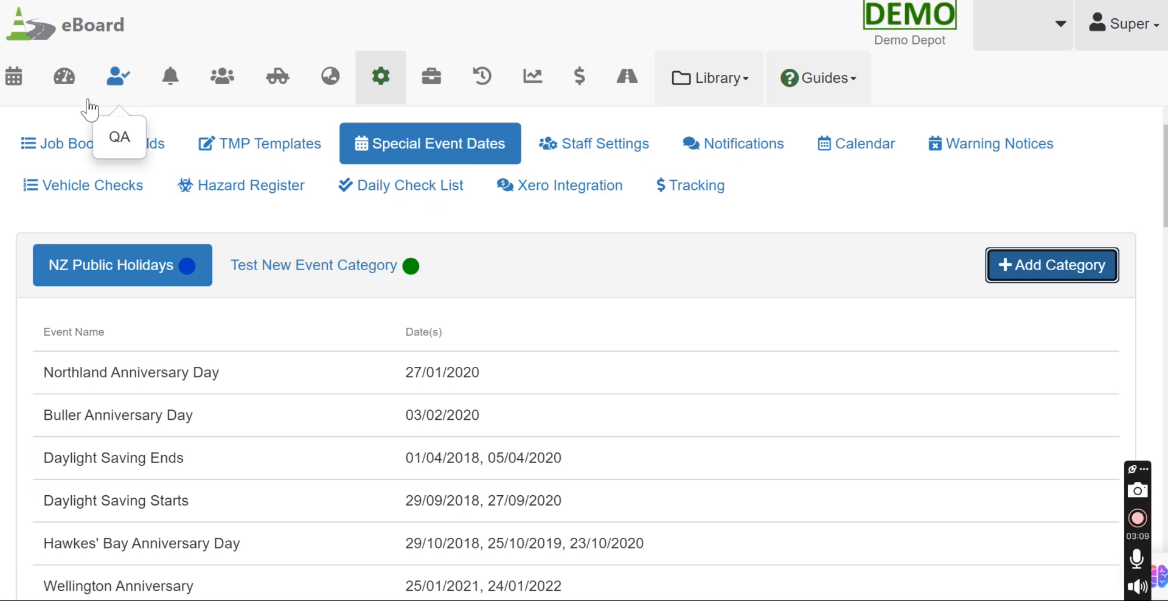
left_click(14, 76)
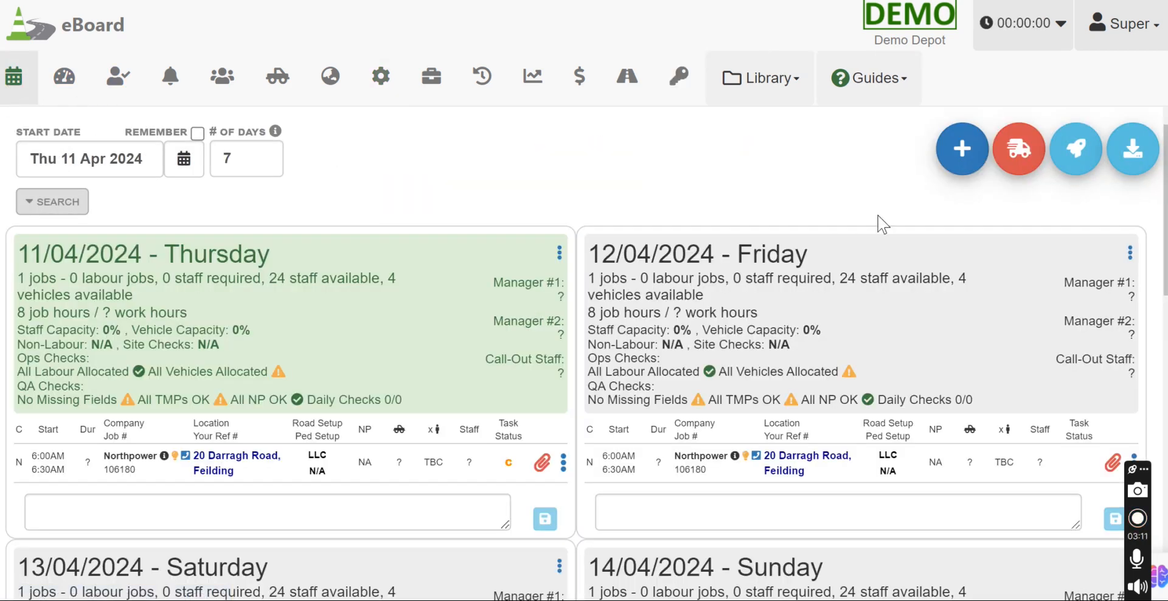
scroll("down", 3)
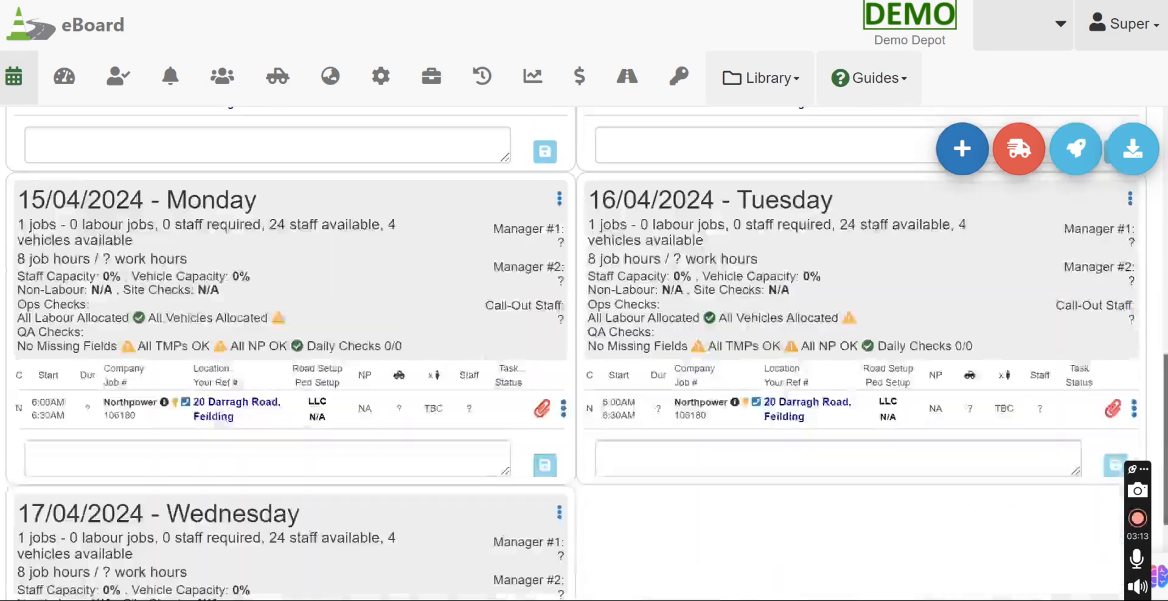
scroll("down", 3)
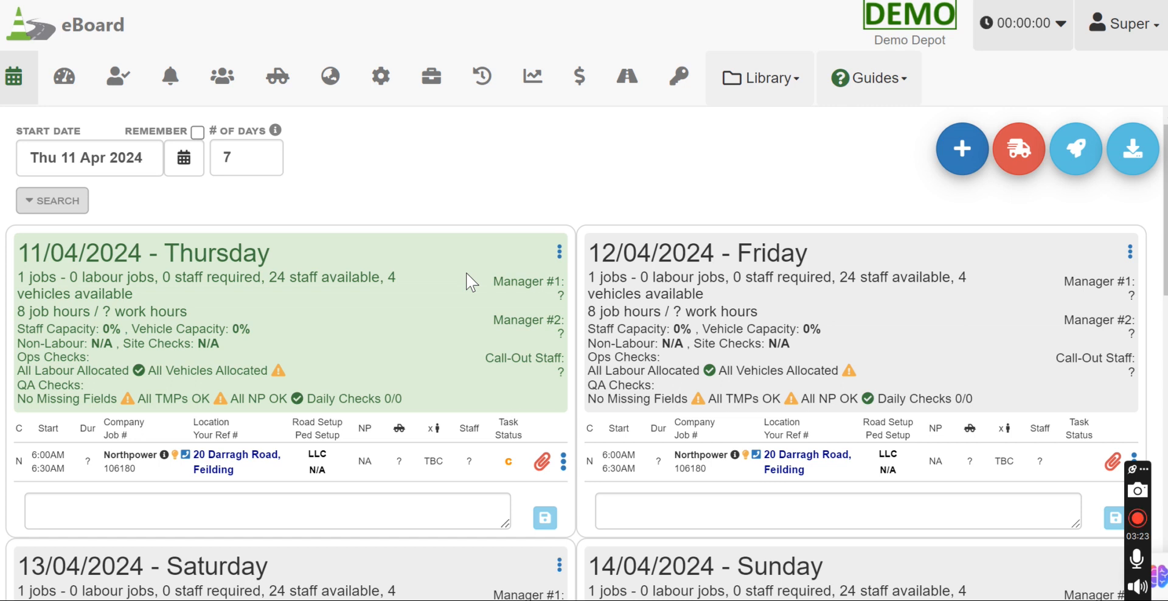
mouse_move(381, 76)
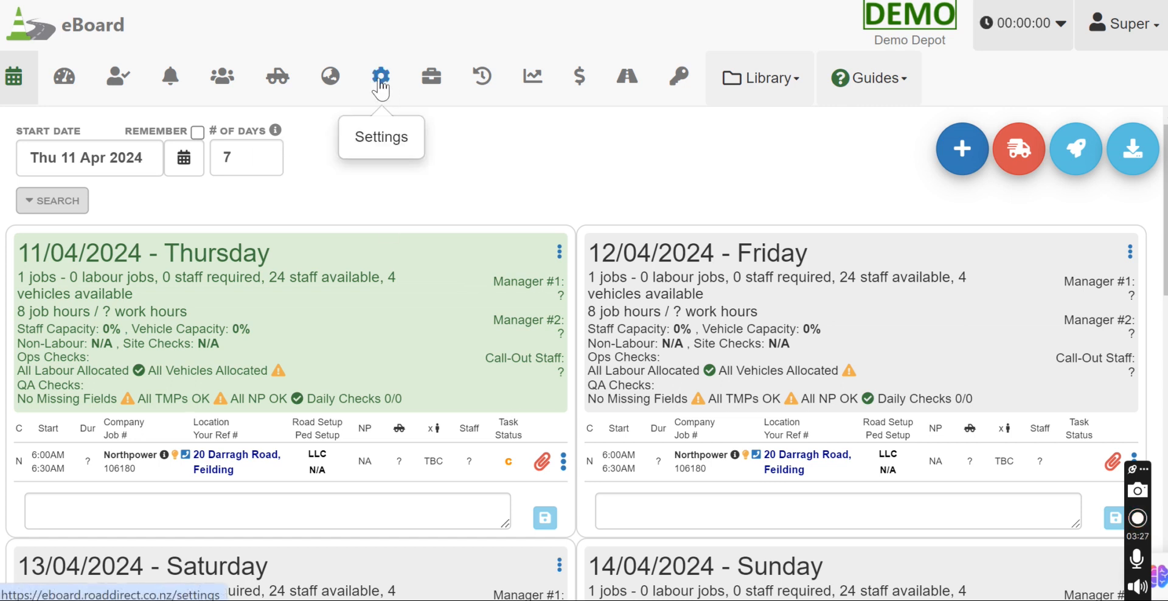
left_click(381, 76)
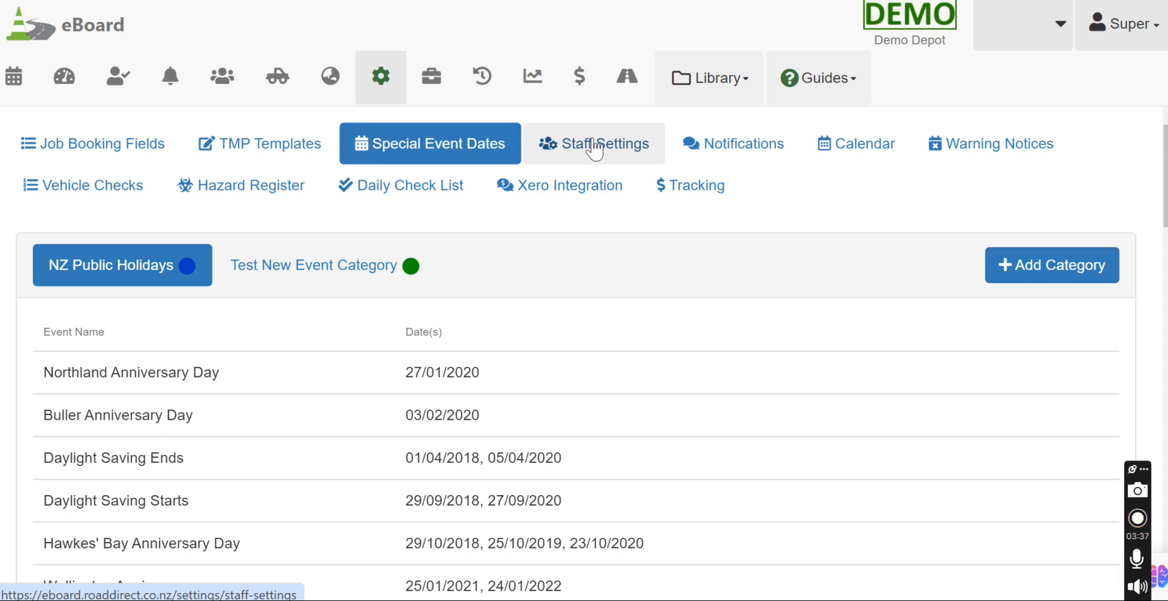
mouse_move(609, 155)
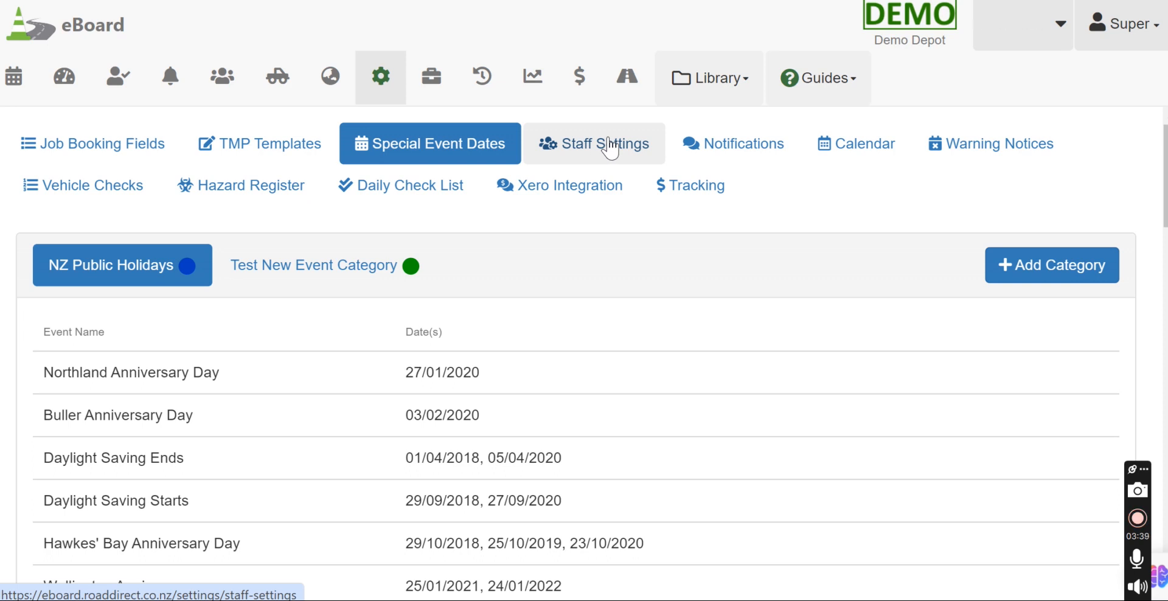
- Put Staff Settings into edit mode with Callout, Meal, Night Shift and Overnight allowances ticked
left_click(604, 144)
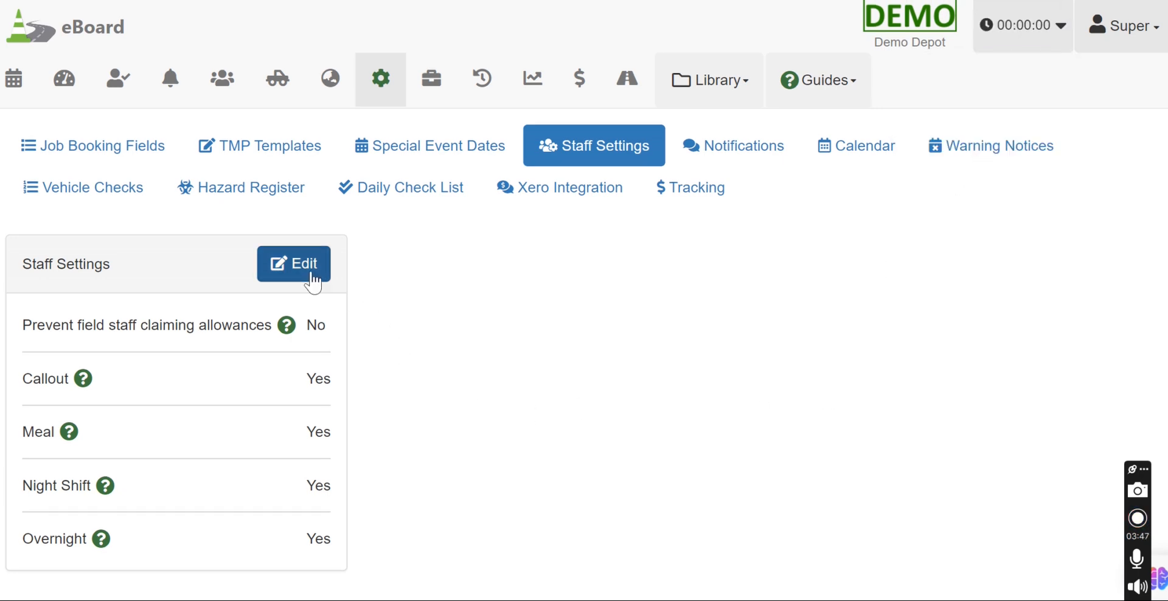
left_click(294, 264)
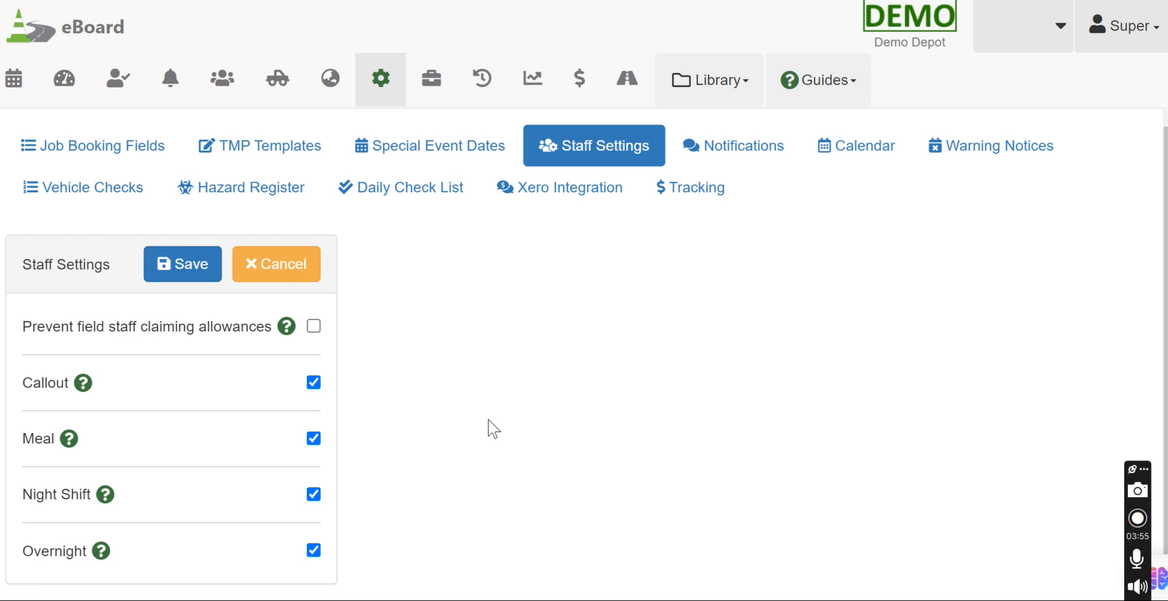
mouse_move(563, 332)
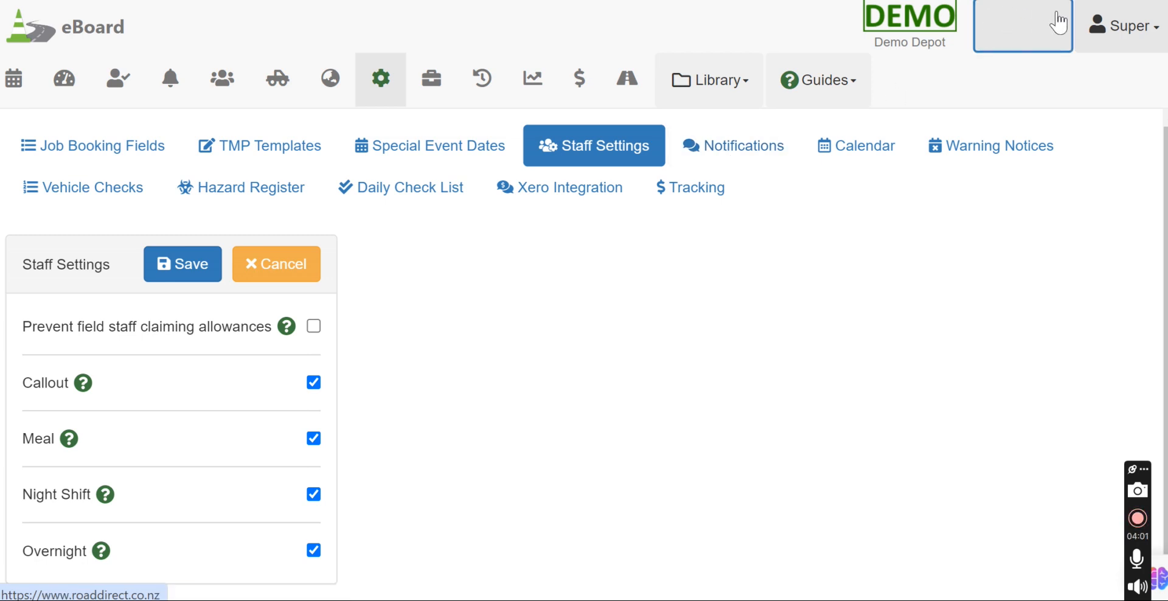
left_click(1023, 25)
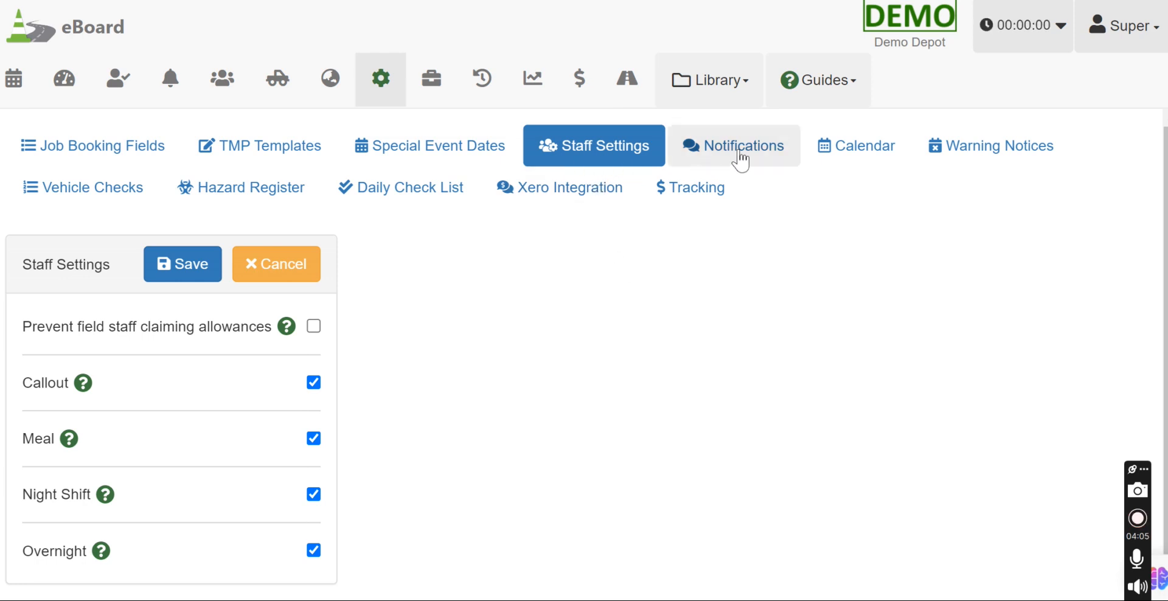
- Open Notifications, edit the SMS panel, review all ticked inclusions, and save
left_click(735, 145)
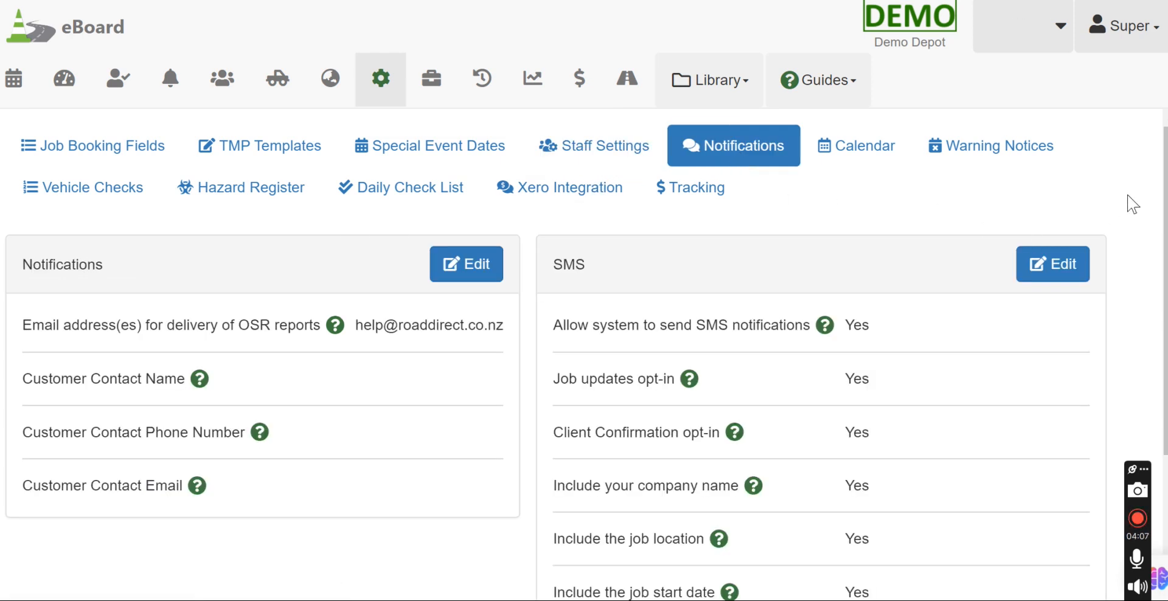
scroll("down", 3)
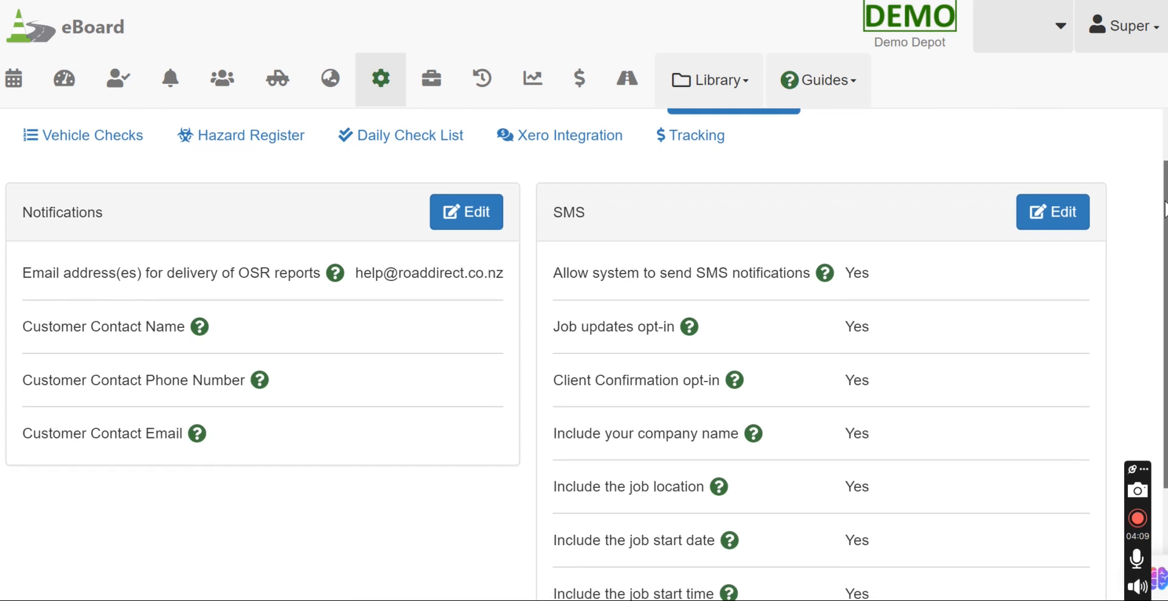
mouse_move(334, 273)
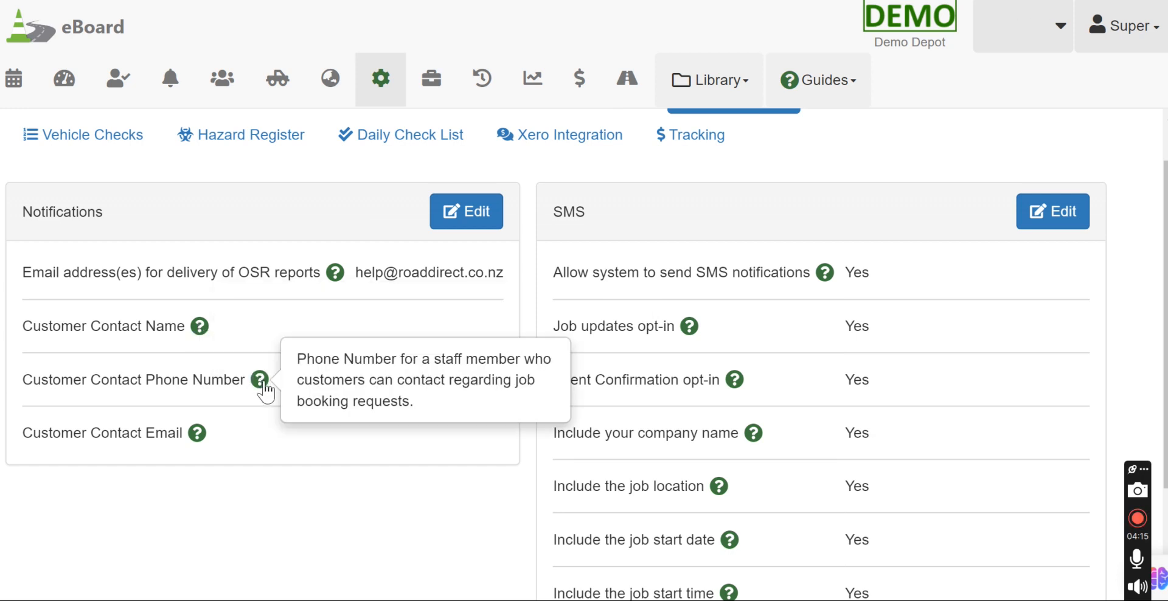
mouse_move(224, 278)
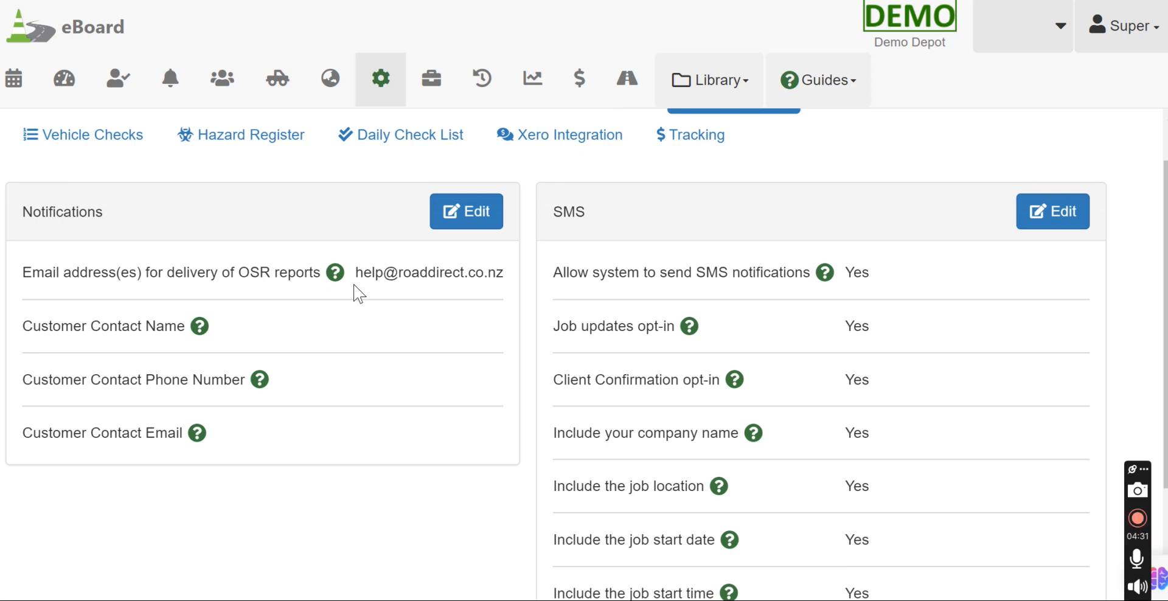
mouse_move(383, 284)
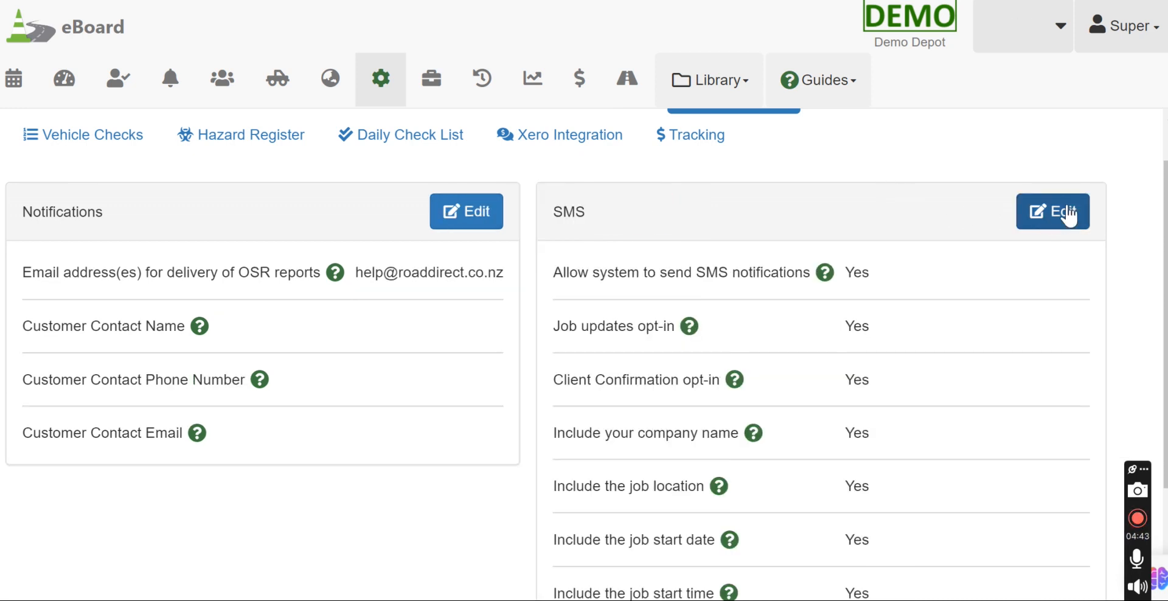
left_click(1053, 211)
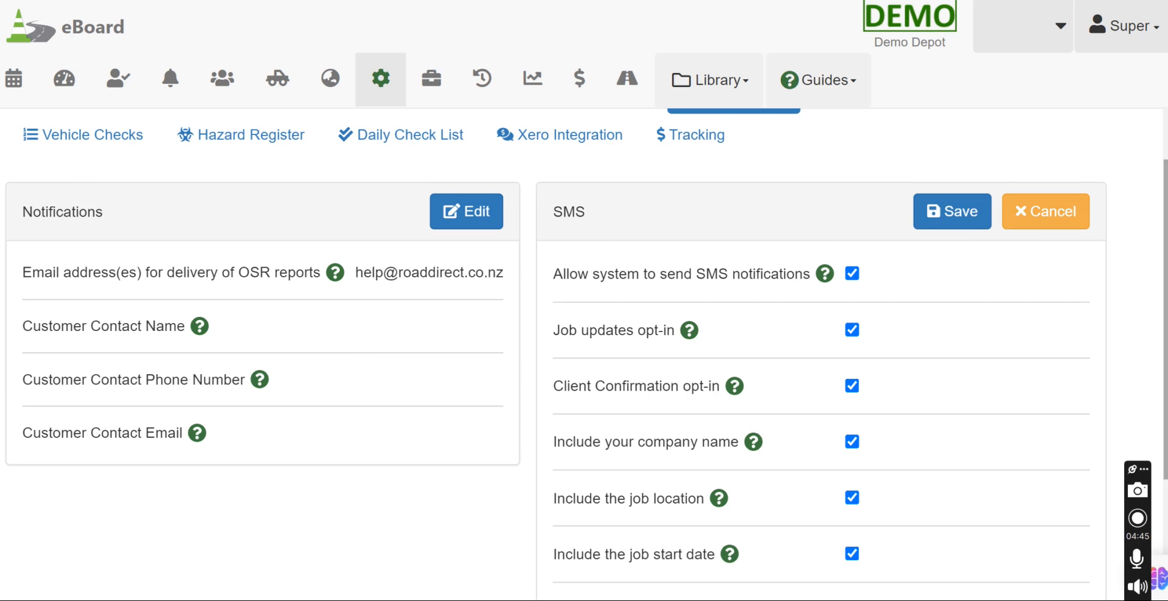
scroll("down", 3)
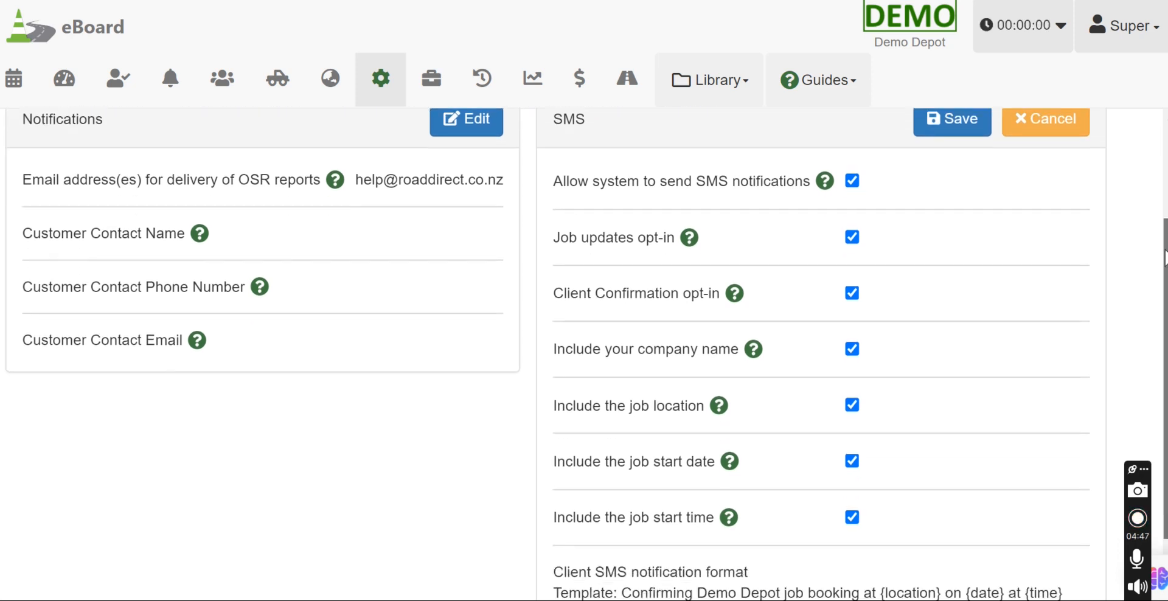
scroll("down", 3)
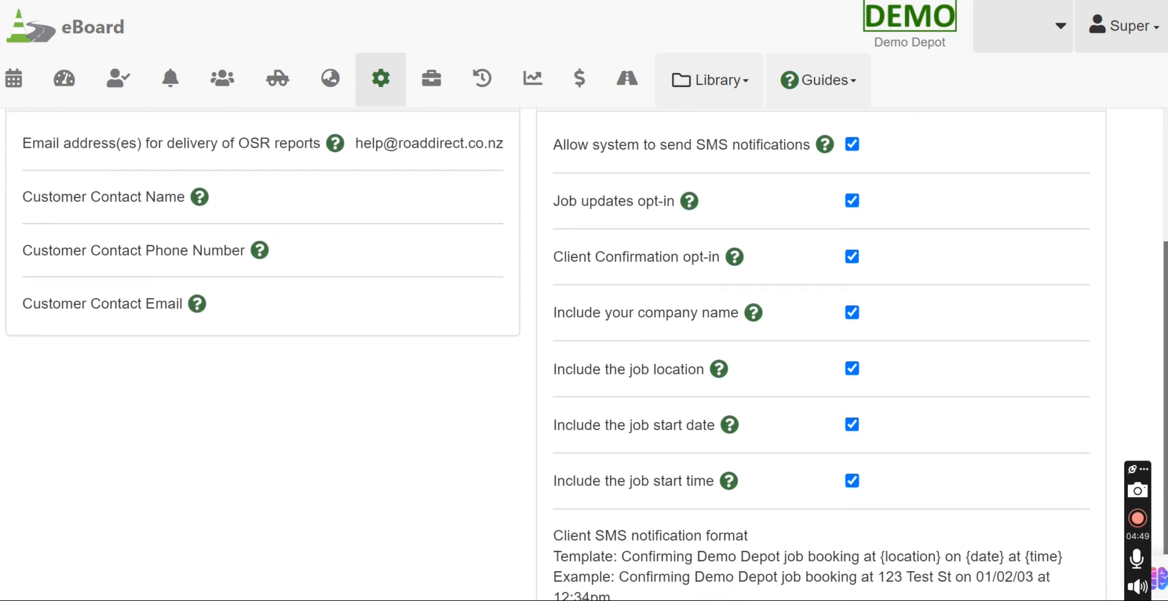
scroll("down", 3)
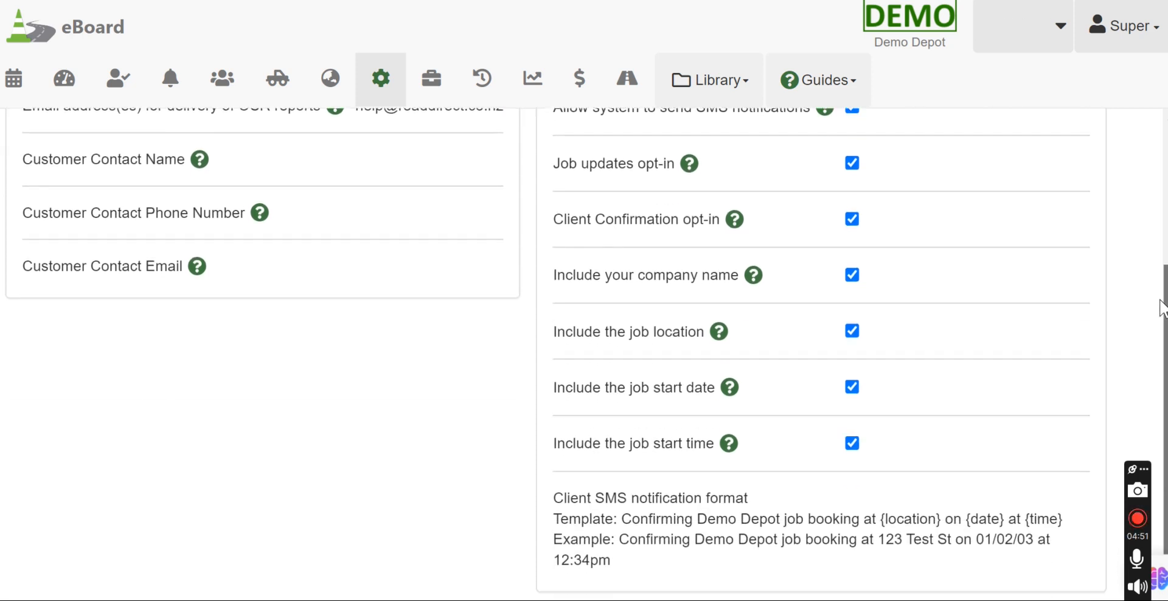
scroll("up", 3)
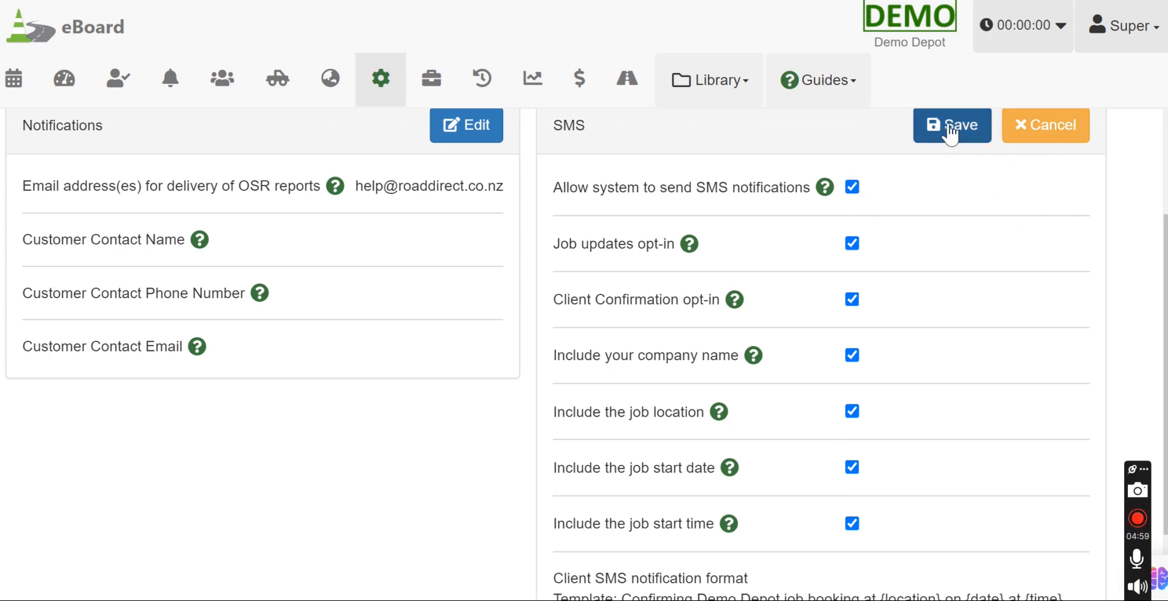
left_click(15, 78)
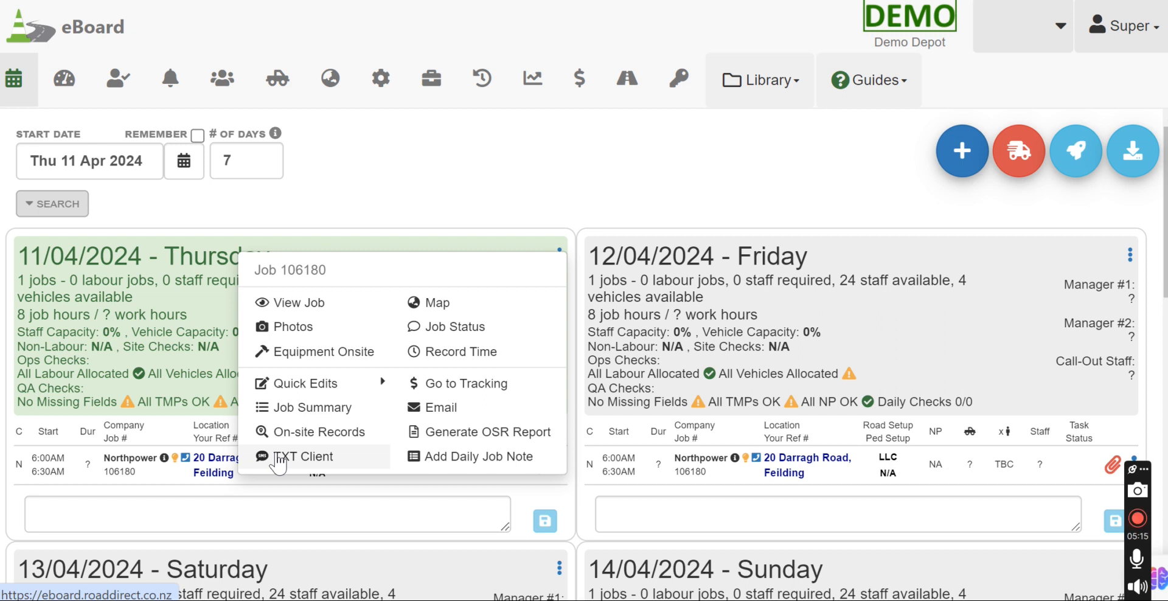
- Draft an SMS to Job 106180's client with the TMP link, costing $0.20
left_click(304, 456)
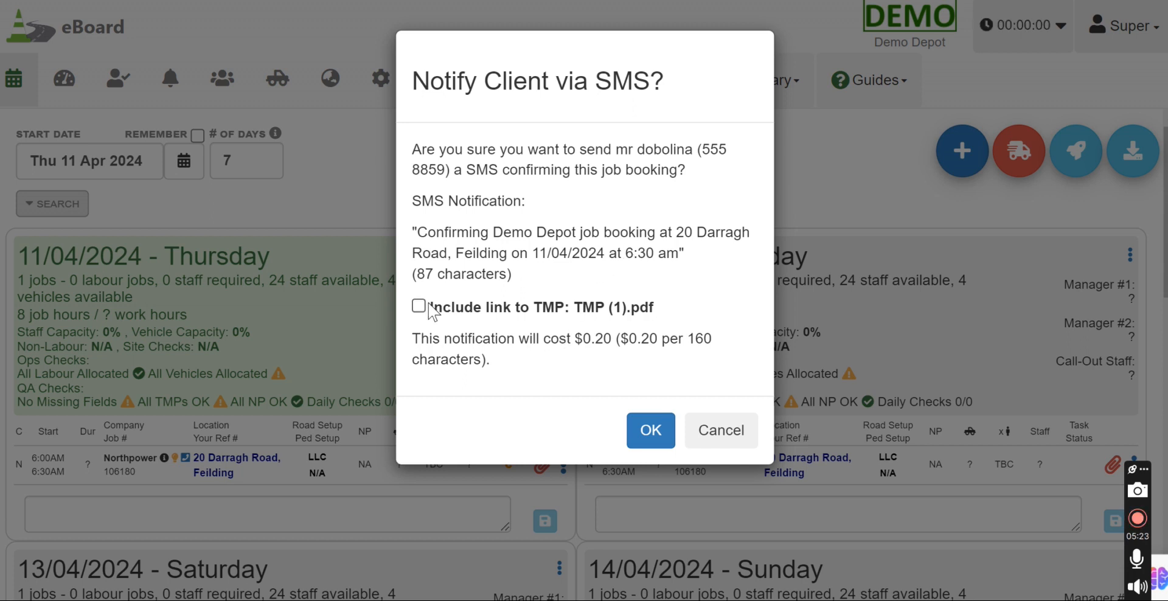
left_click(418, 306)
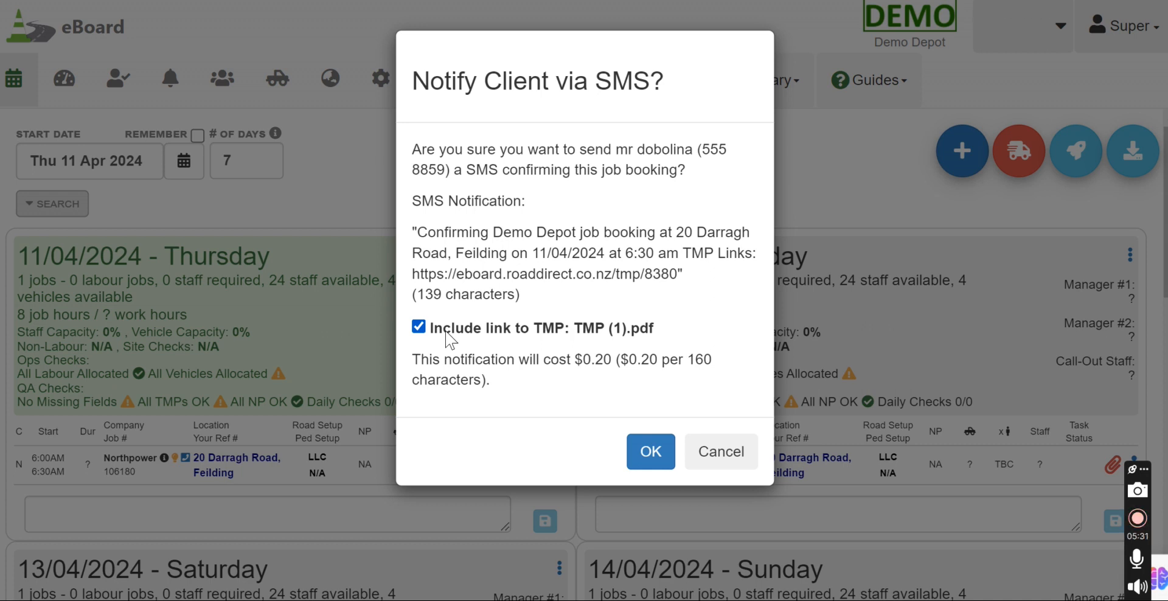
double_click(597, 359)
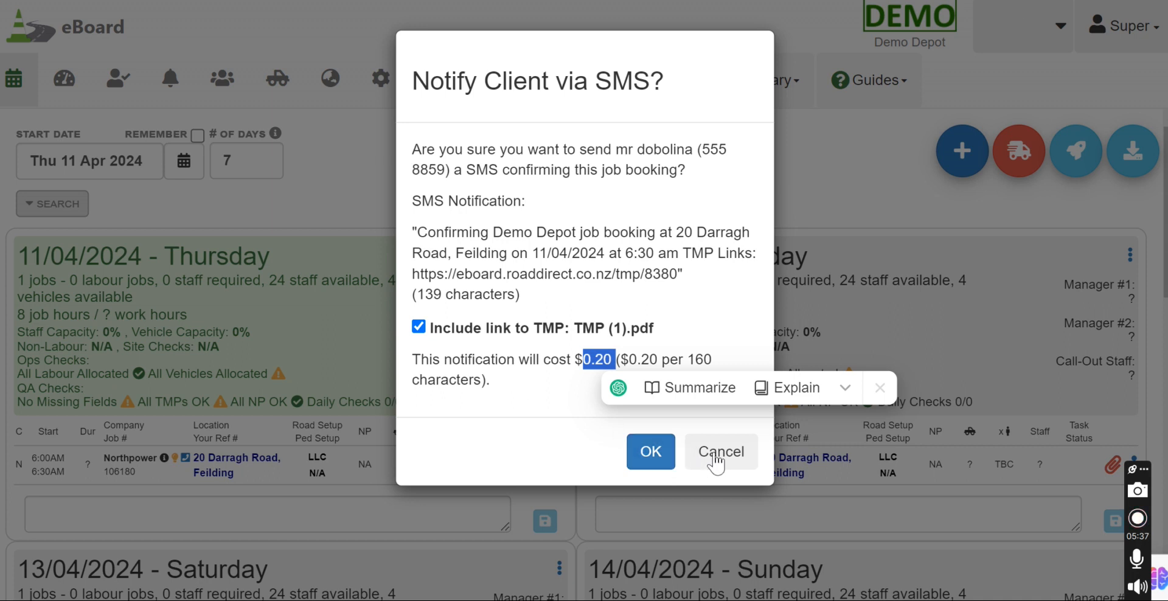
mouse_move(735, 469)
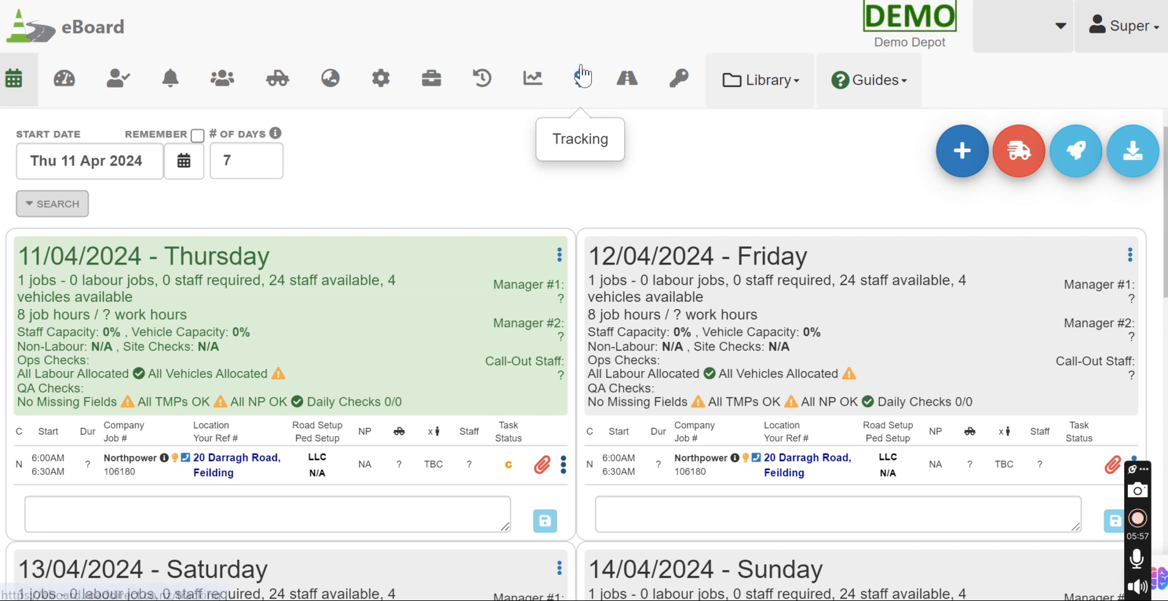
- Open Calendar settings, edit office hours 6:00 AM–5:00 PM, then cancel without changes
left_click(380, 78)
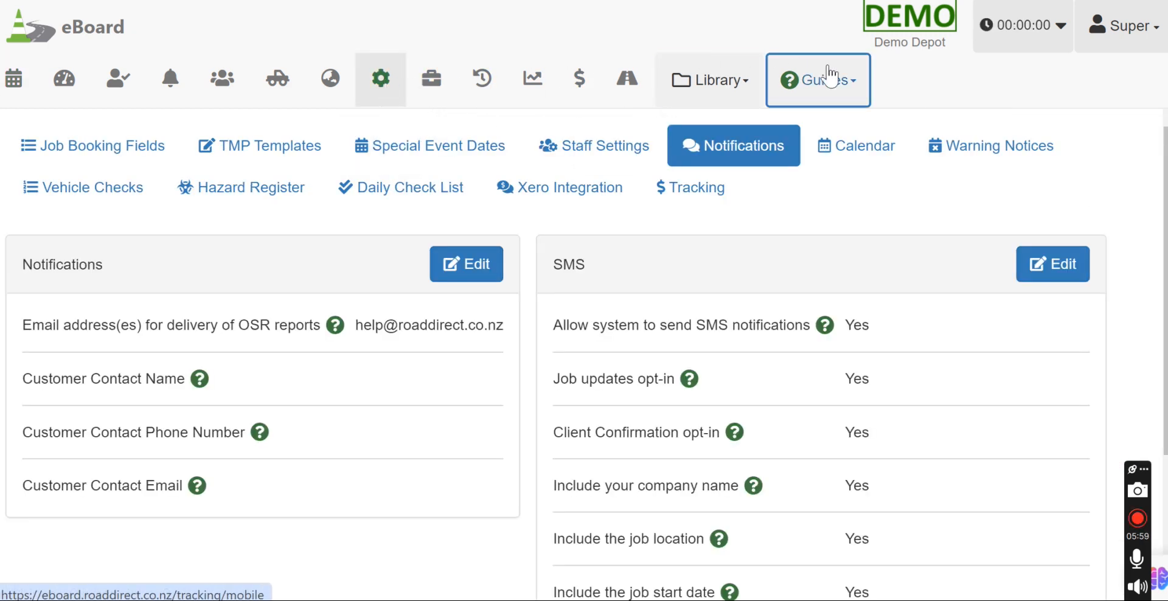
left_click(865, 145)
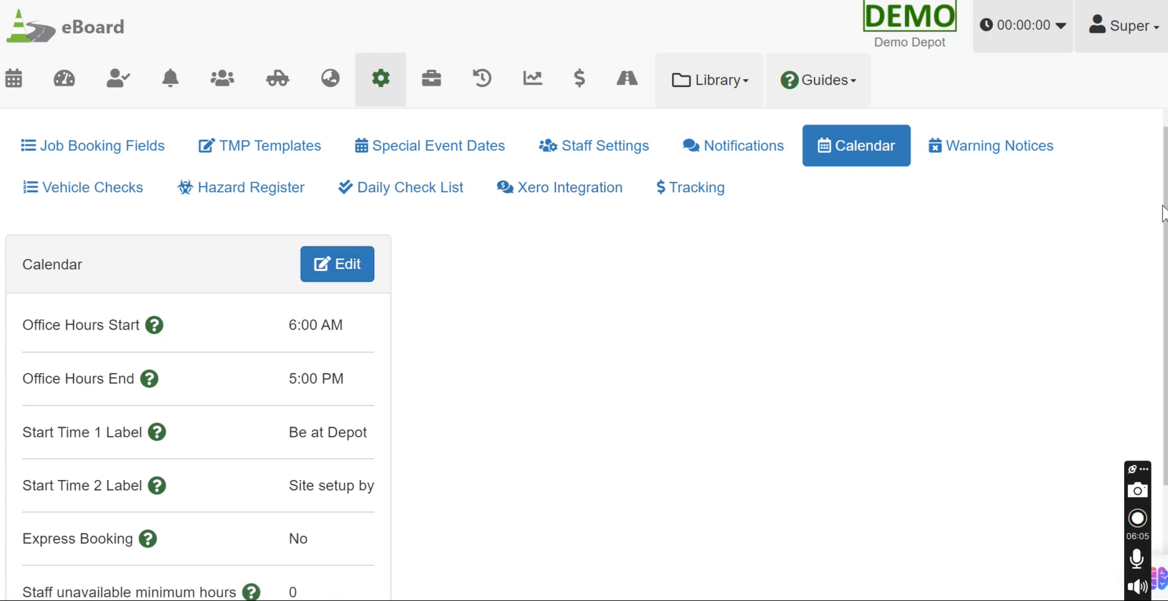
scroll("down", 3)
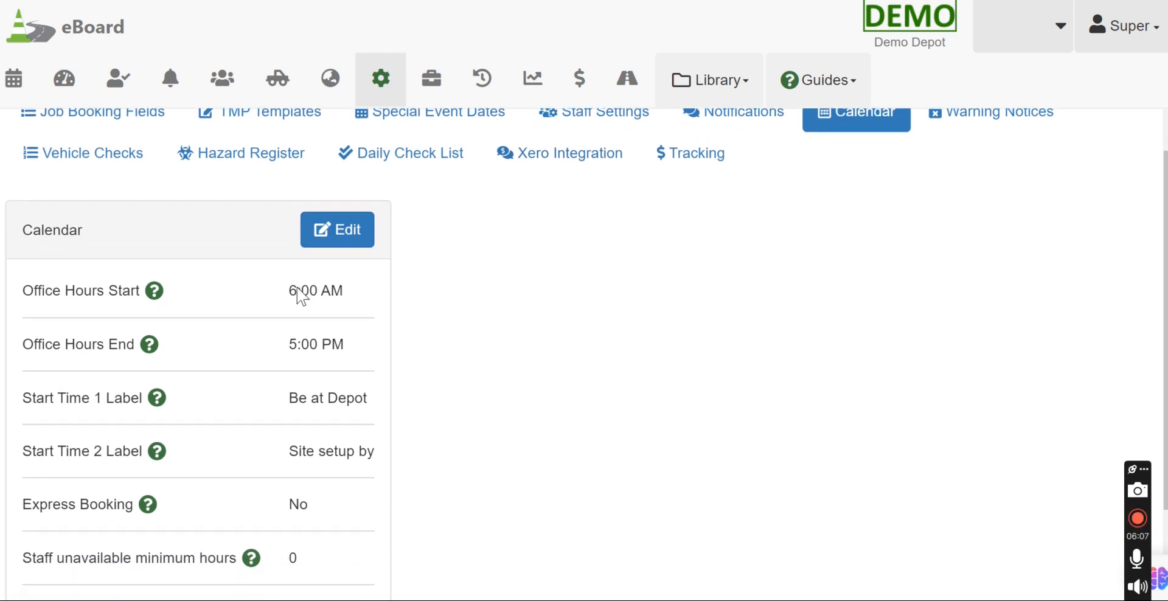
mouse_move(325, 296)
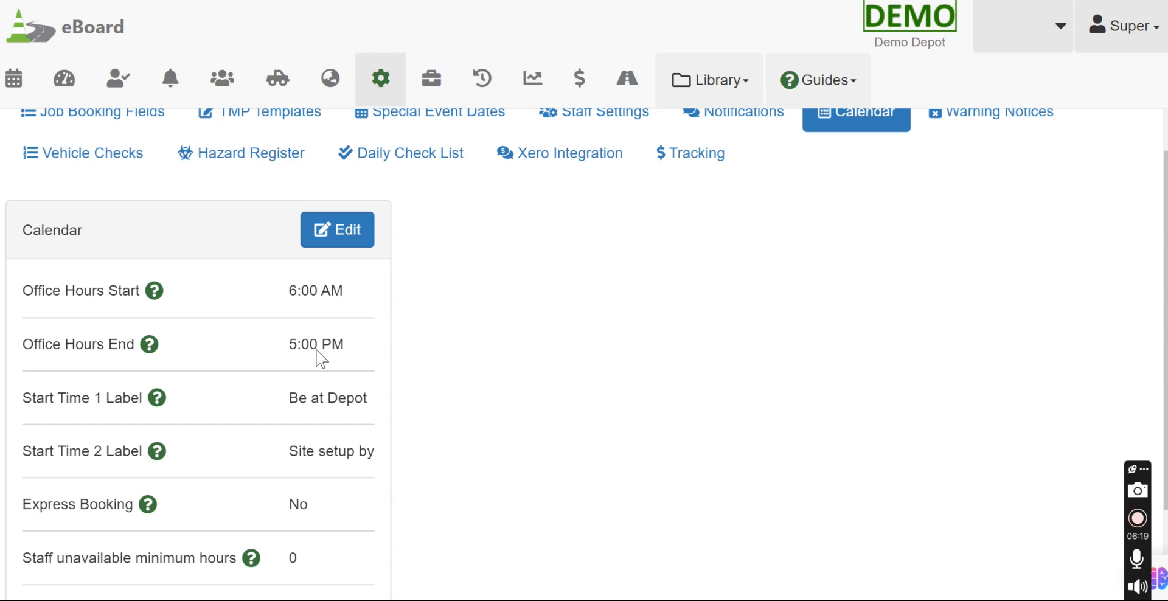
left_click(336, 230)
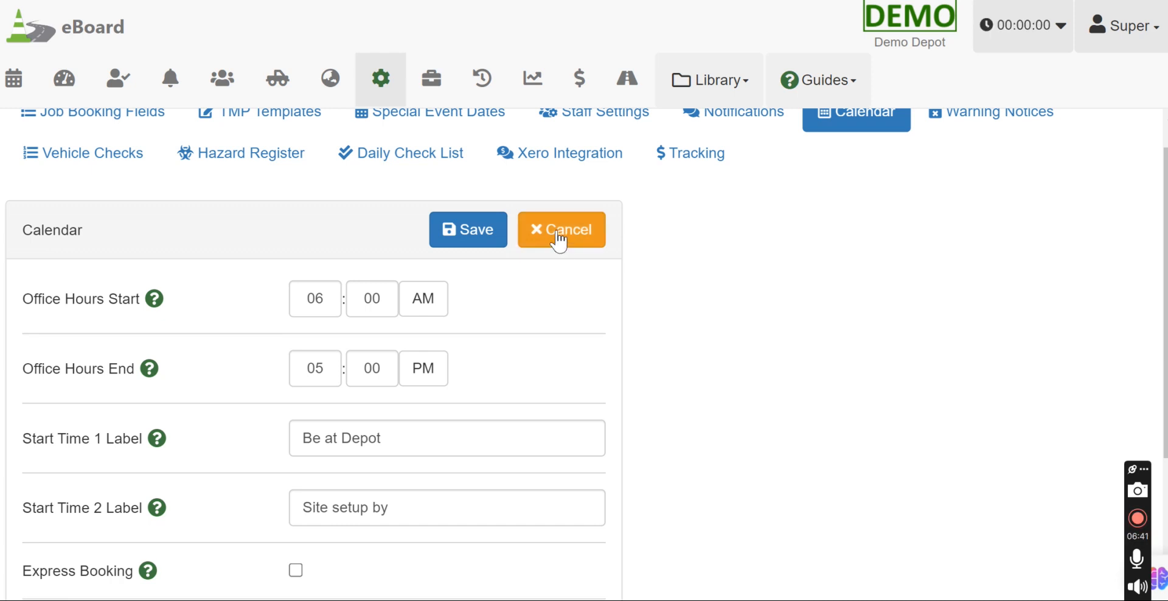
left_click(561, 229)
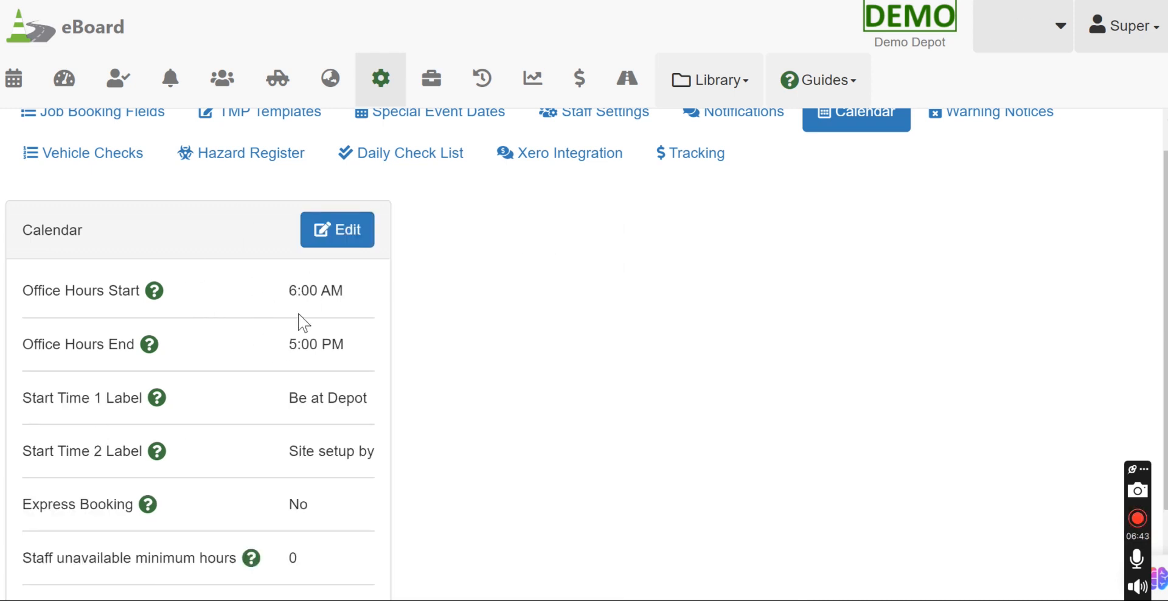
mouse_move(17, 77)
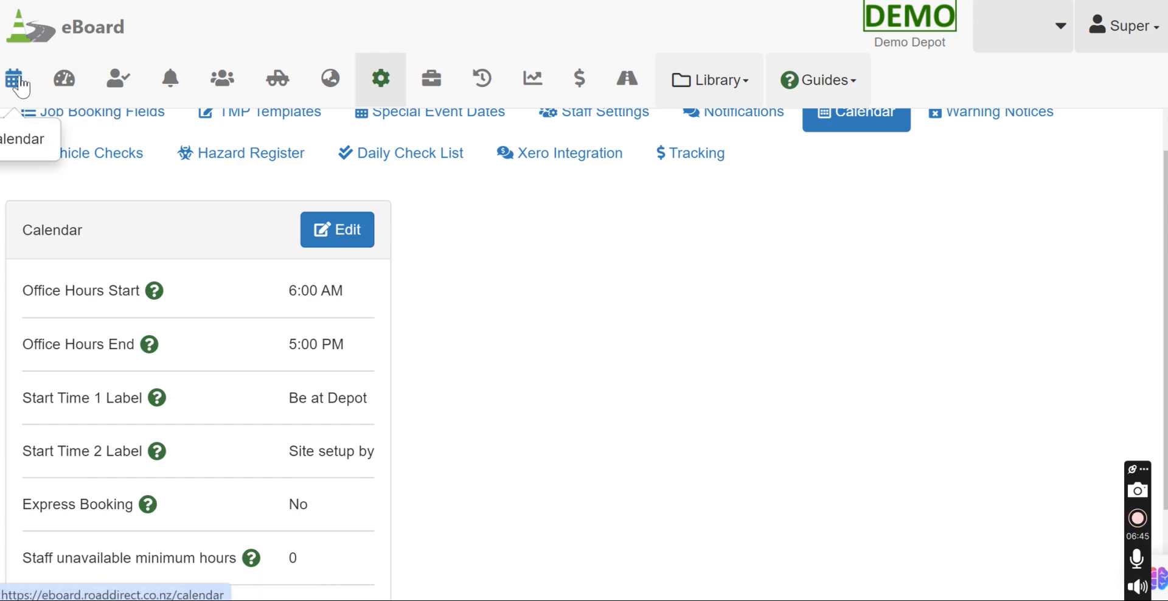
left_click(15, 78)
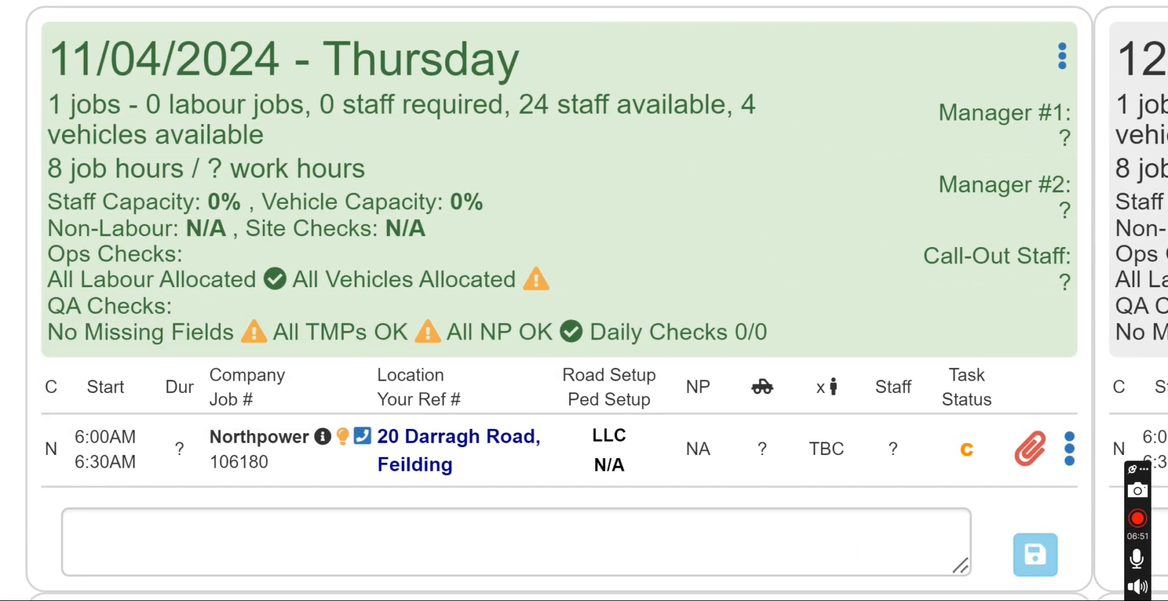
mouse_move(135, 446)
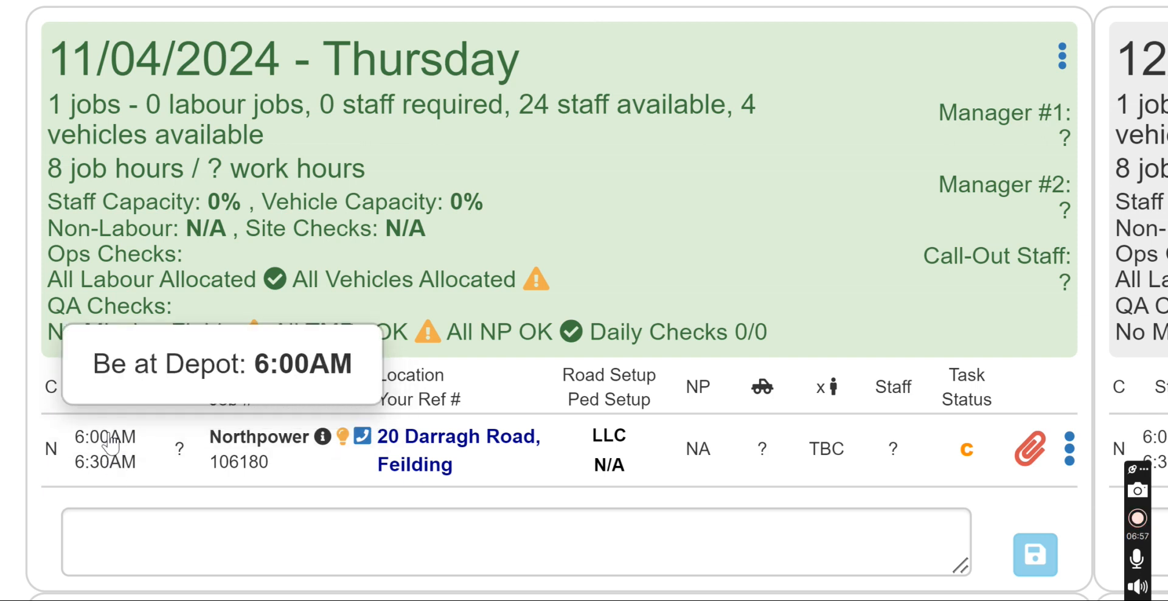
mouse_move(110, 465)
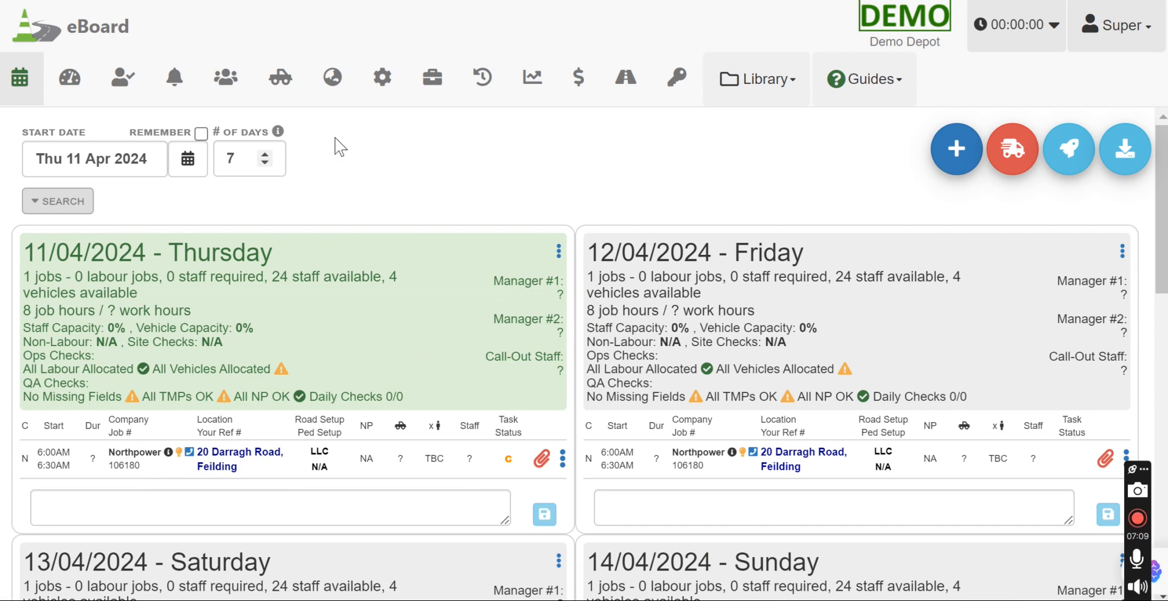
left_click(381, 78)
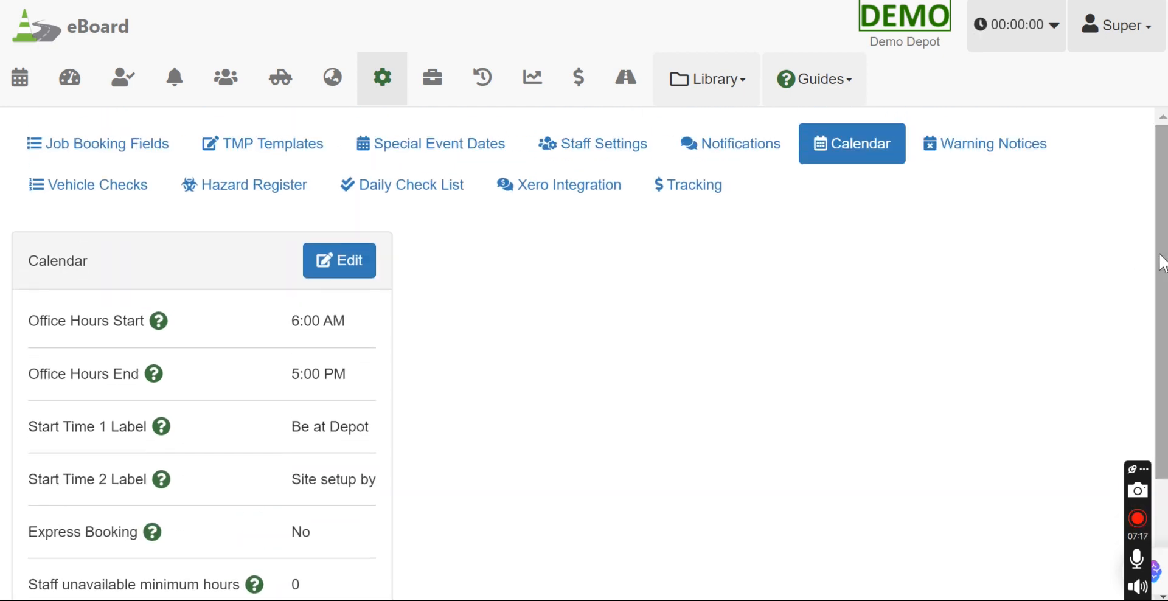
- View Warning Notices thresholds, then check Job 106180's expired Library TMP on the calendar
left_click(985, 143)
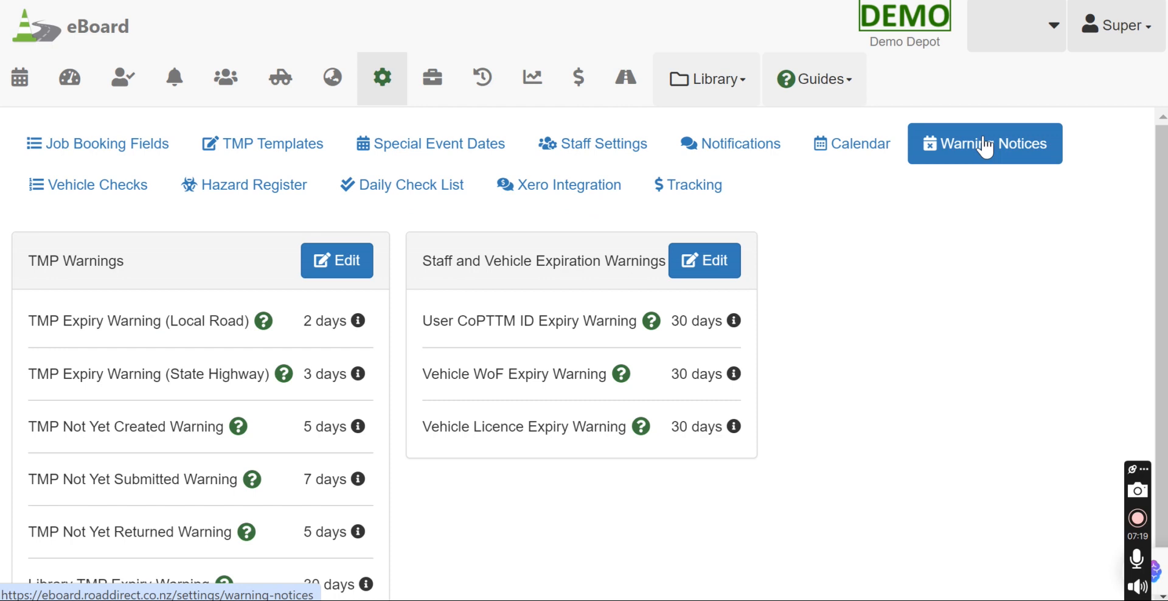
mouse_move(264, 320)
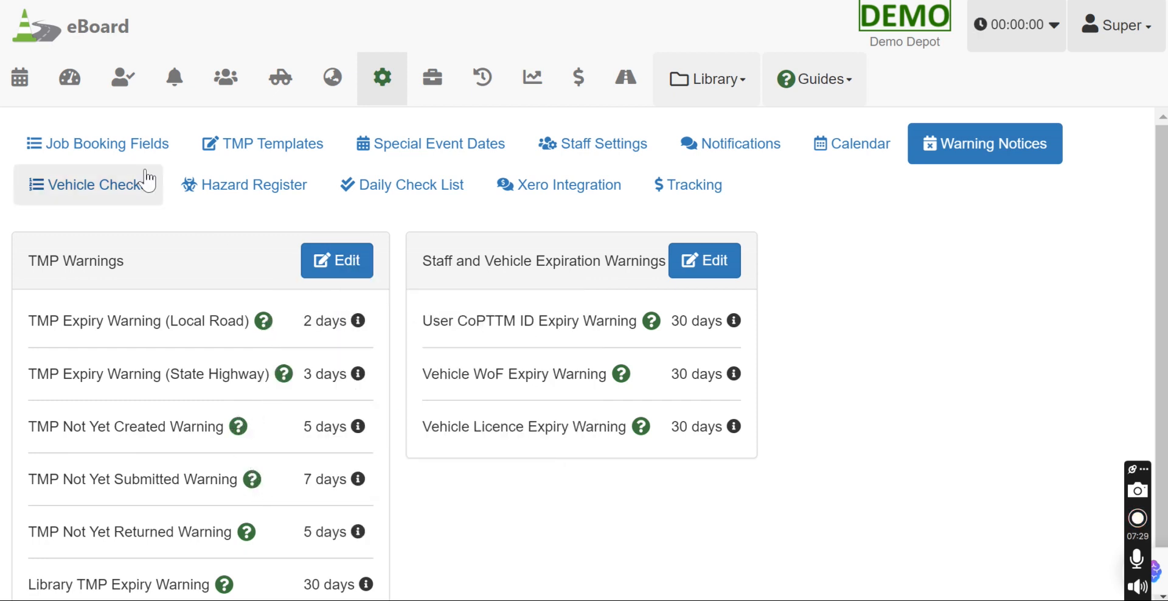
mouse_move(18, 78)
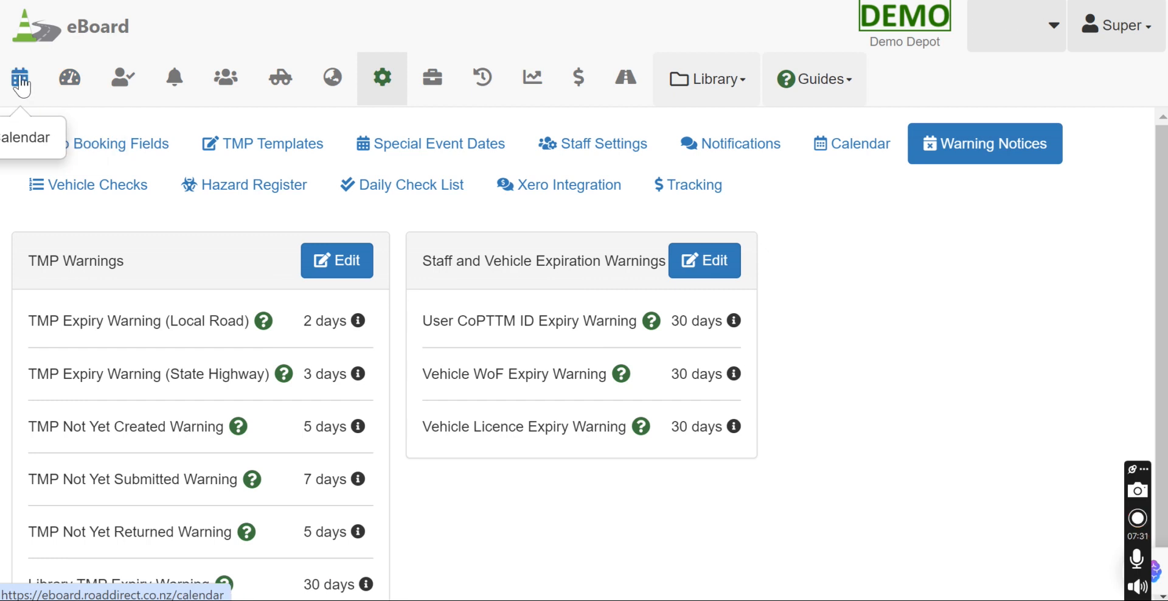
left_click(17, 78)
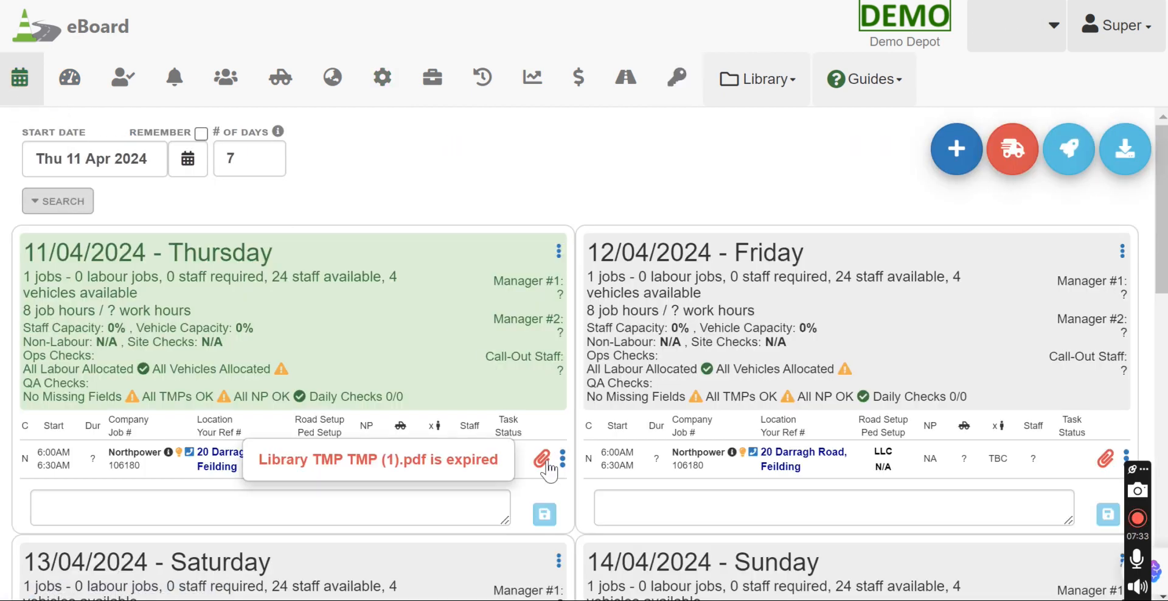
left_click(544, 458)
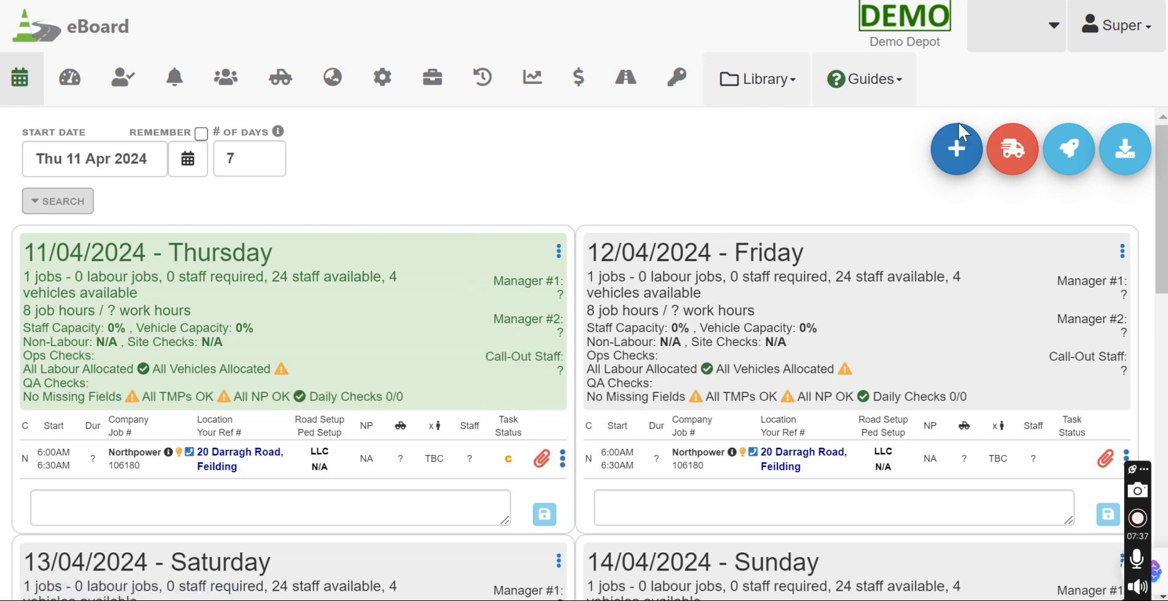
mouse_move(563, 462)
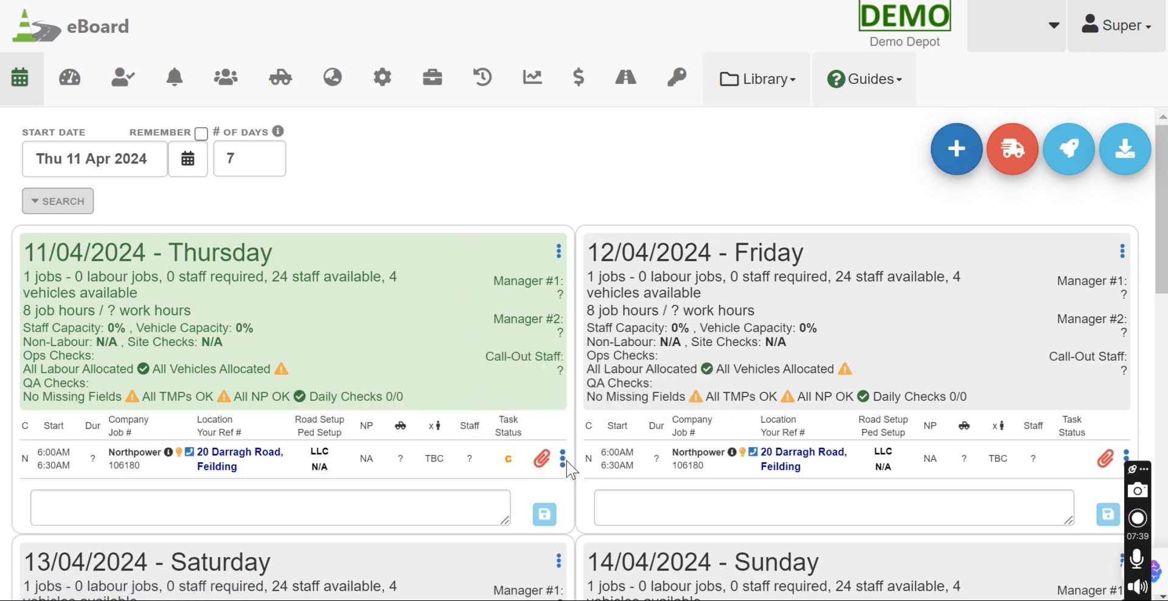
mouse_move(542, 460)
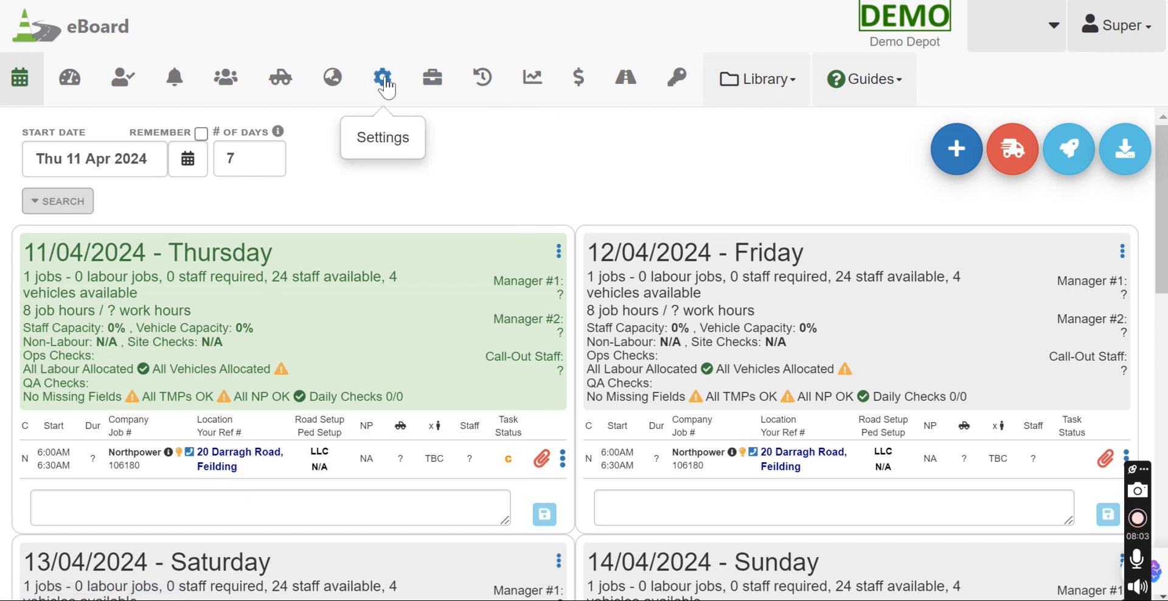
- Edit TMP warning day counts unsaved, view the Dashboard, then show the Vehicle Checks list
left_click(382, 77)
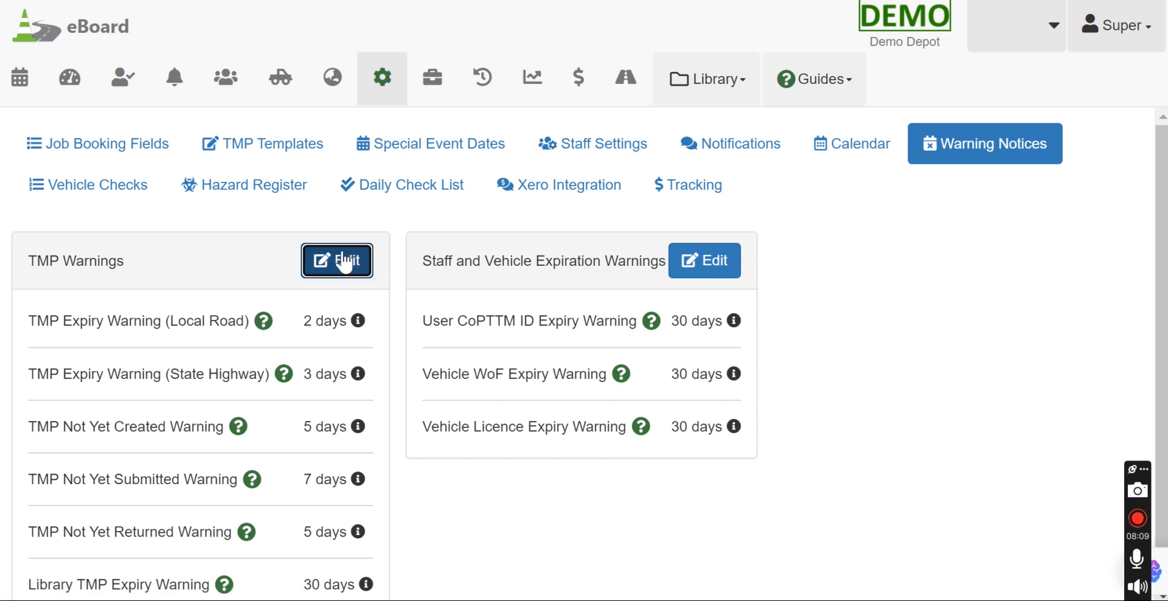
left_click(337, 261)
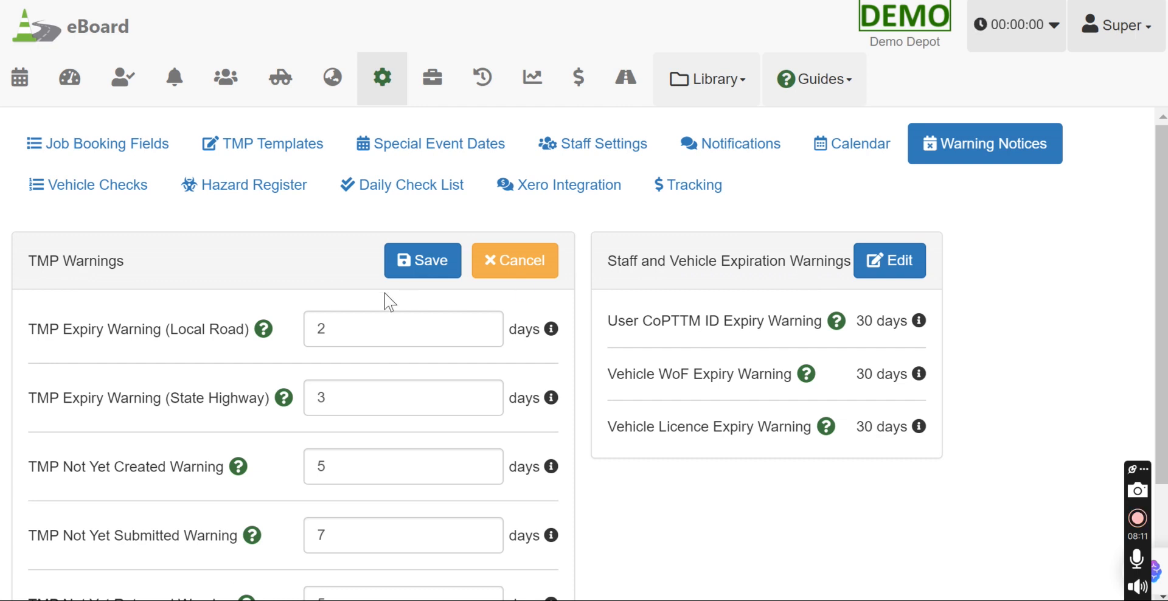
mouse_move(283, 397)
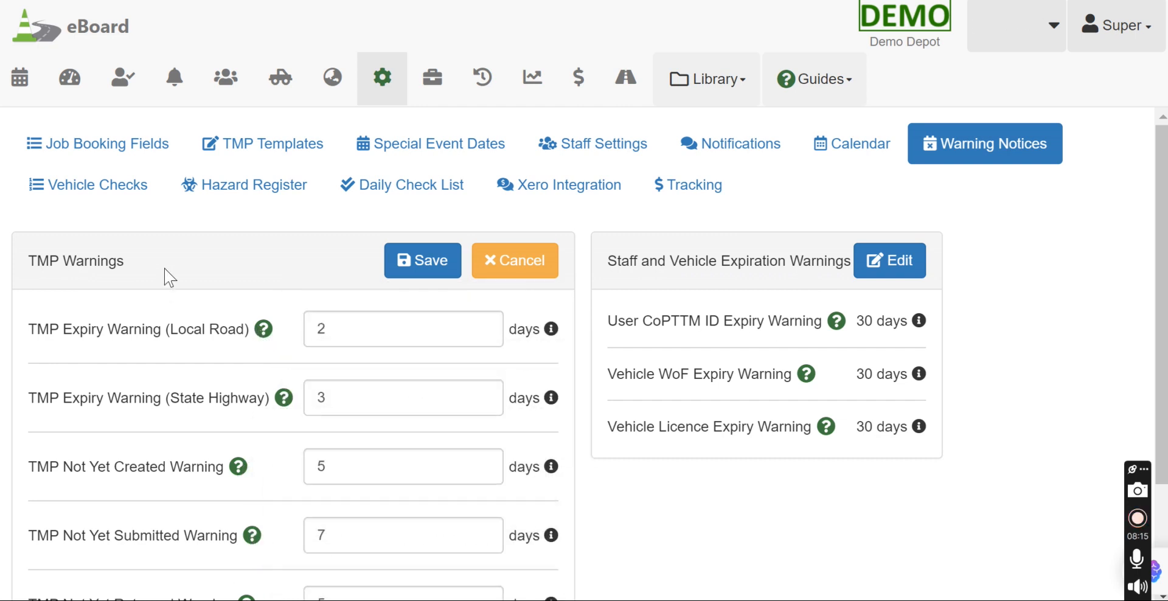
left_click(69, 79)
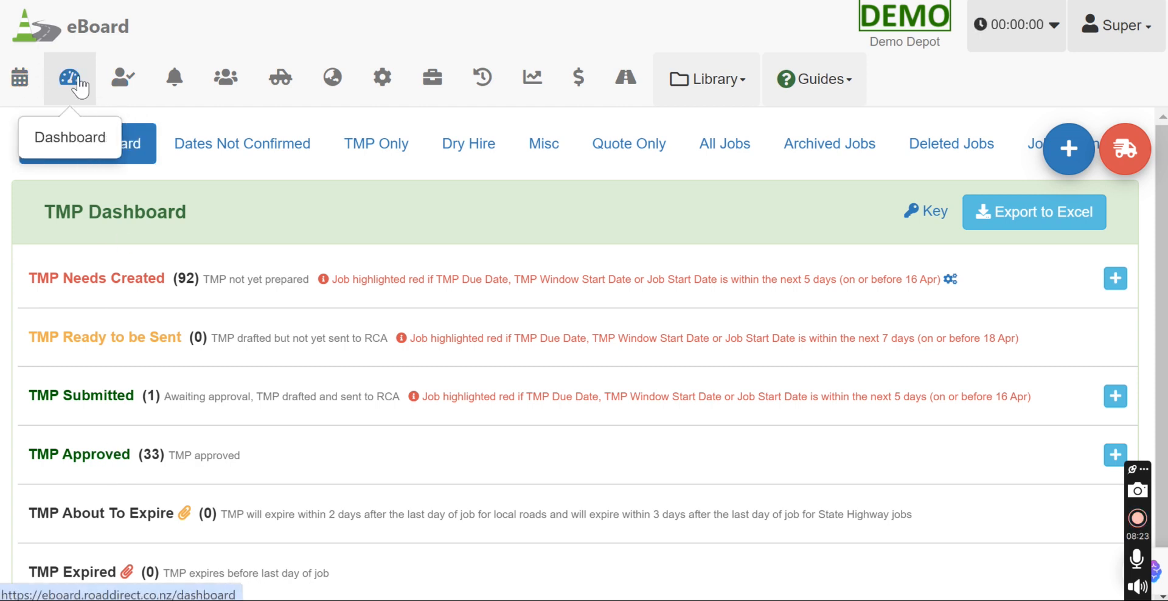
left_click(382, 77)
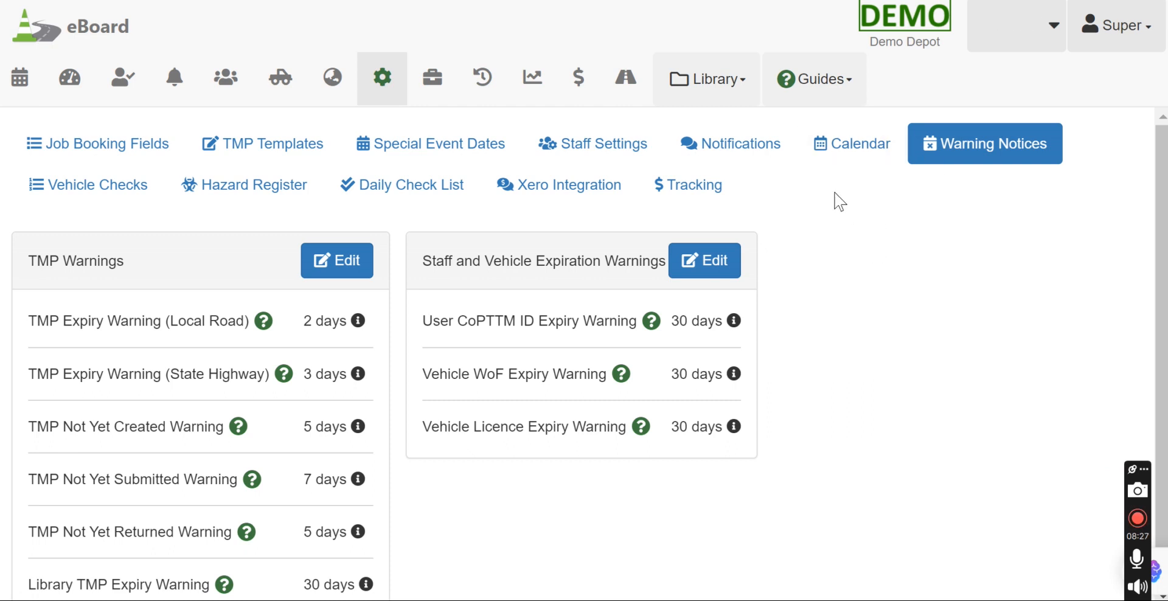
left_click(96, 185)
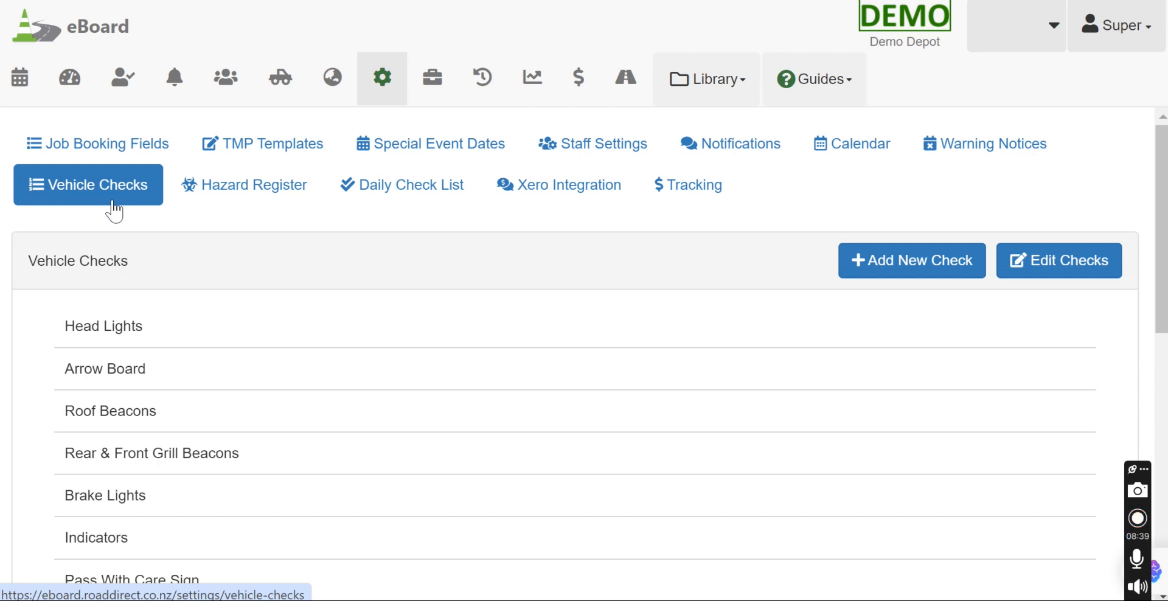
- Reorder Vehicle Checks so Head Lights sits below Arrow Board, then show the Hazard Register
scroll("down", 3)
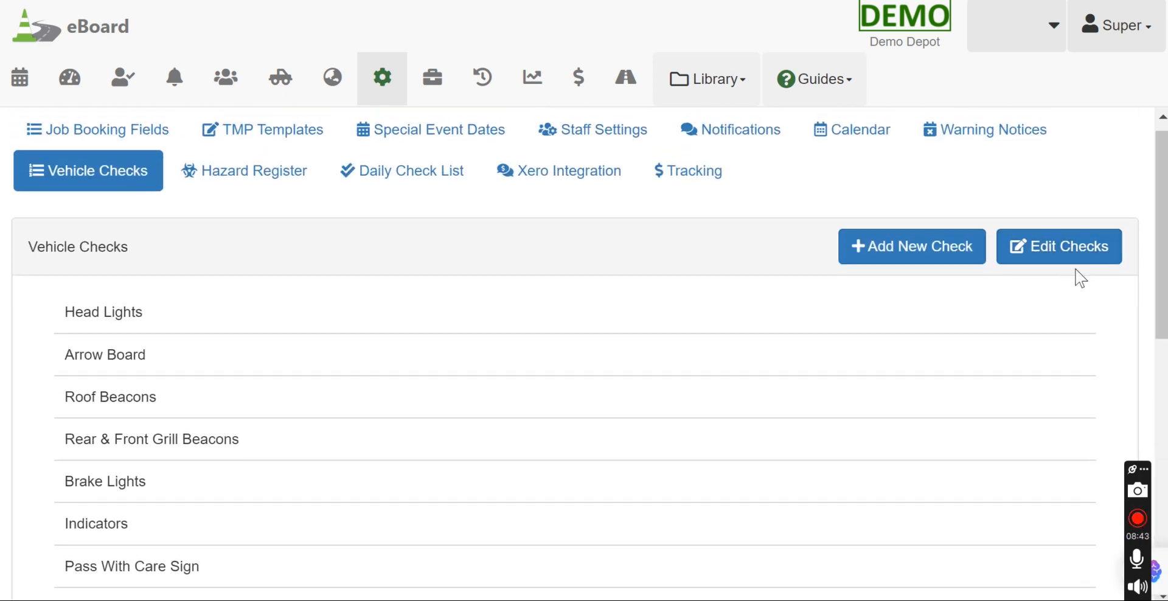
left_click(1059, 246)
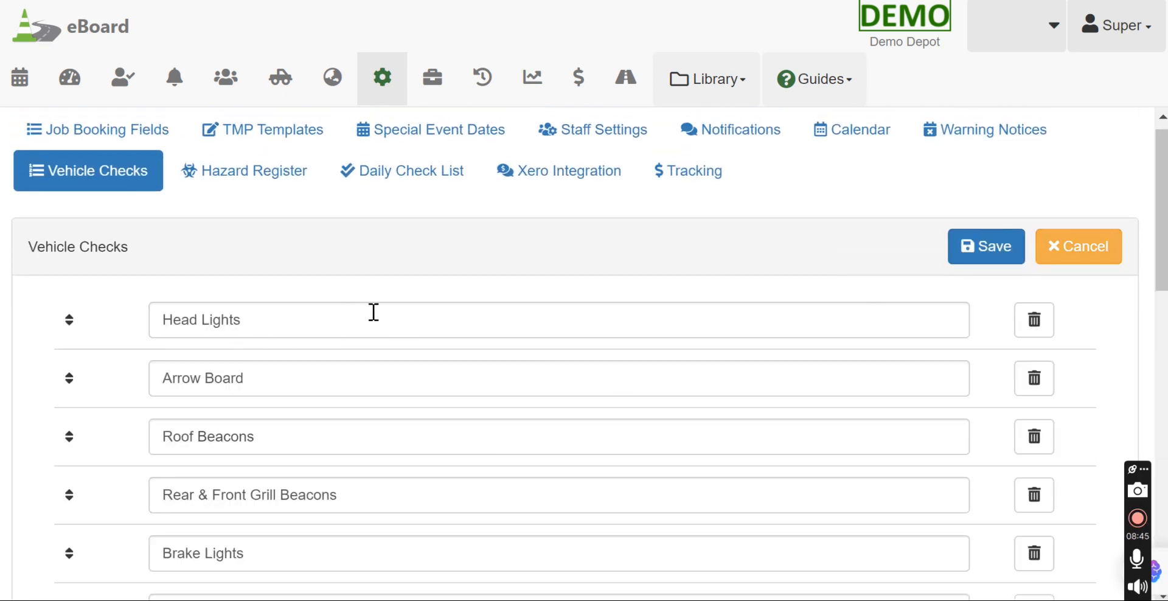
left_click(374, 320)
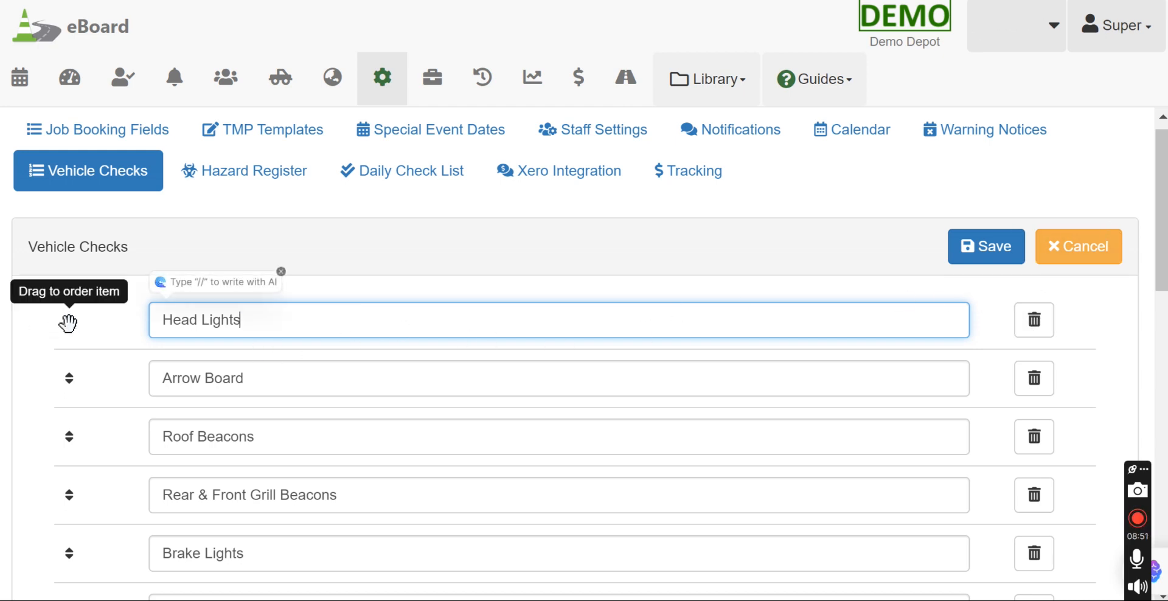
left_click_drag(69, 322, 69, 365)
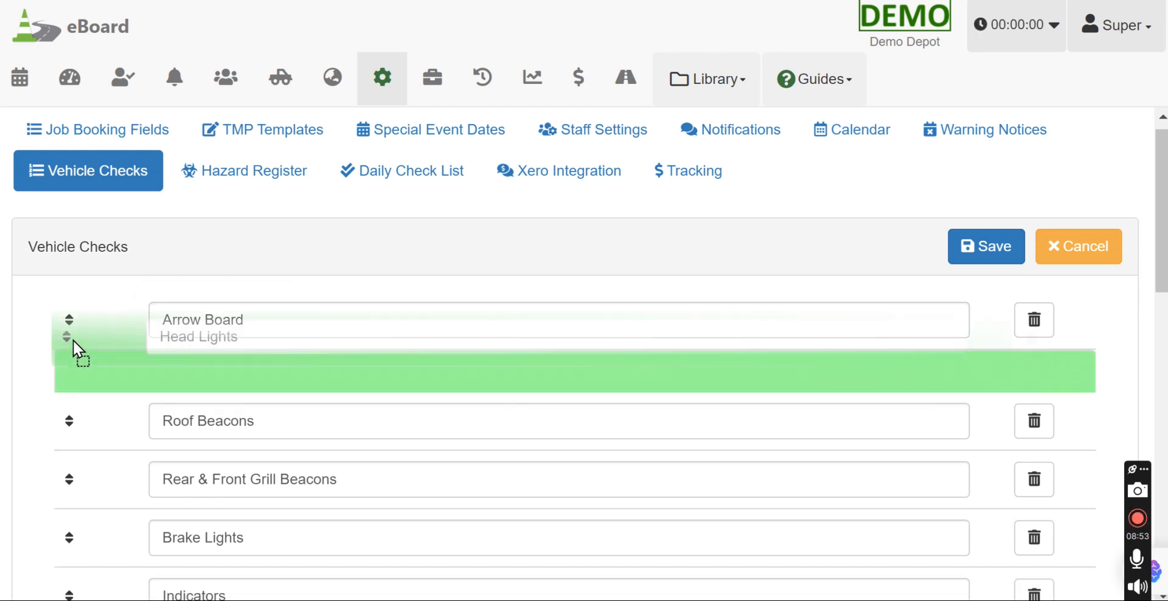
left_click_drag(69, 335, 69, 376)
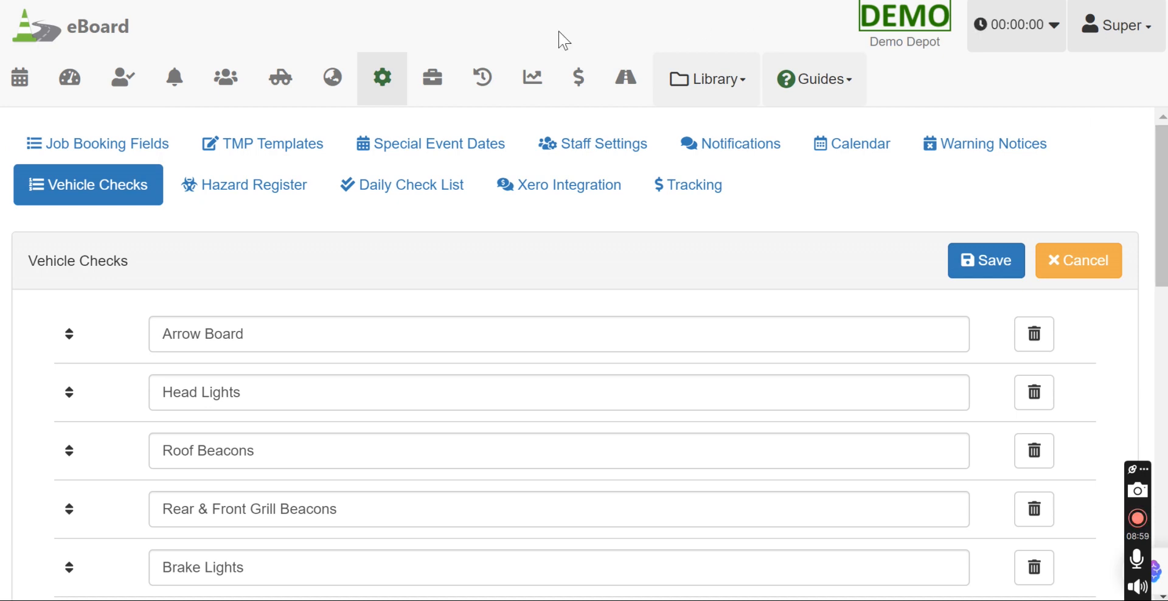
left_click(243, 185)
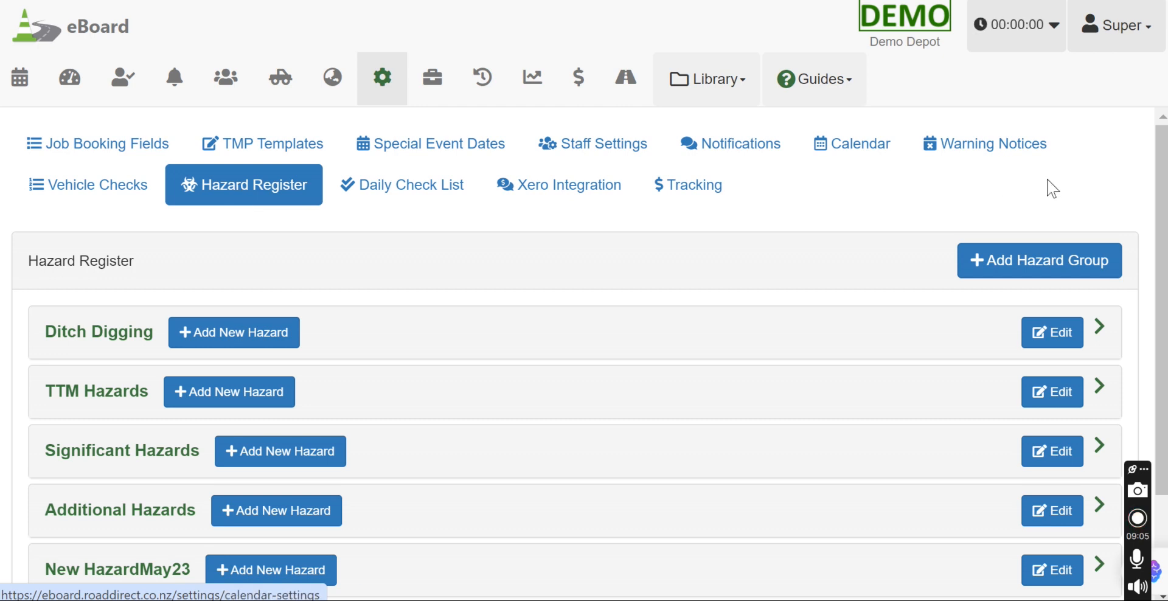
scroll("down", 3)
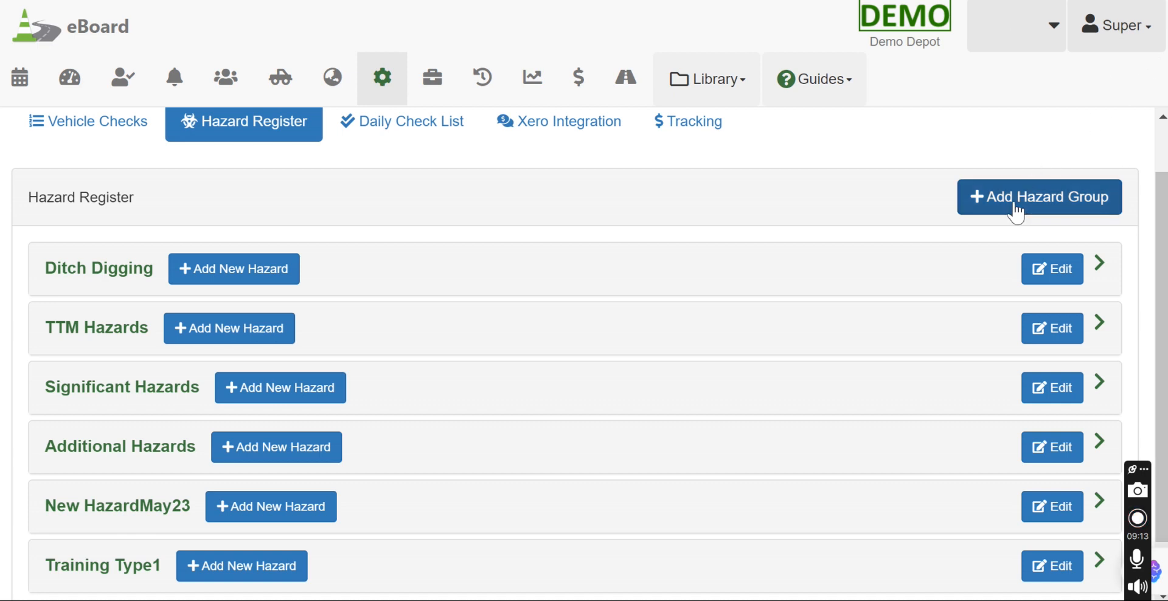
left_click(1039, 196)
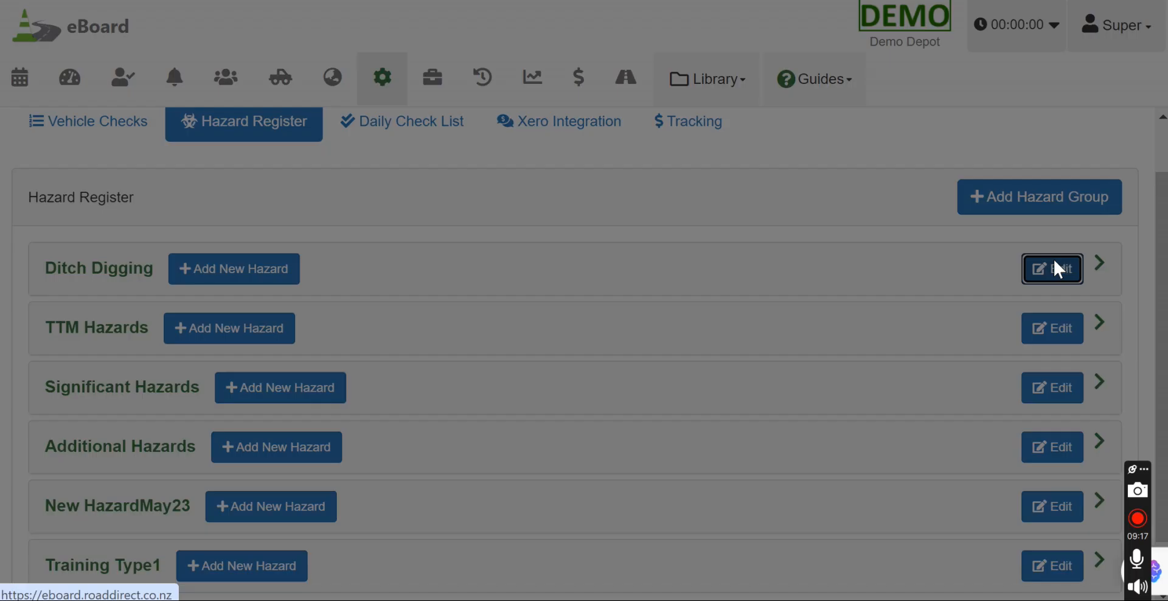
left_click(1052, 268)
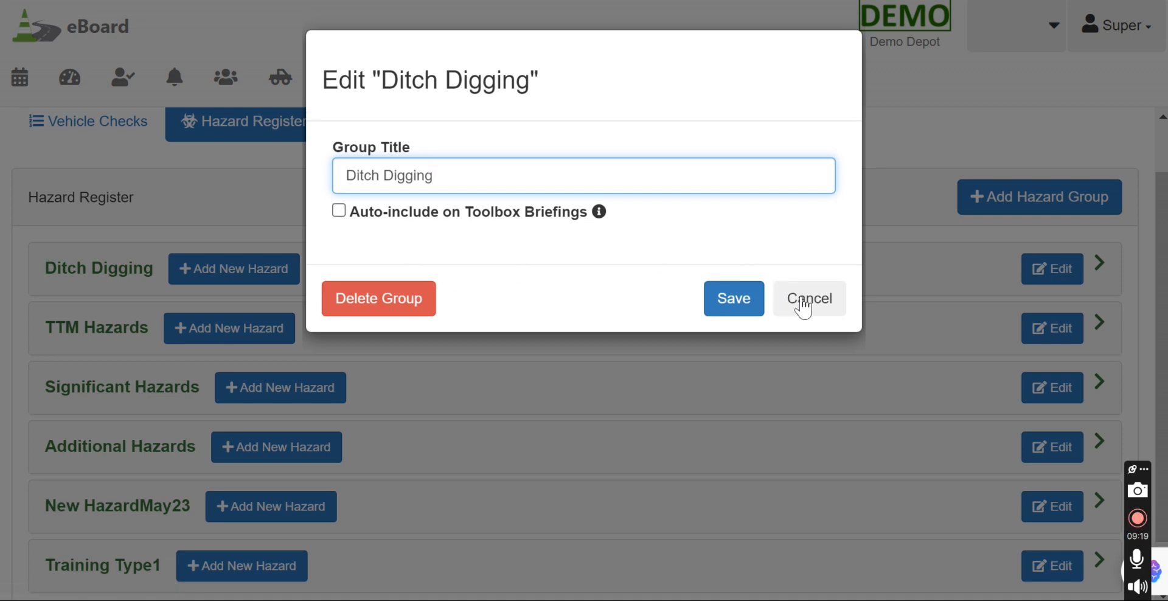
left_click(809, 298)
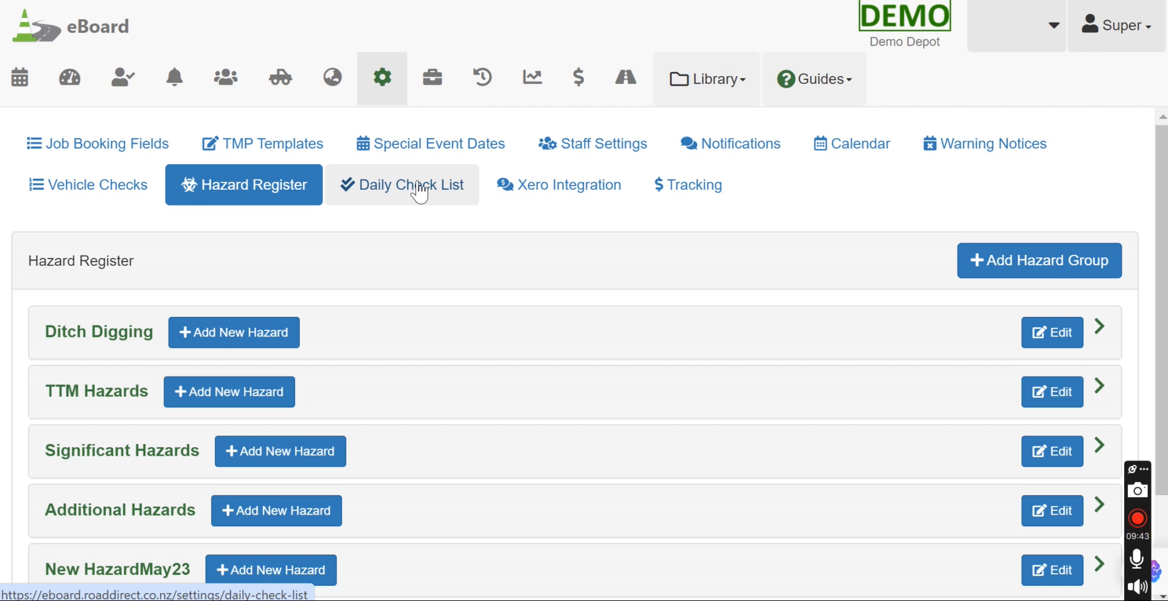
- Open Daily Check List settings, then open and cancel the Calendar Audit edit form
left_click(411, 185)
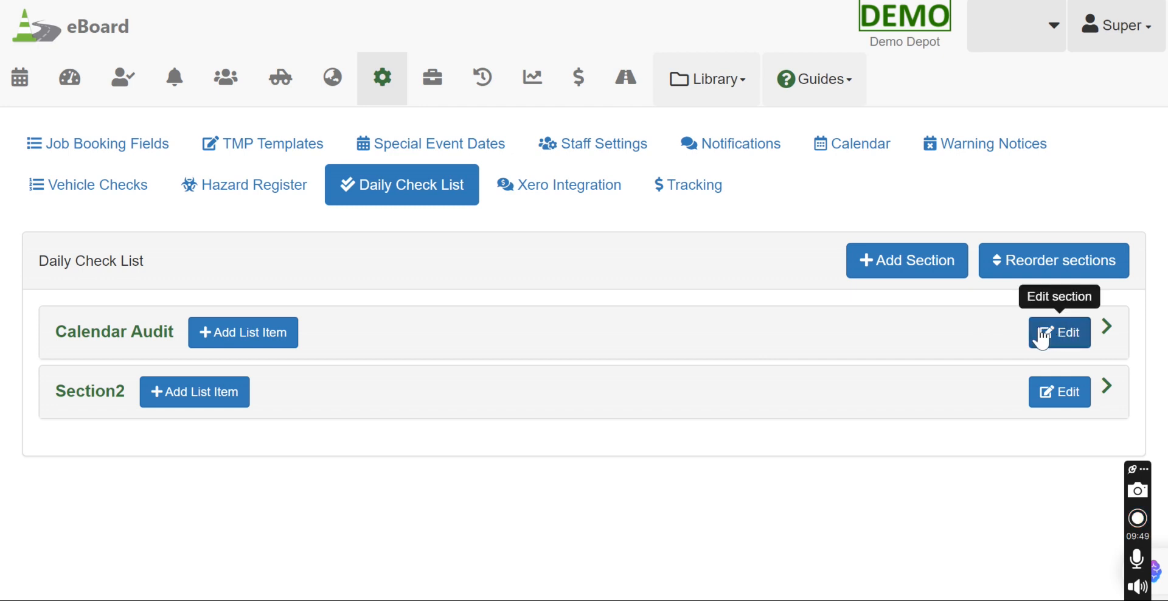
mouse_move(977, 334)
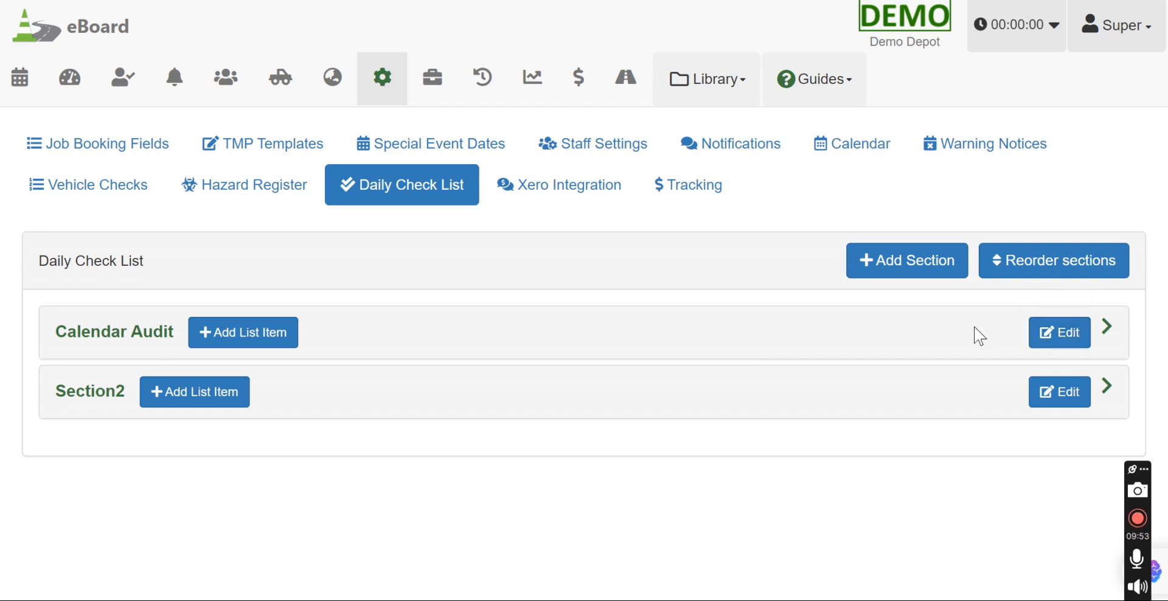
mouse_move(1063, 334)
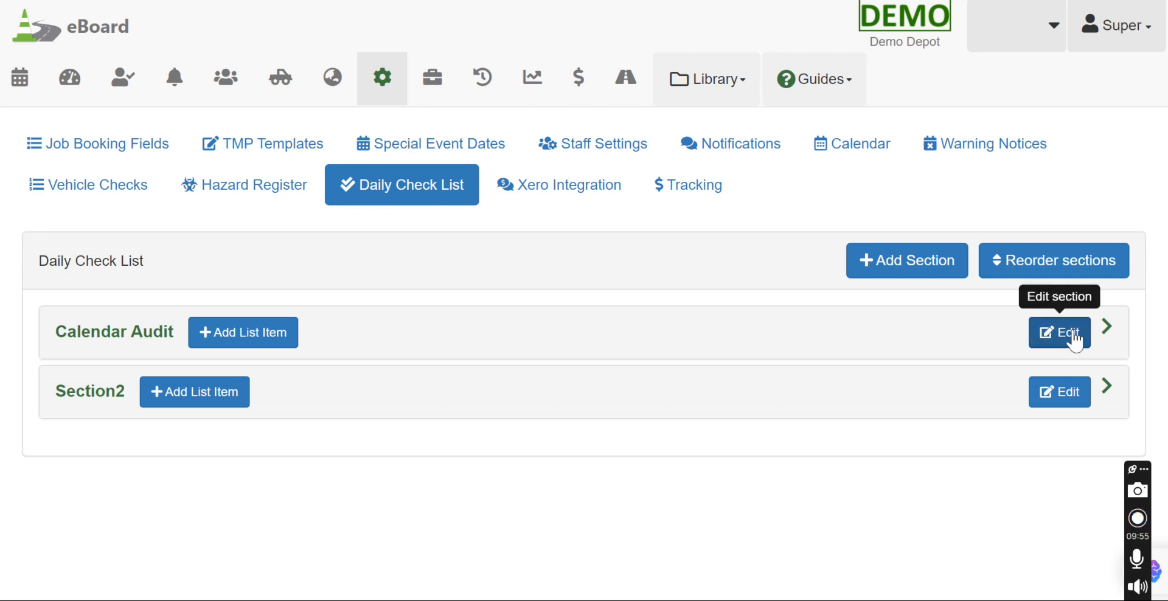
left_click(1059, 332)
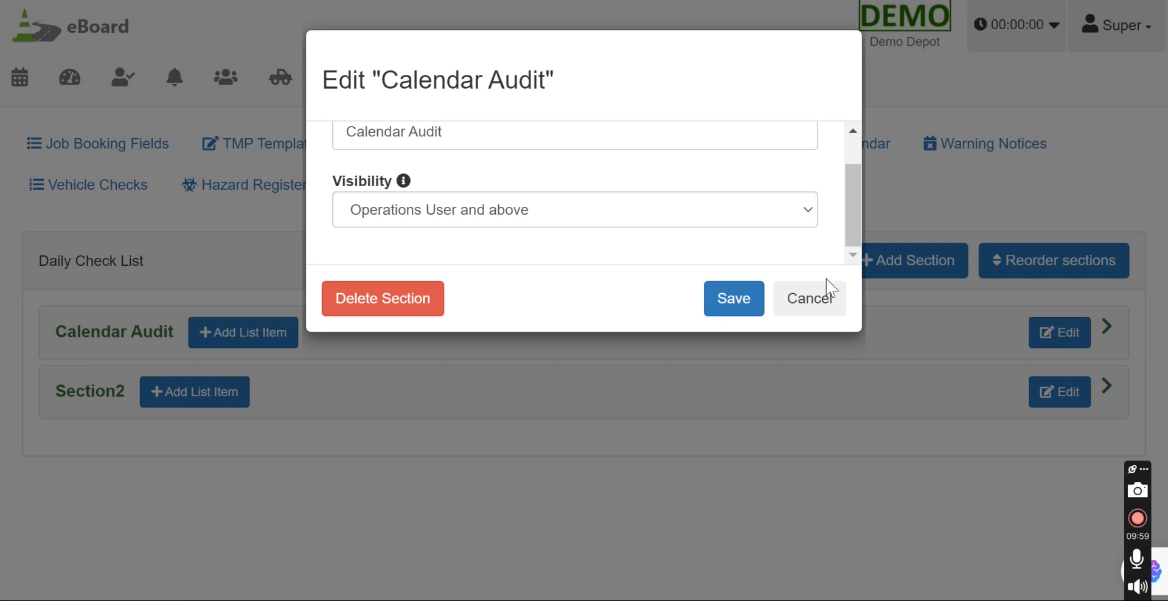
left_click(810, 298)
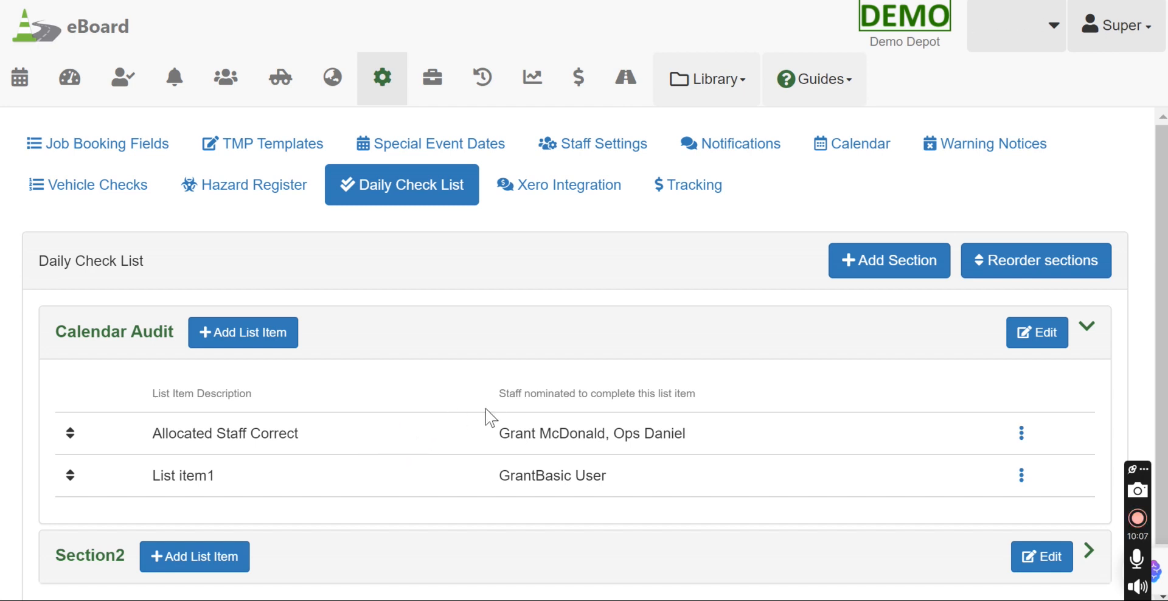
mouse_move(500, 422)
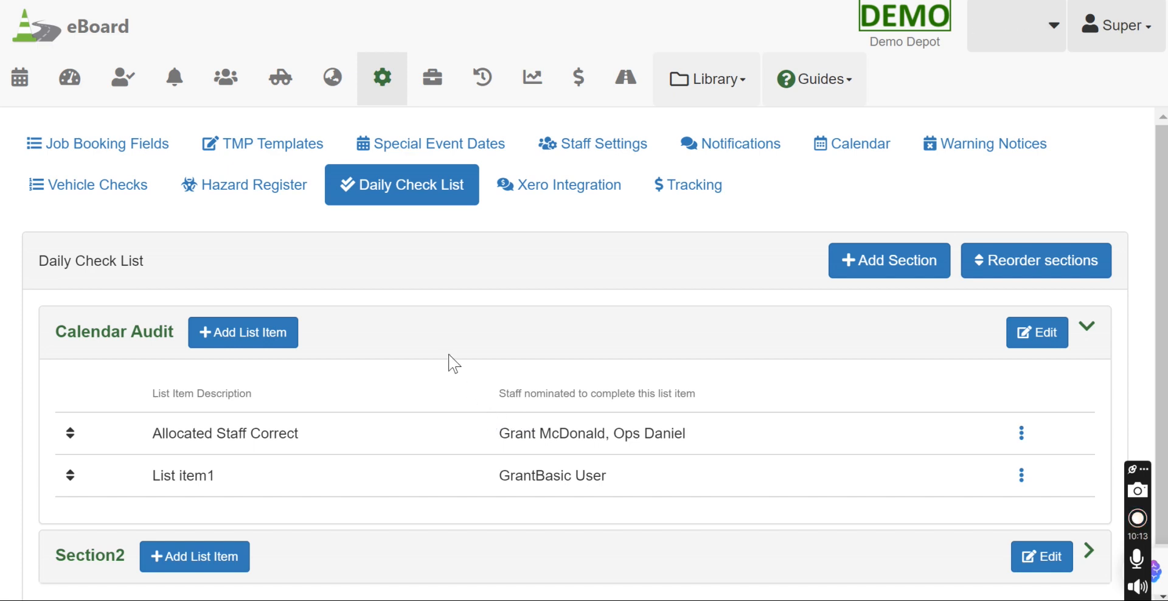
mouse_move(135, 135)
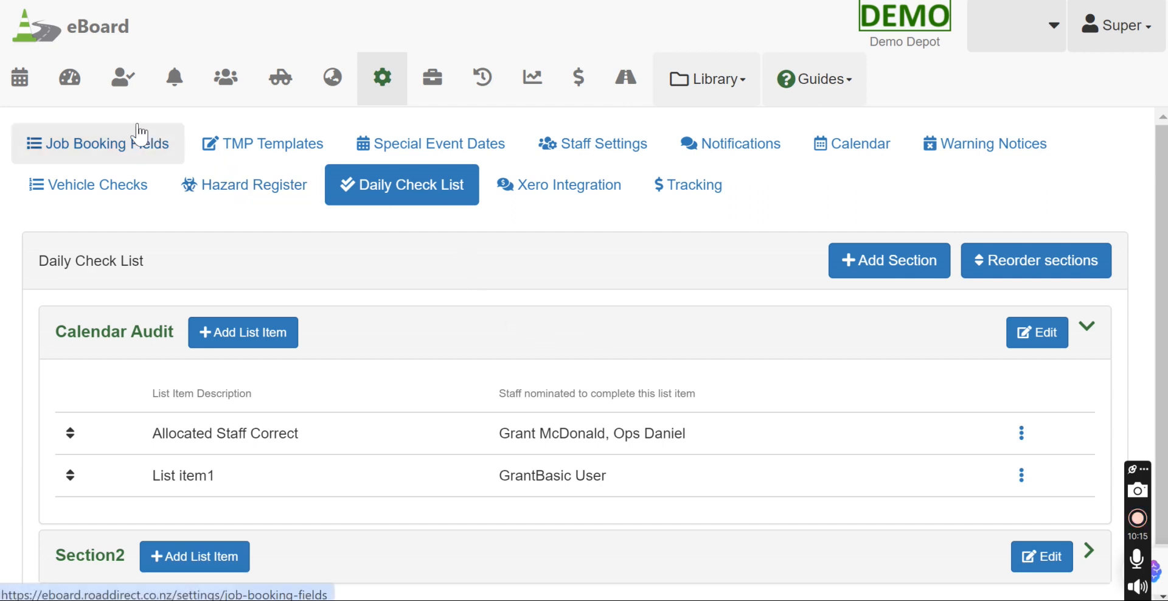
- Tick Allocated Staff Correct and List item1 in Thursday 11/04/24's daily check list, then close it
left_click(20, 78)
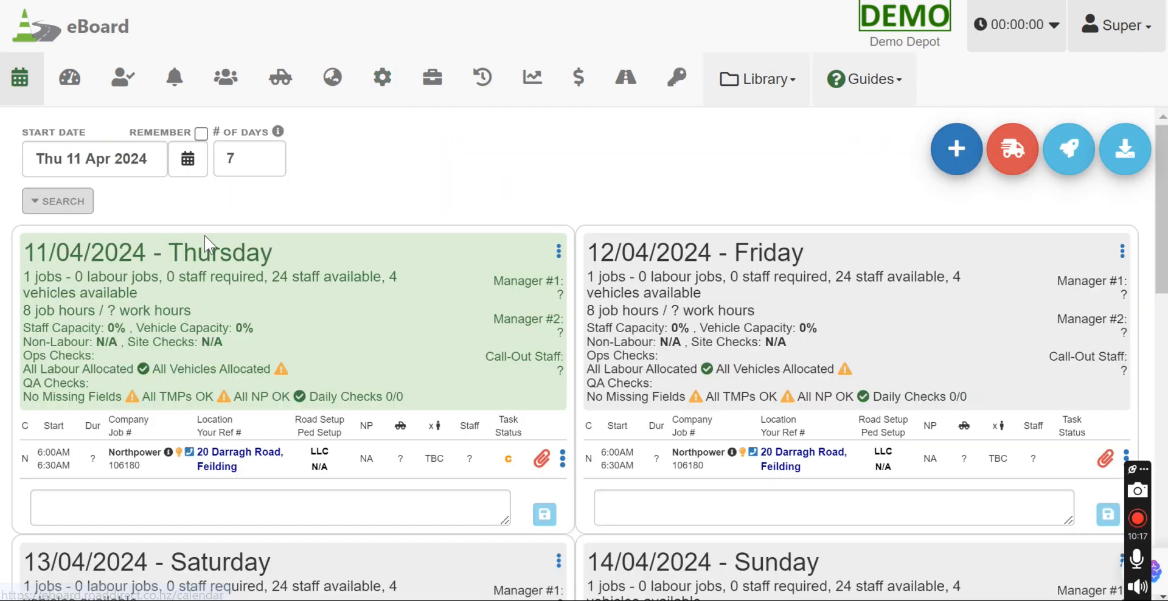
mouse_move(19, 77)
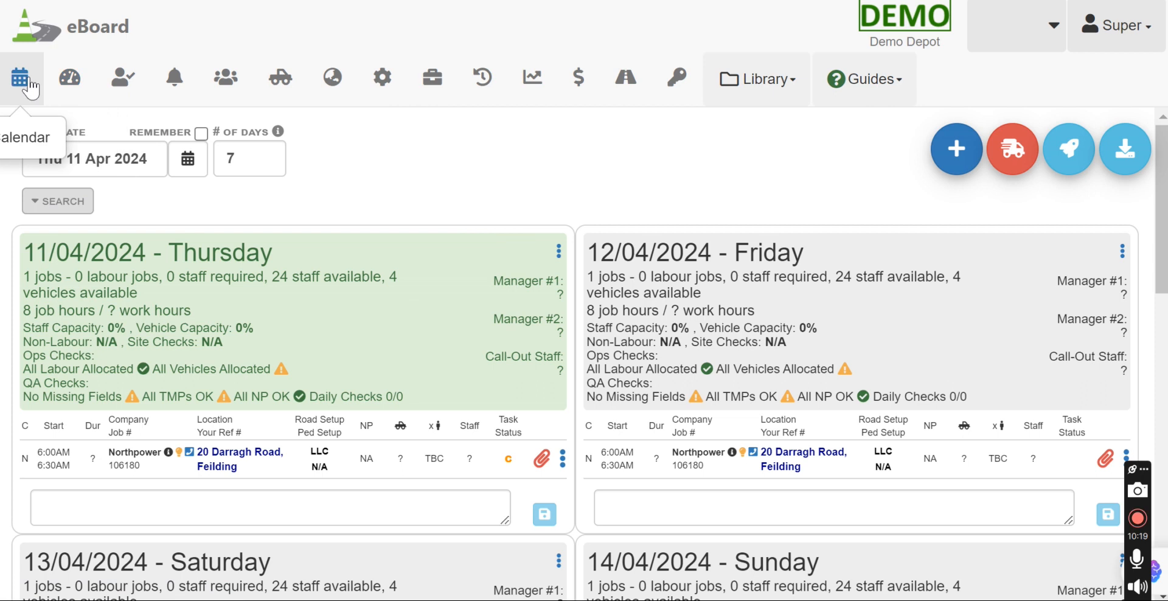
left_click(558, 250)
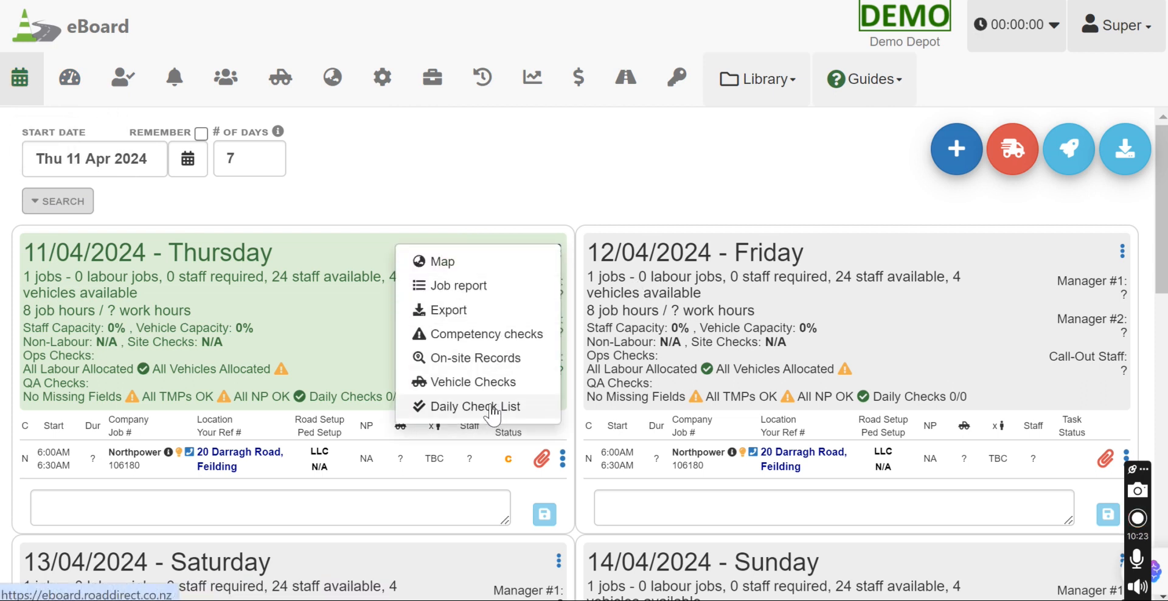
left_click(479, 406)
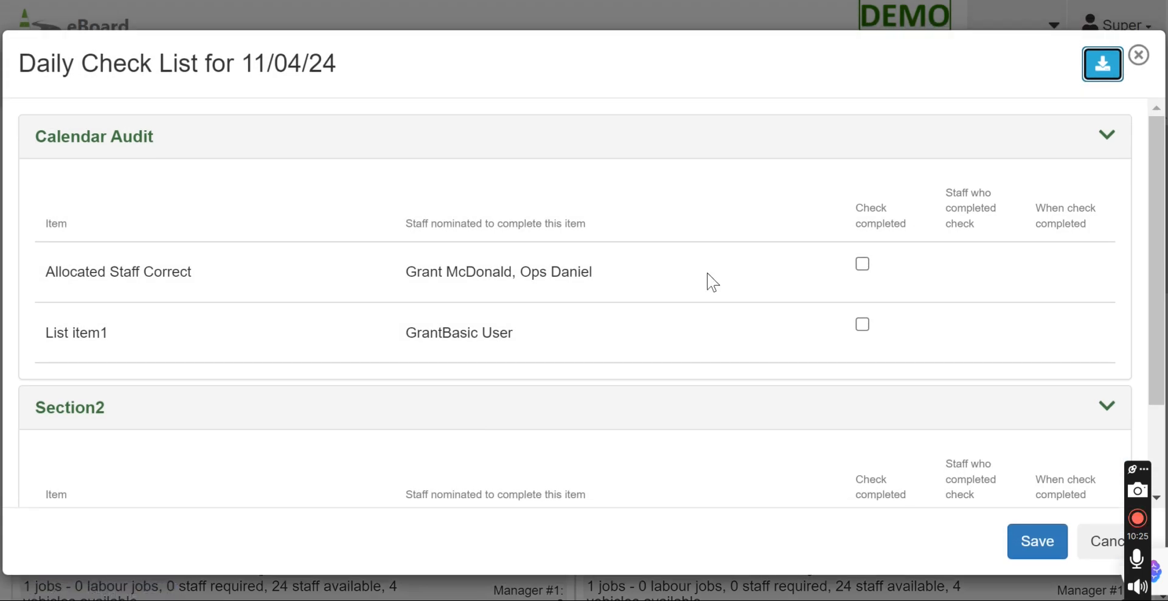
left_click(861, 264)
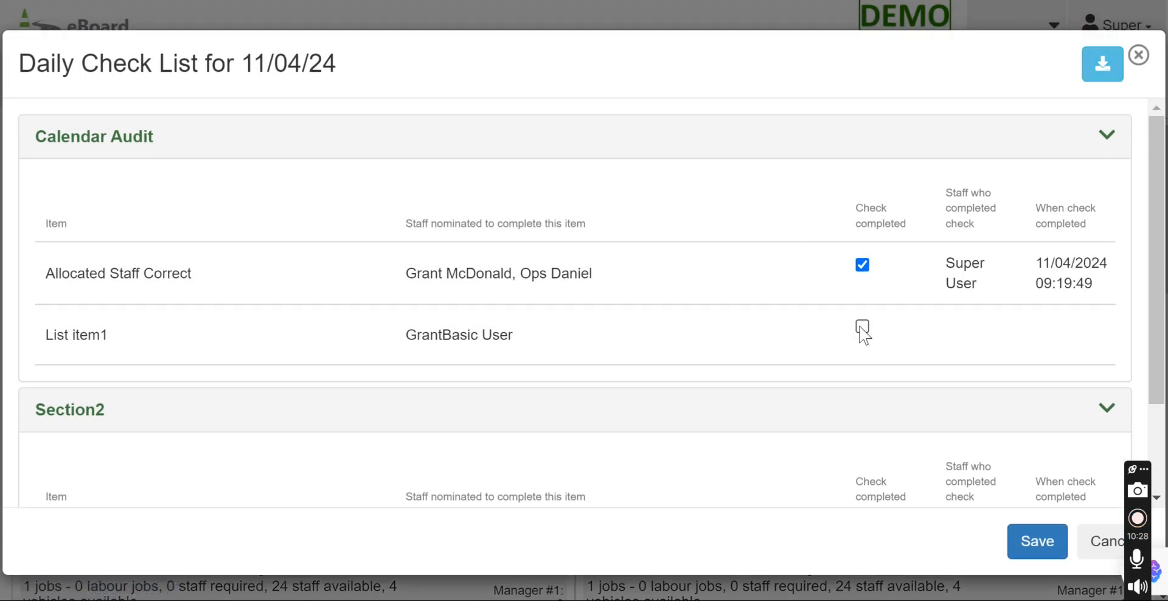
left_click(862, 329)
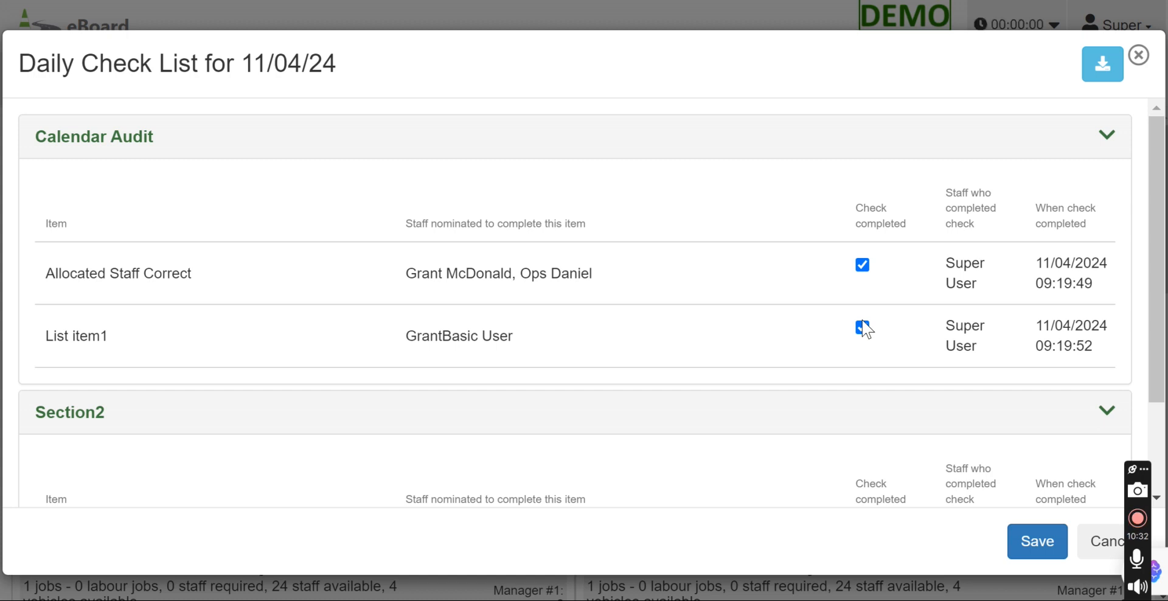
left_click(861, 328)
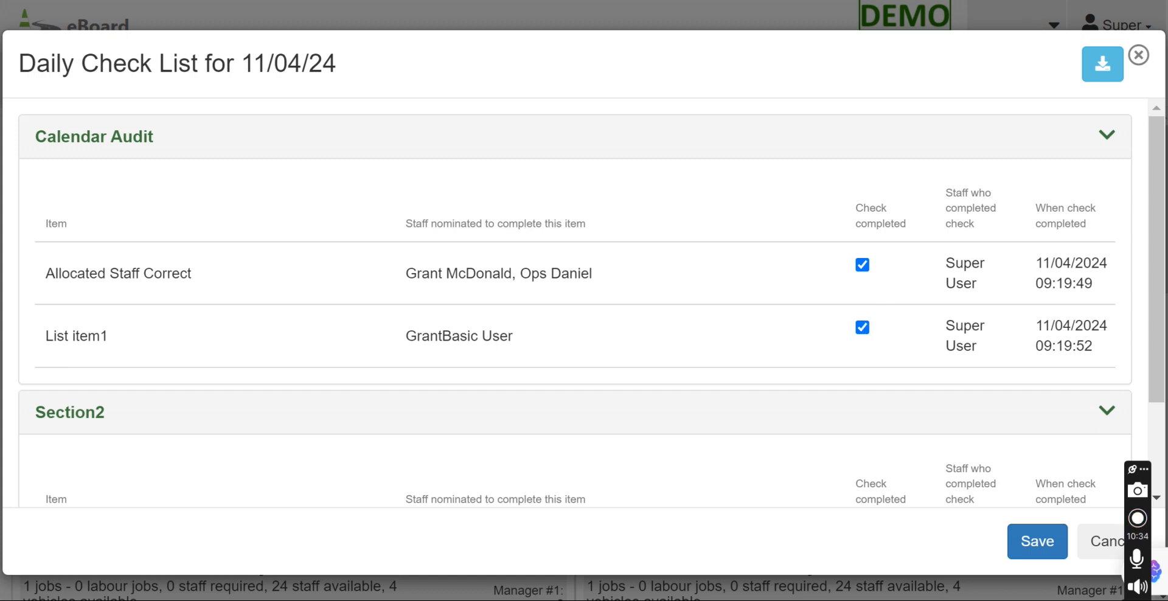
left_click(1137, 55)
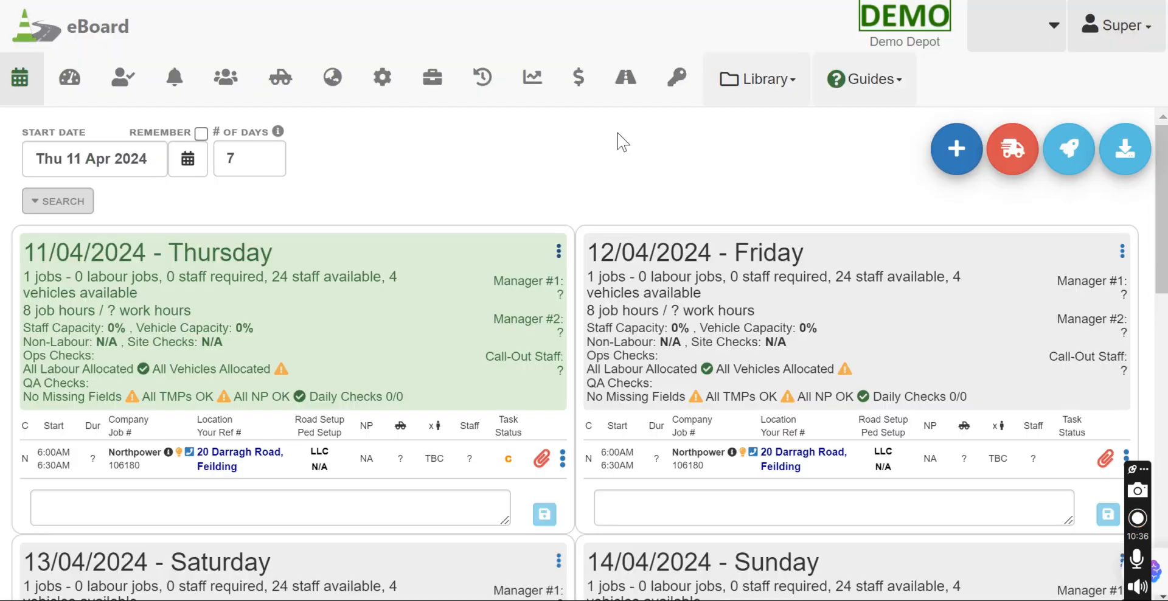
- Reopen Settings on the Daily Check List page showing Calendar Audit and Section2
left_click(382, 77)
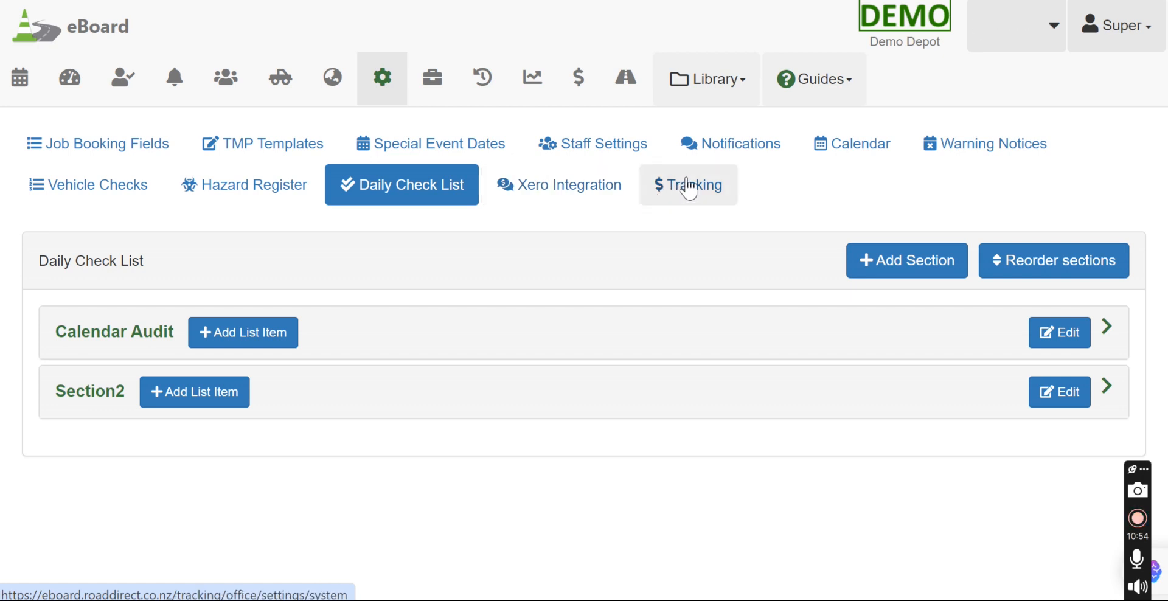
- Open Tracking's System settings and scroll through the accounting options
left_click(692, 185)
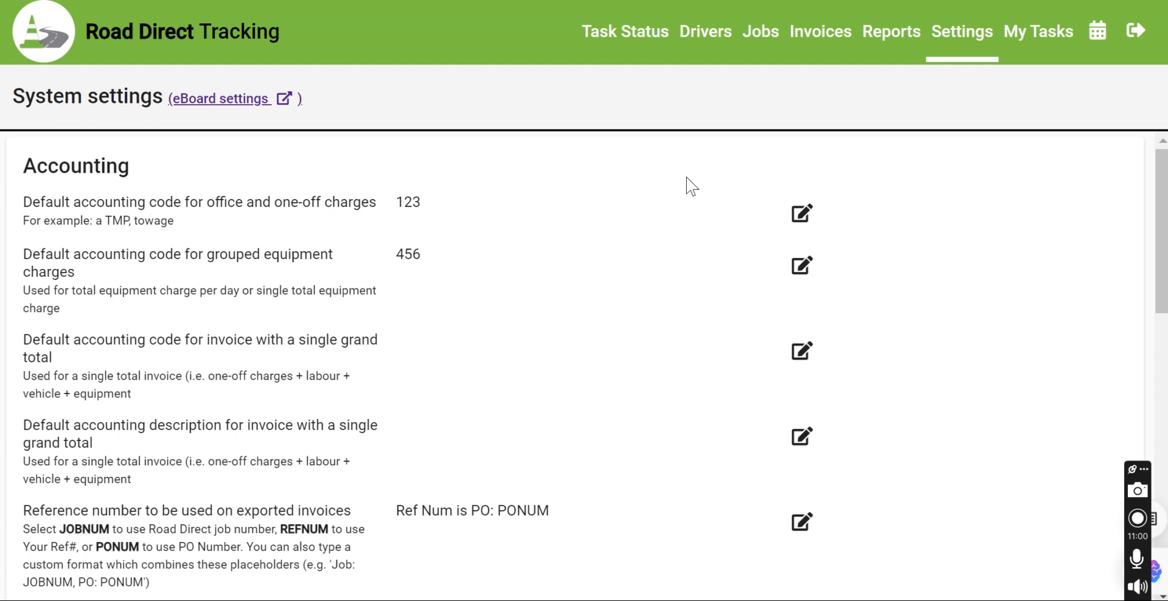
mouse_move(867, 86)
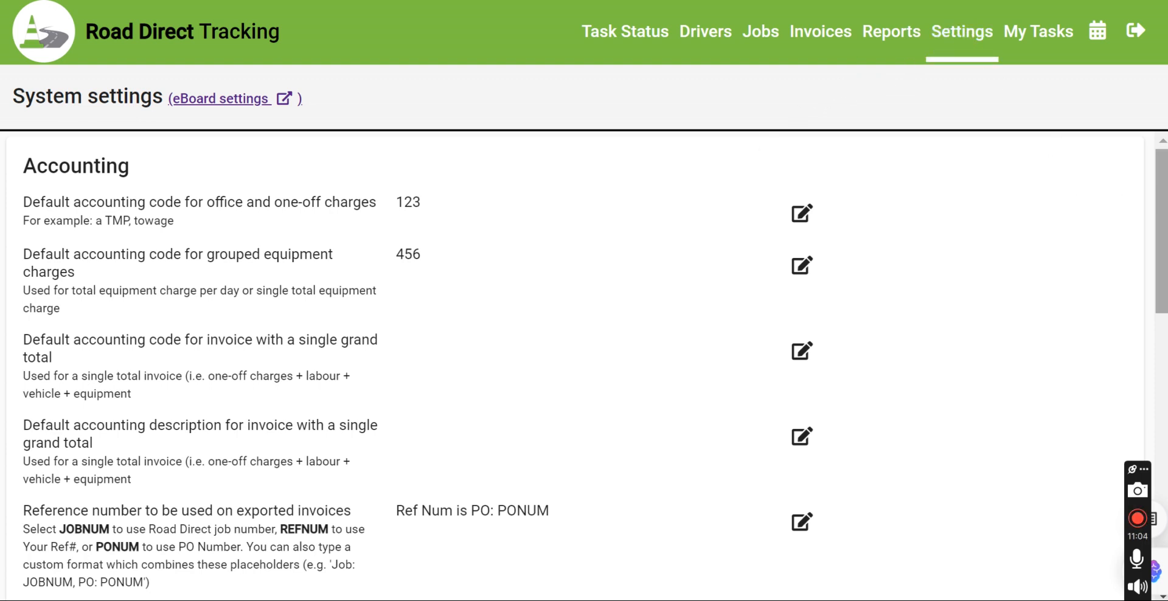
scroll("down", 3)
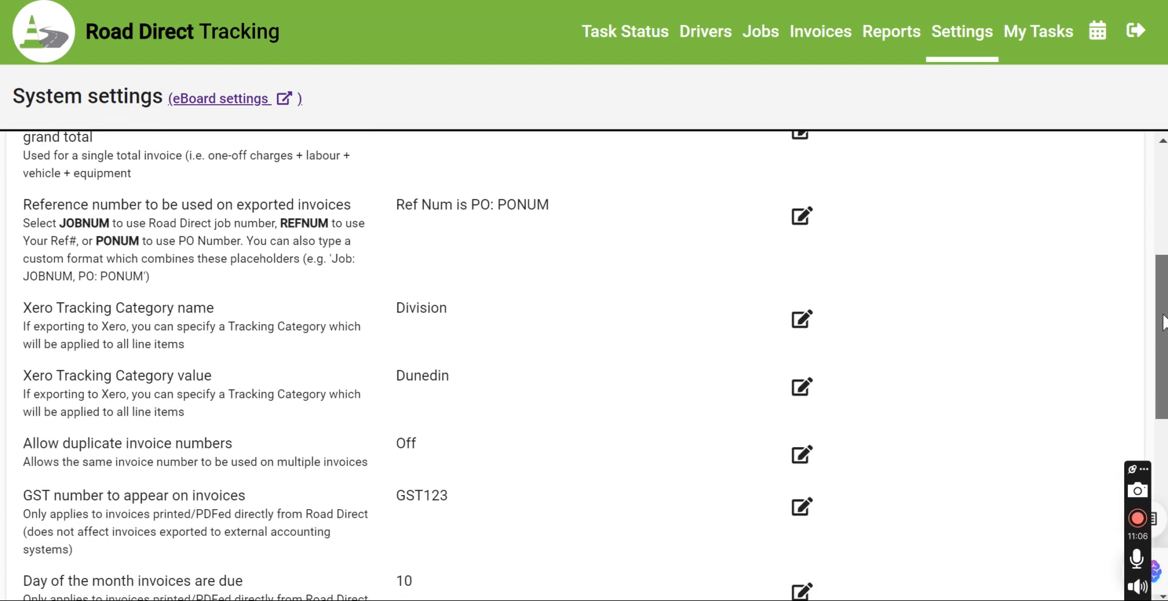
scroll("up", 3)
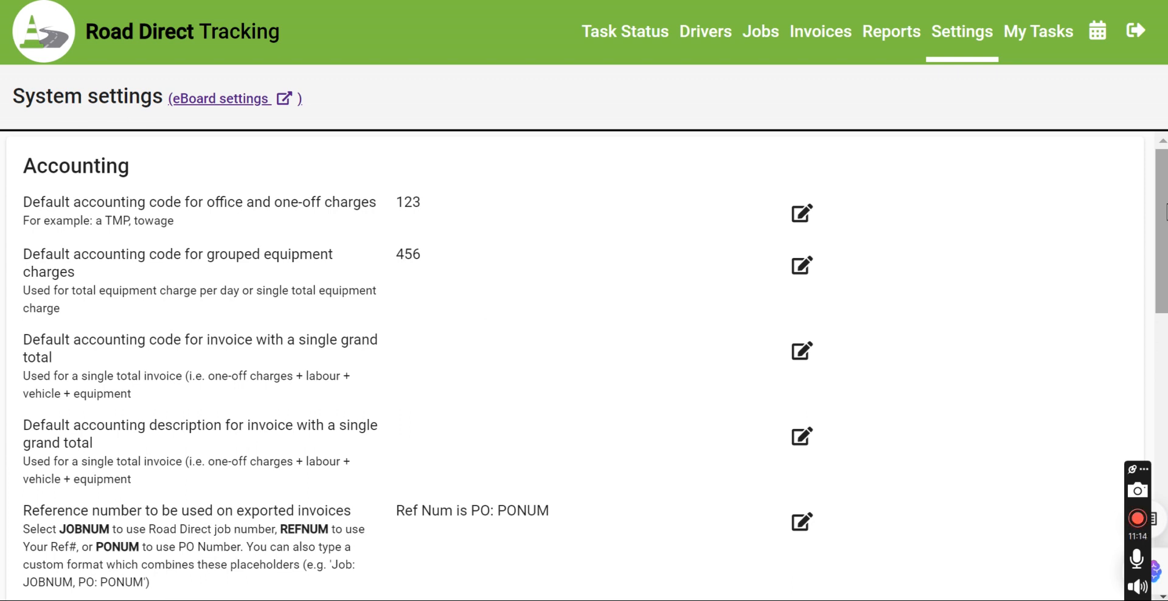
mouse_move(832, 196)
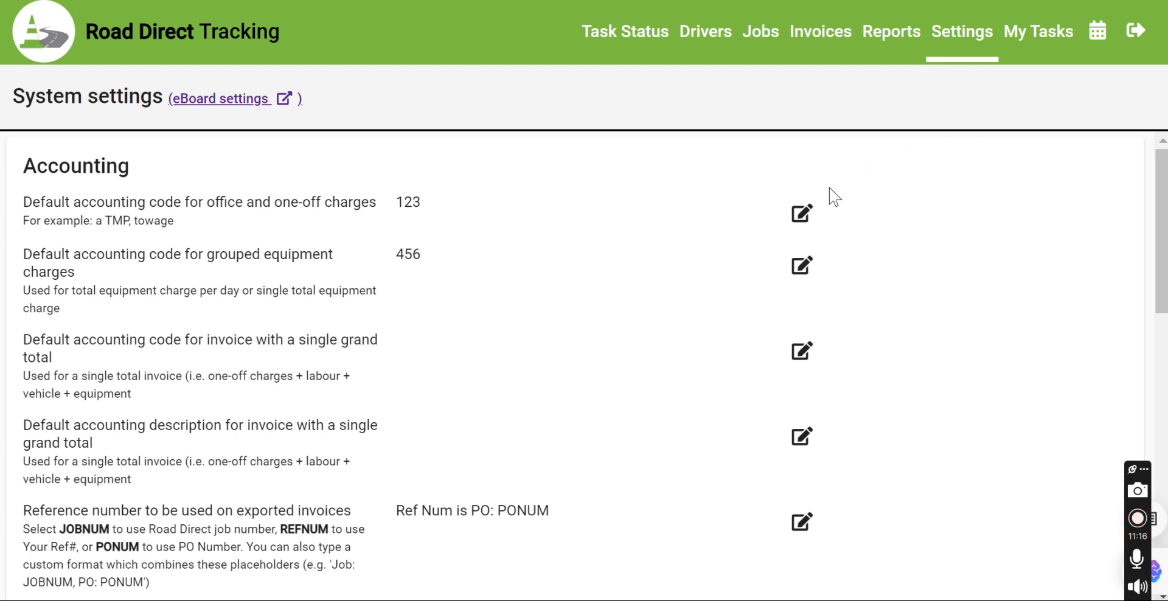
- Open and cancel the single-total invoice accounting description setting, then go back to eBoard settings
left_click(799, 214)
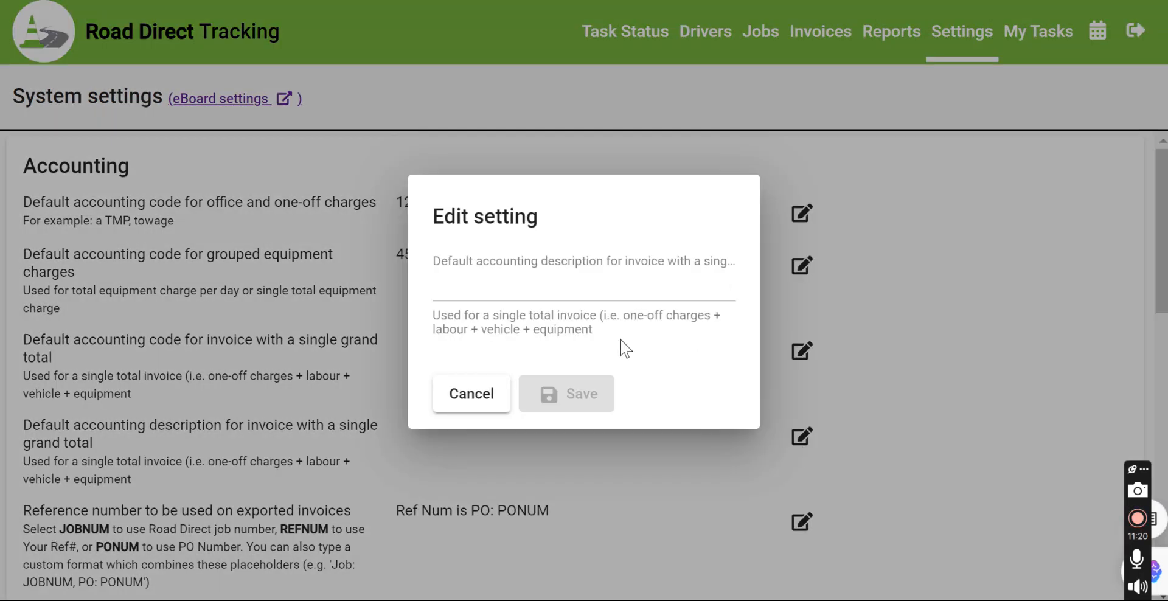
left_click(471, 393)
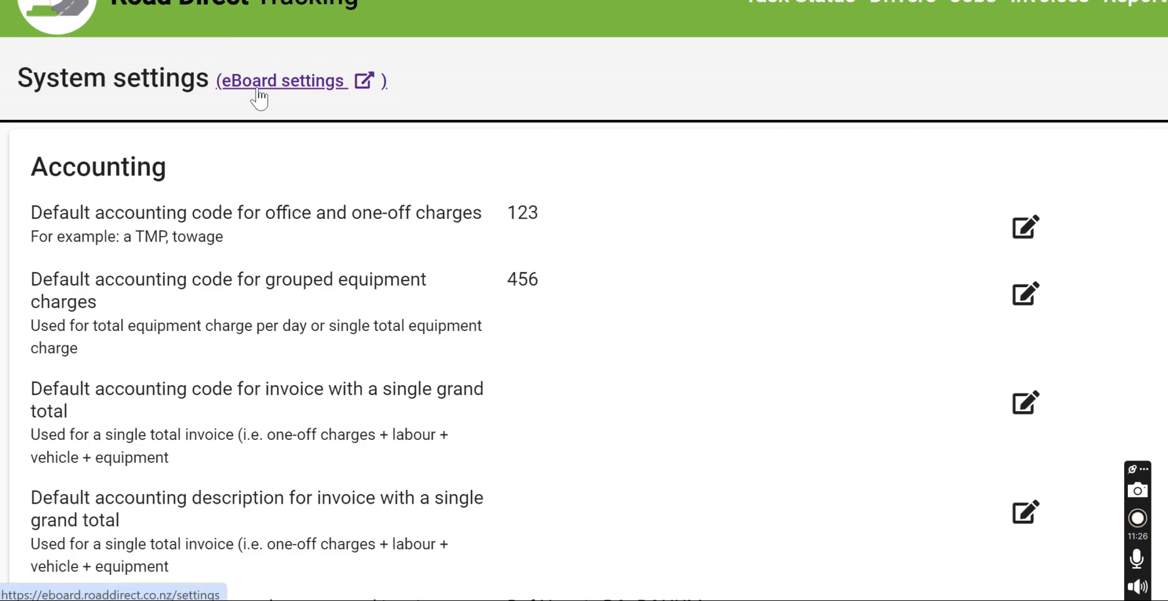
left_click(279, 81)
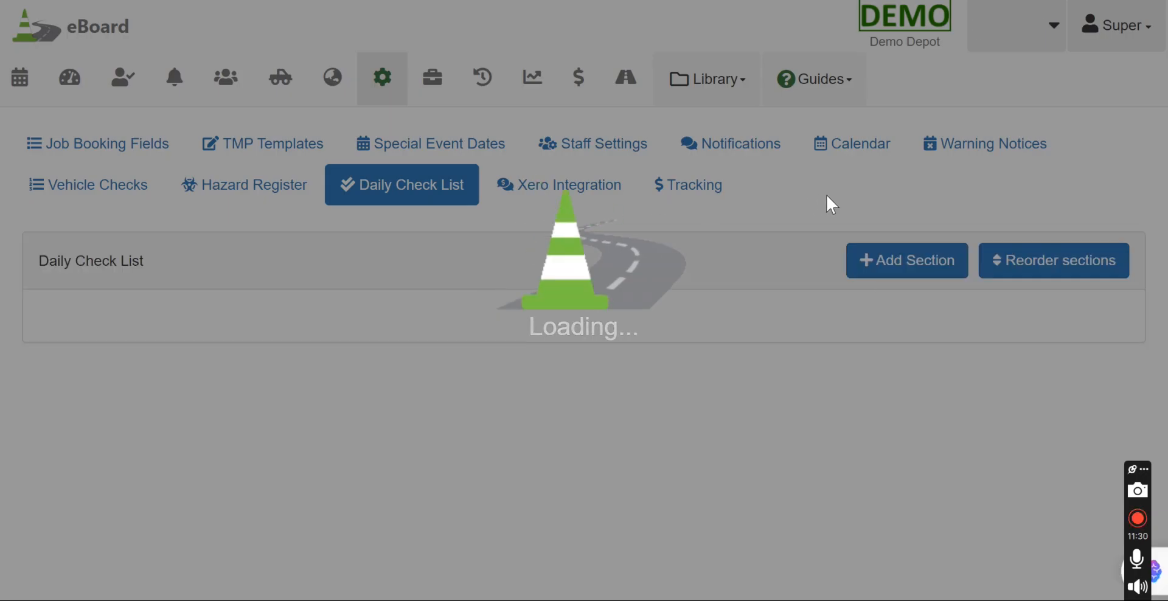